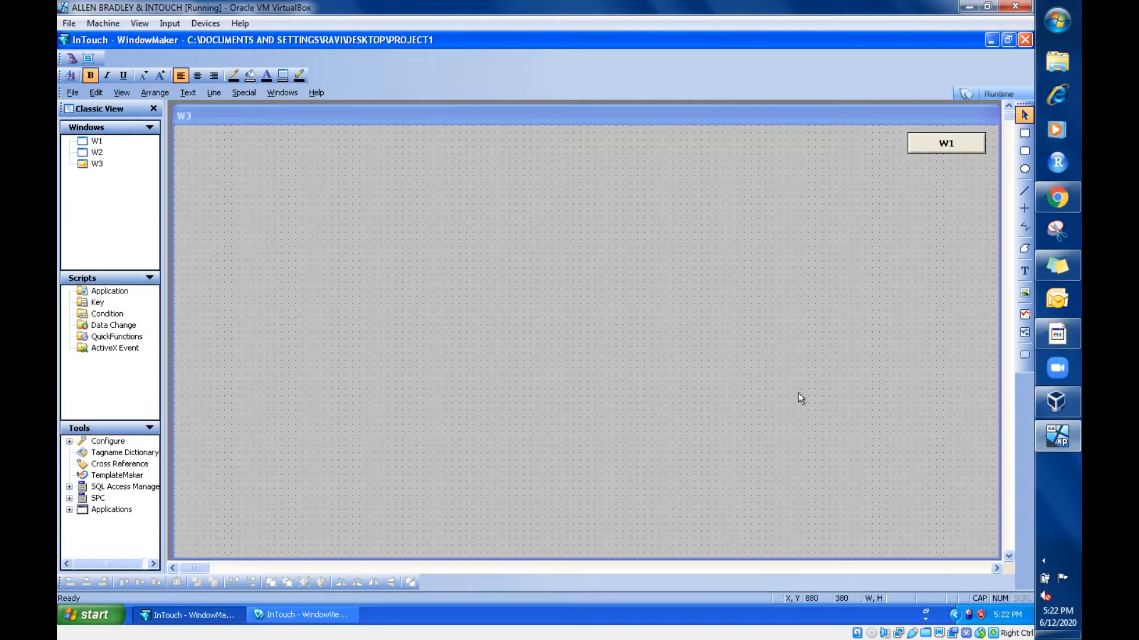
mouse_move(713, 419)
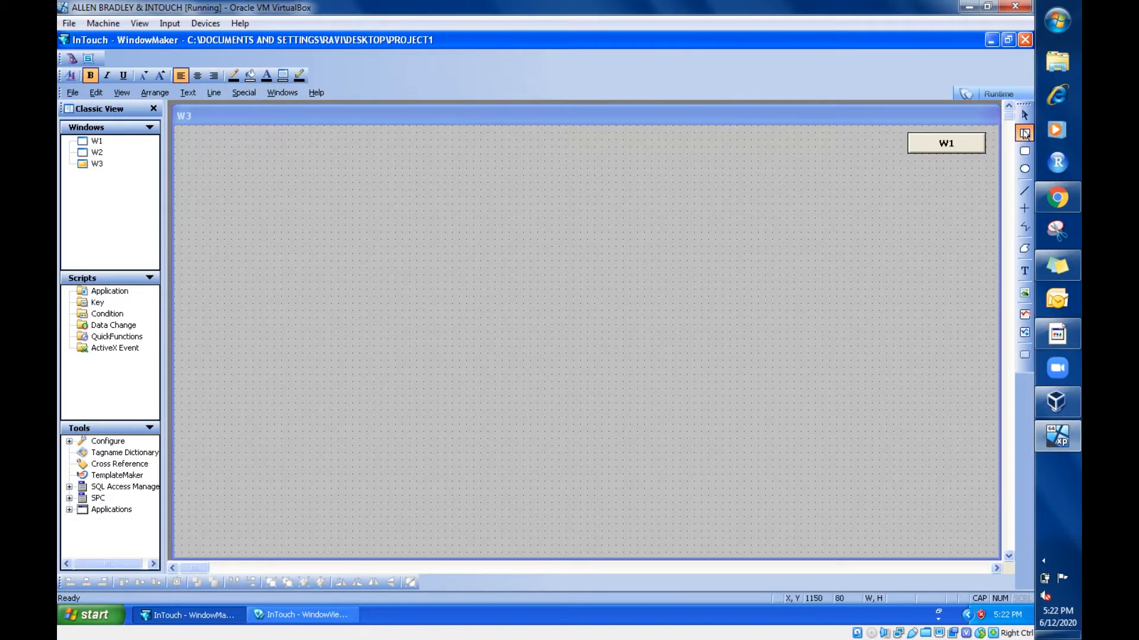
- Draw a tall, narrow rectangle rod in the middle of W3
left_click(1024, 132)
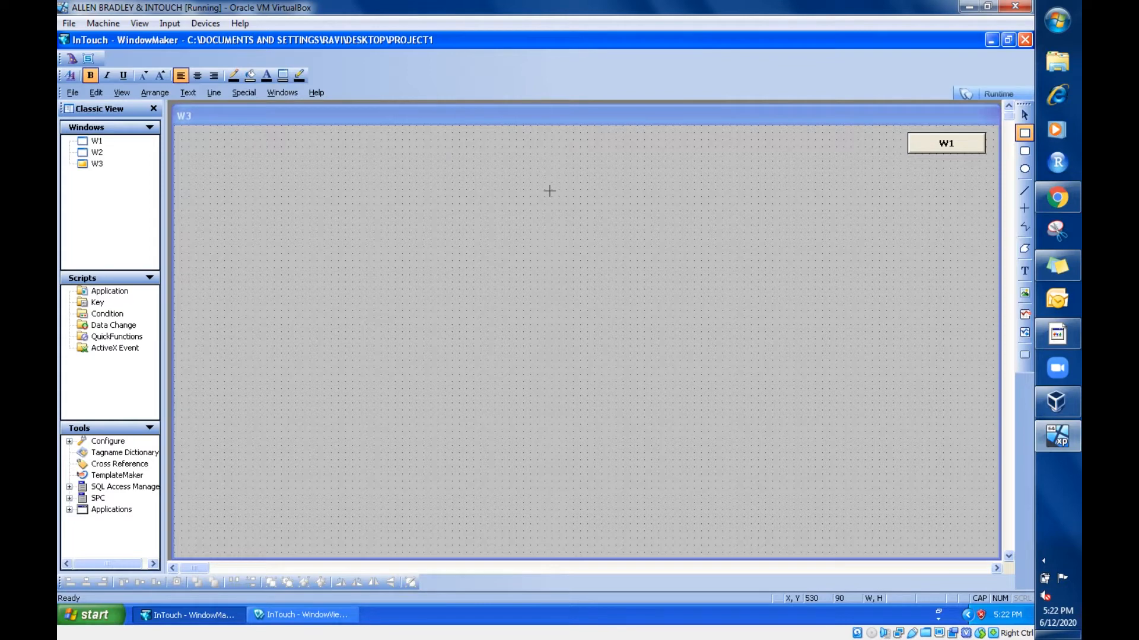
left_click_drag(547, 191, 546, 411)
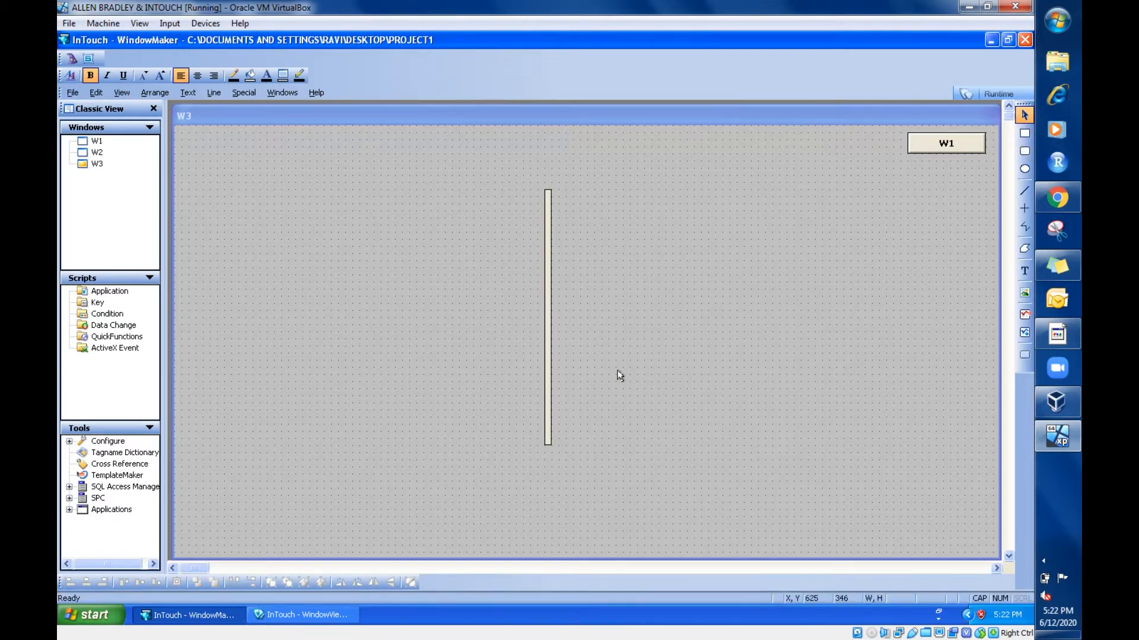
mouse_move(98, 143)
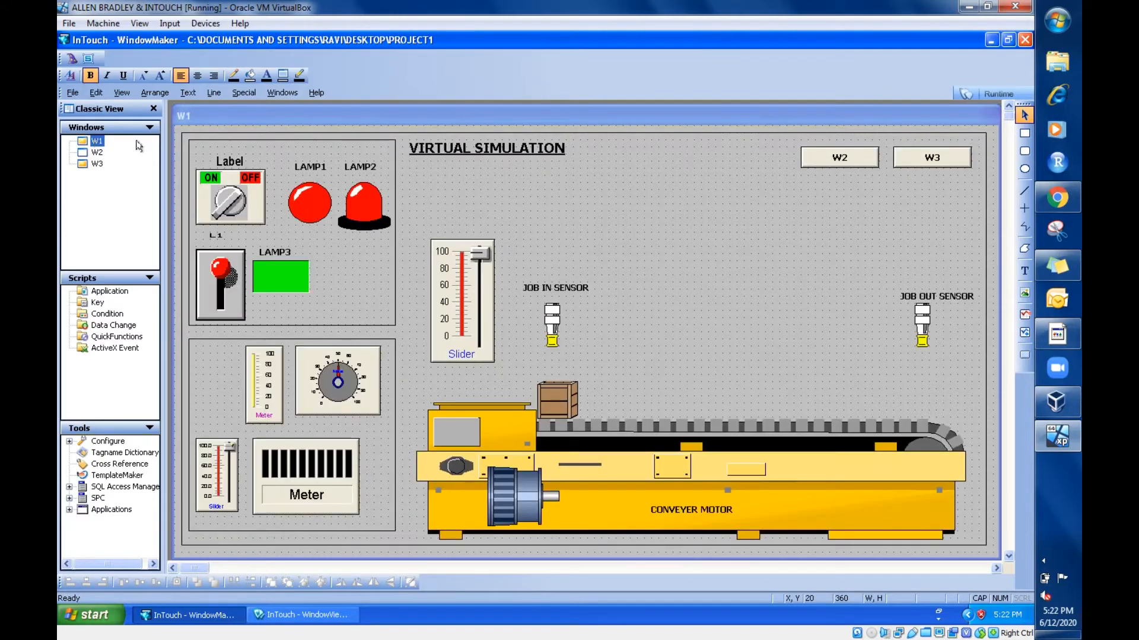
- Select W1's vertical 0–100 slider and copy it for reuse in W3
left_click(462, 304)
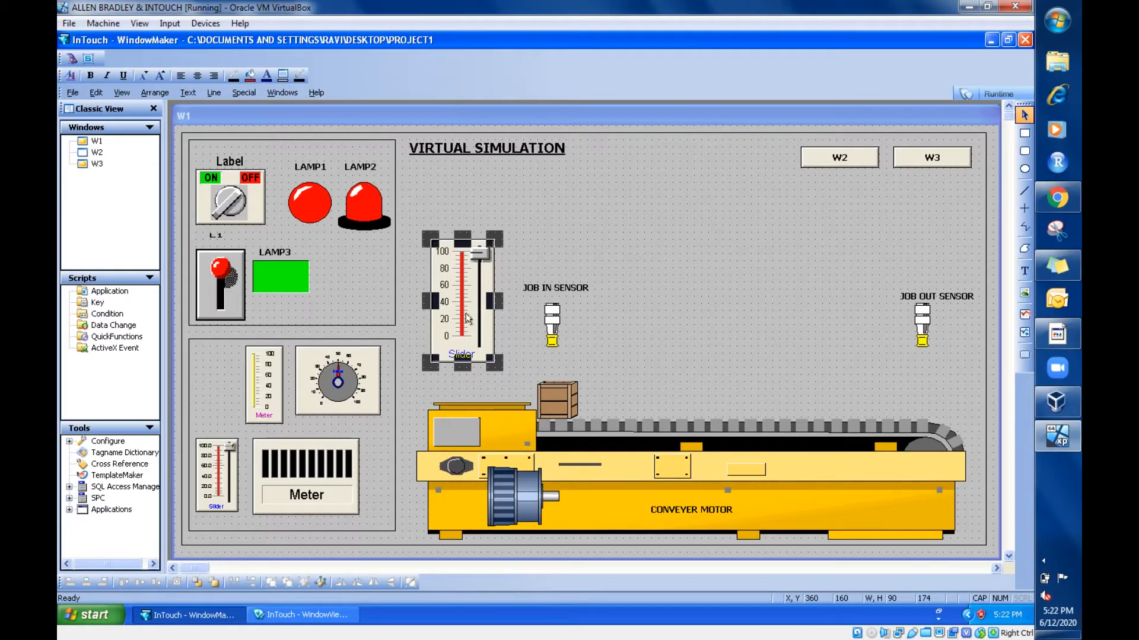
left_click(98, 163)
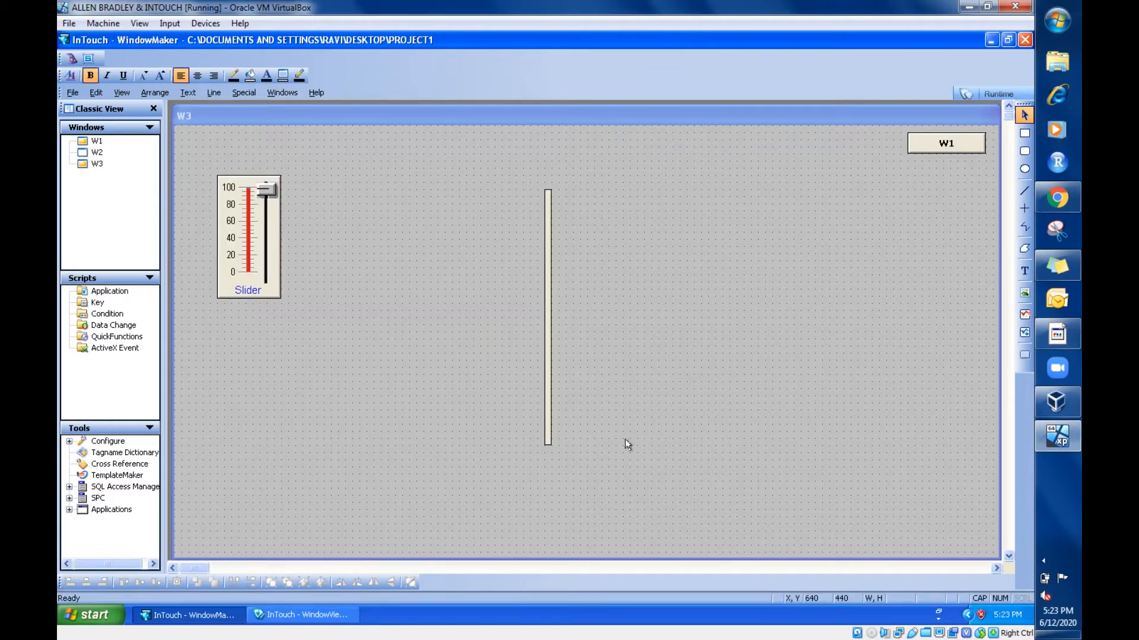
mouse_move(548, 368)
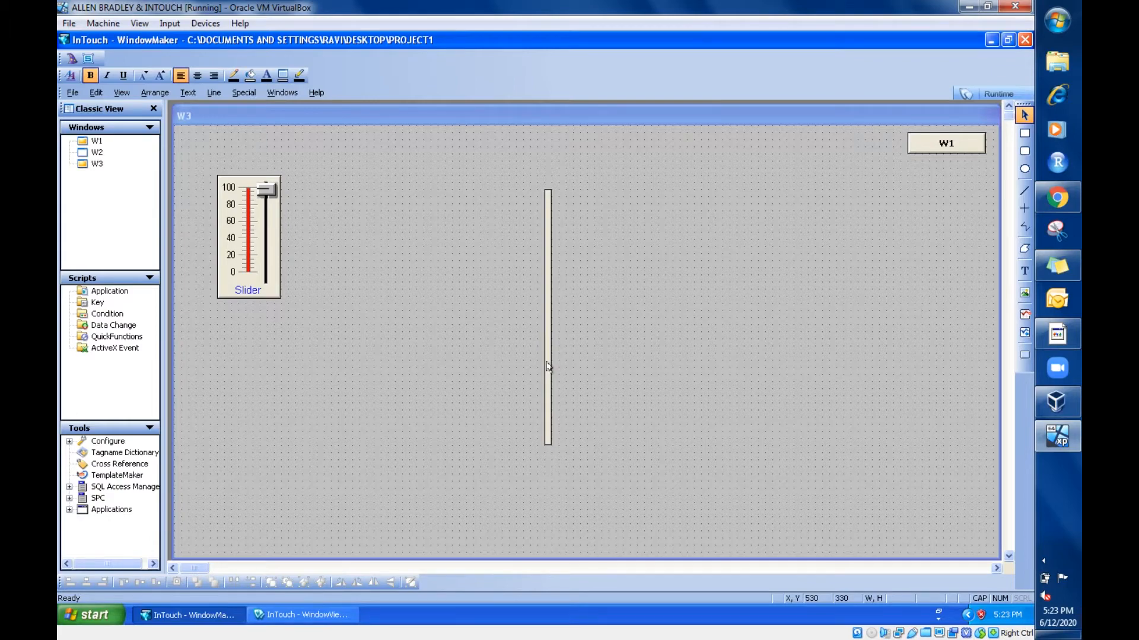
- Give the rod an Orientation link on tag LEVEL, mapping 0–100 to 0–360 degrees
double_click(548, 368)
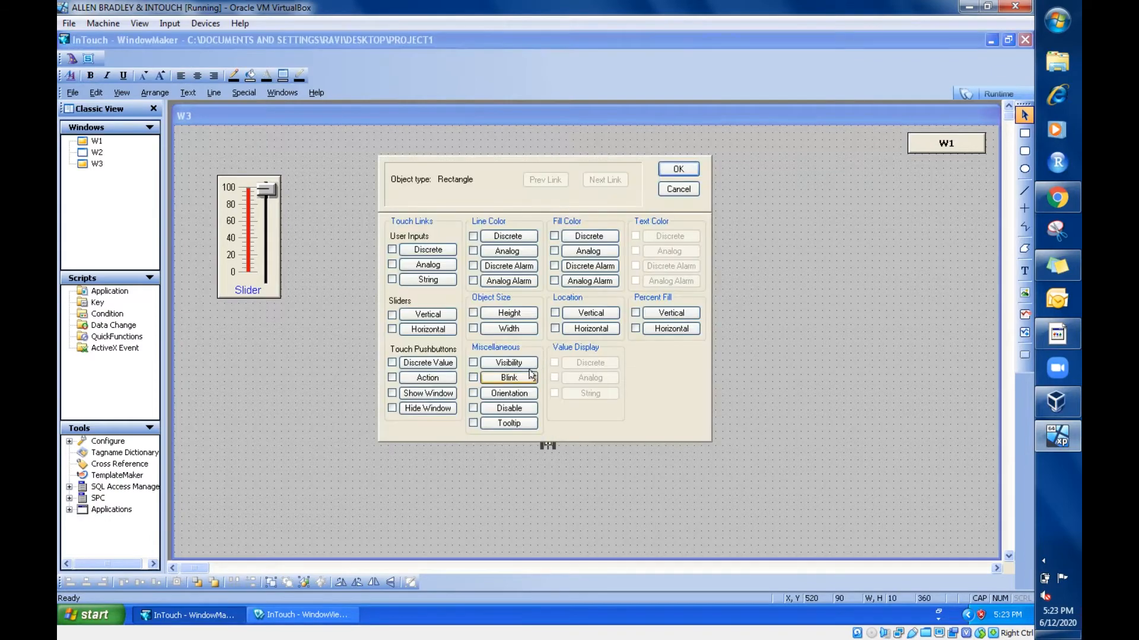
mouse_move(517, 399)
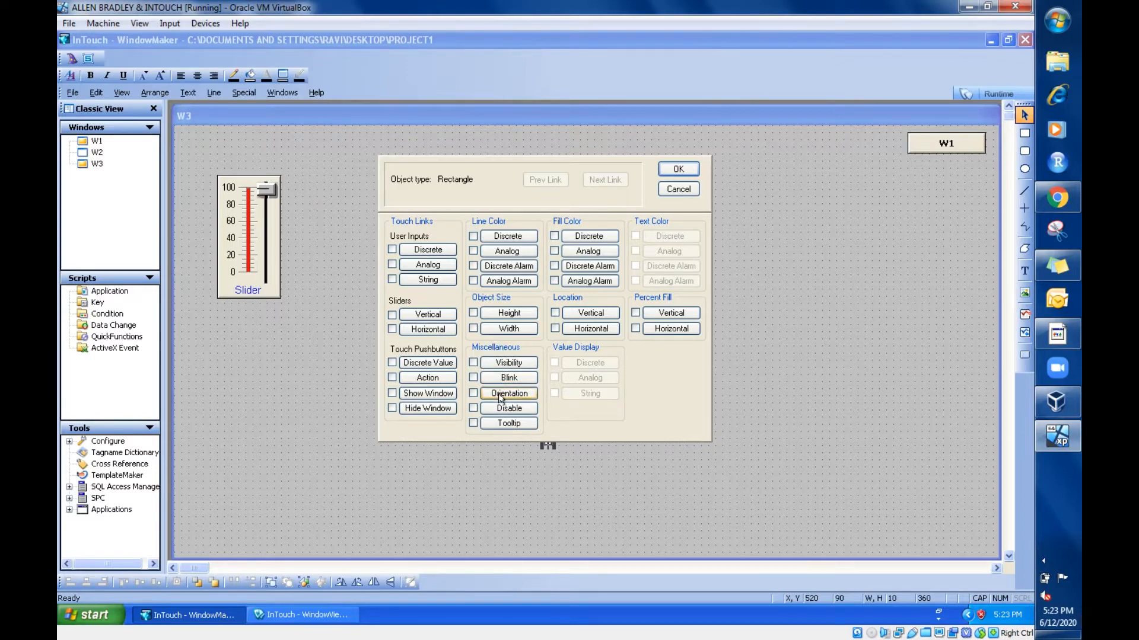
left_click(508, 393)
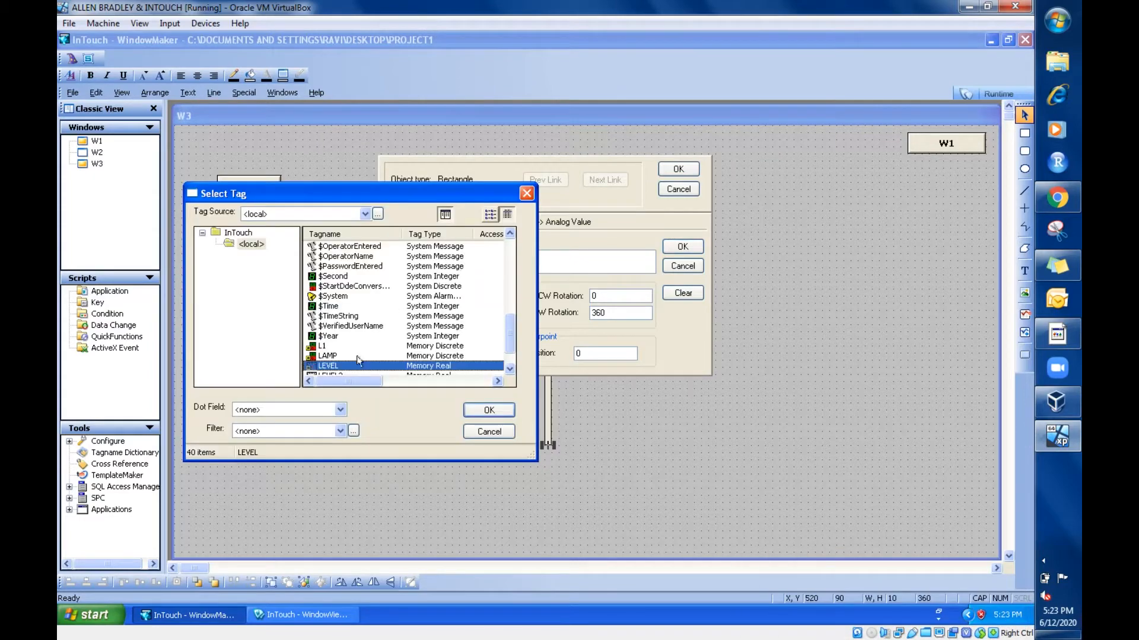
left_click(488, 410)
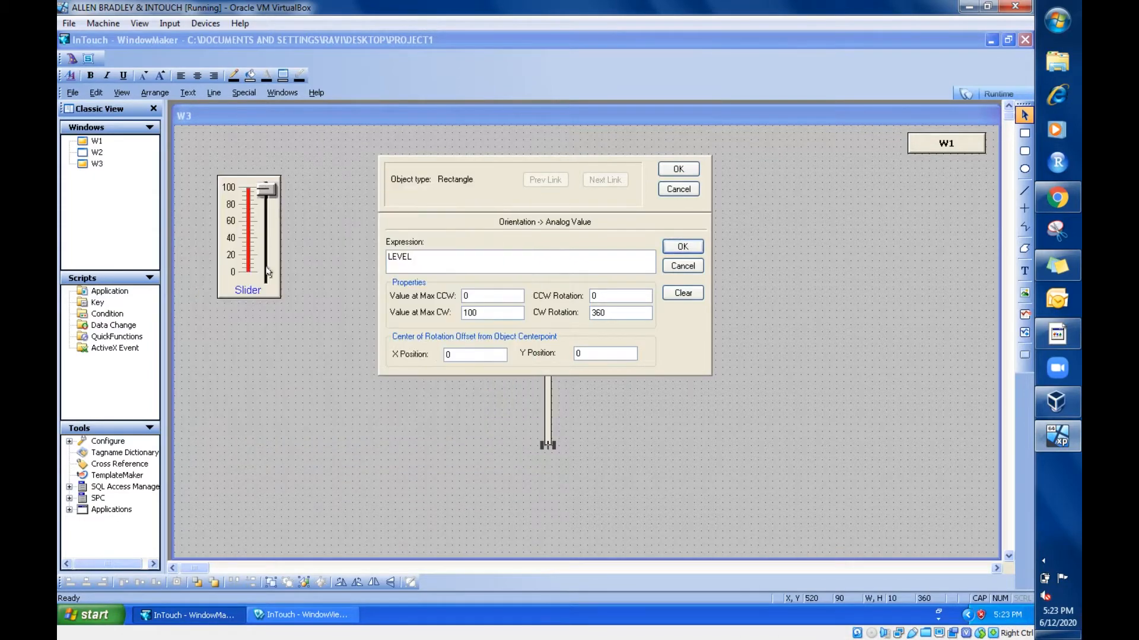
left_click(446, 261)
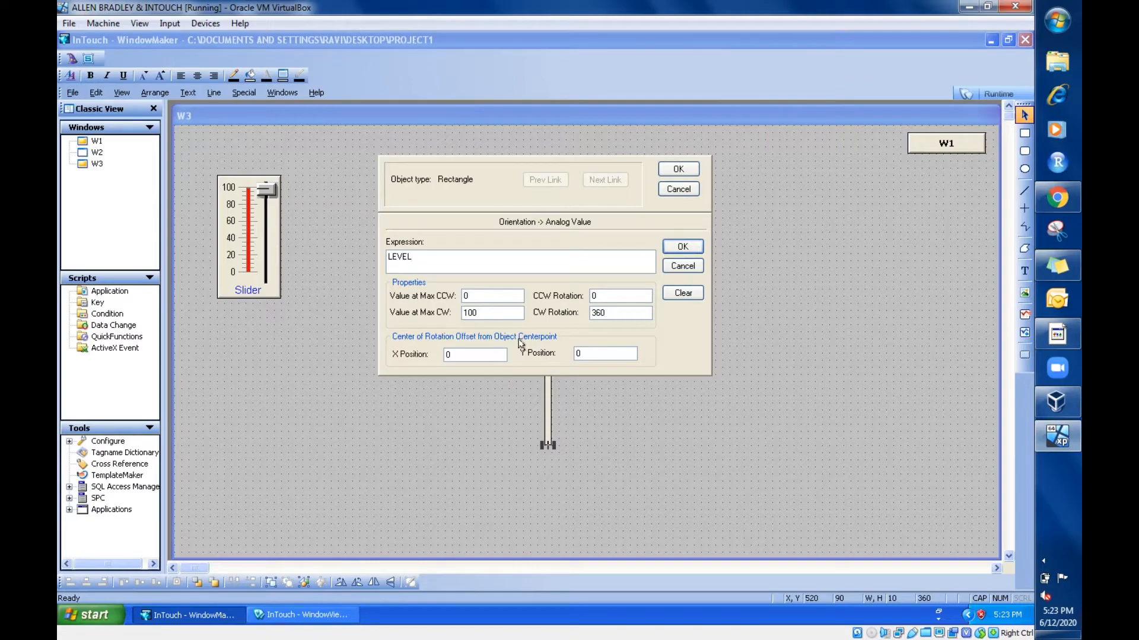
mouse_move(558, 316)
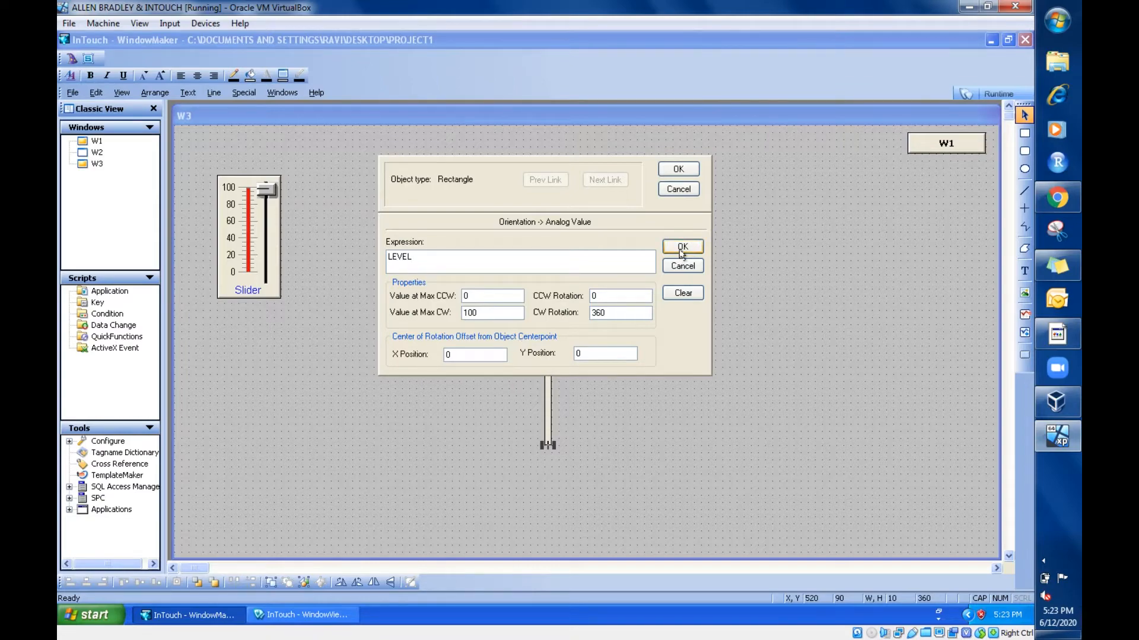
left_click(682, 246)
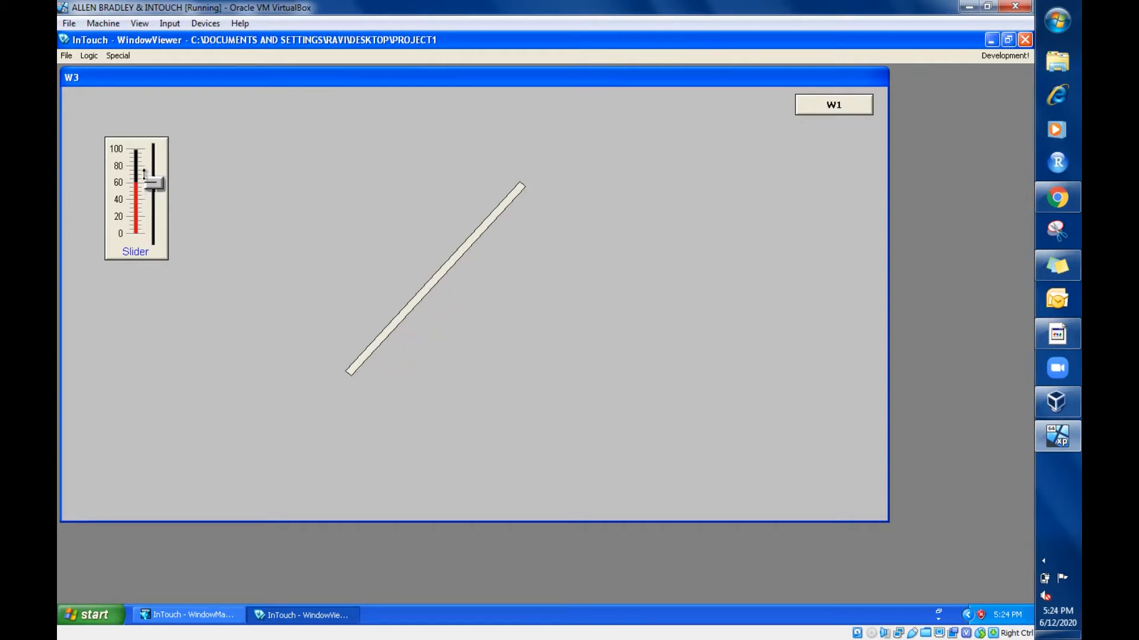
- Test the rod's rotation by dragging the slider to 100, 0, about 85 and about 40
left_click_drag(152, 181, 153, 167)
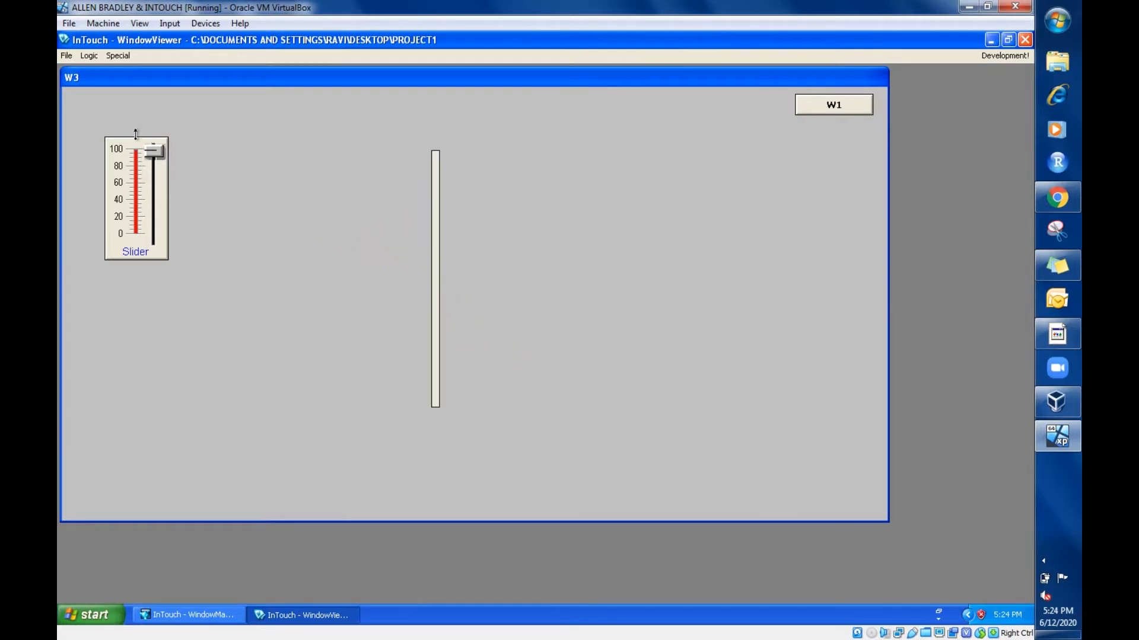
mouse_move(136, 138)
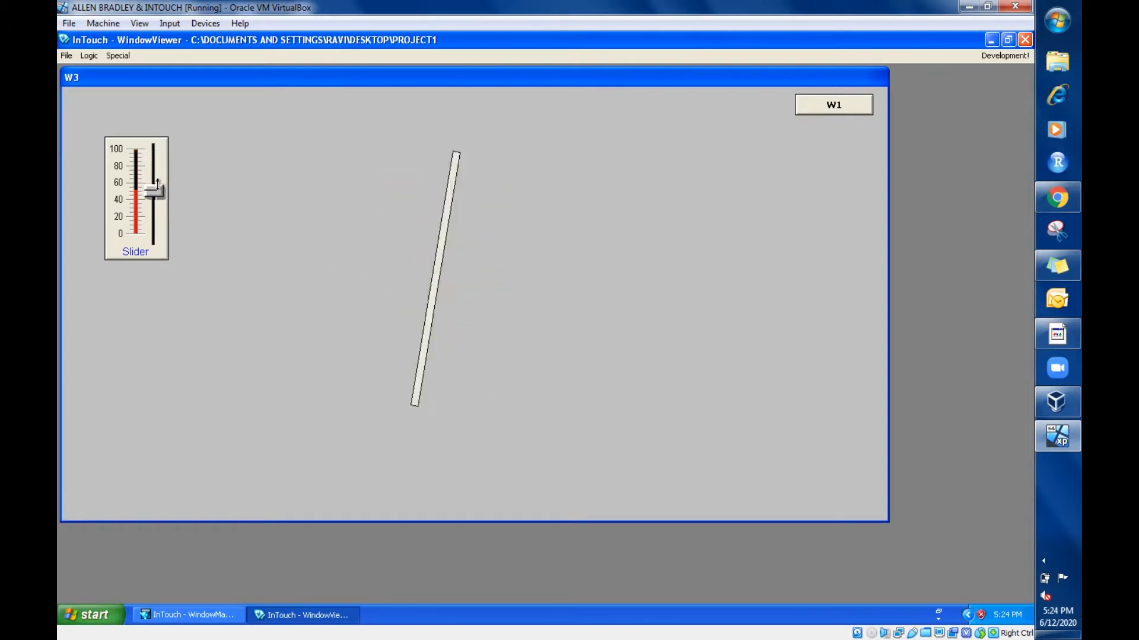
left_click_drag(155, 184, 155, 238)
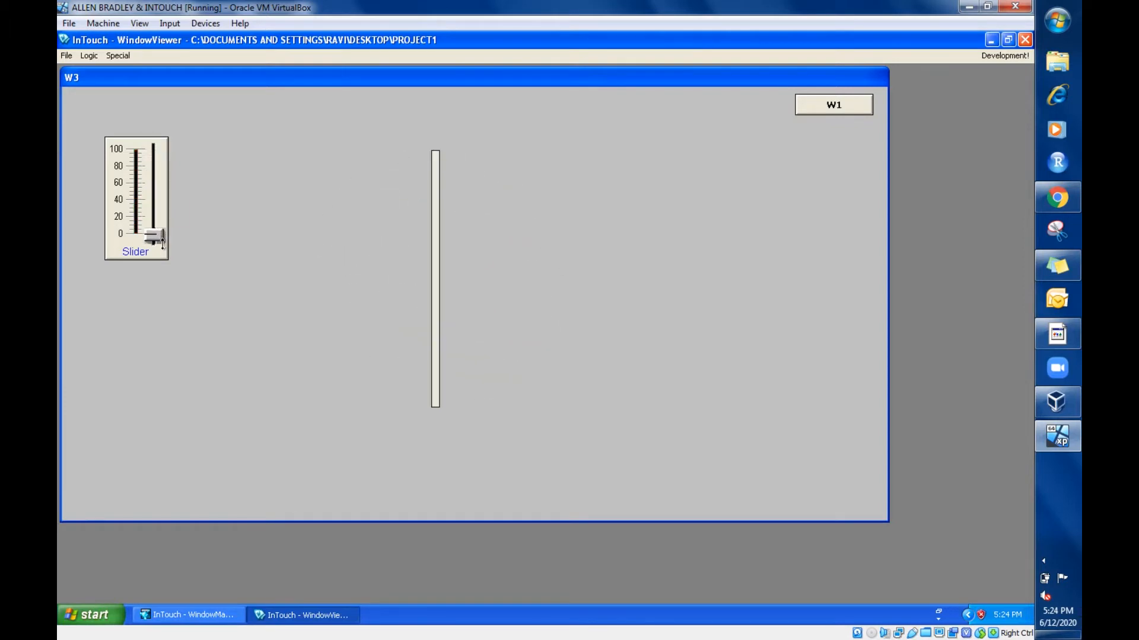
left_click_drag(155, 239, 156, 149)
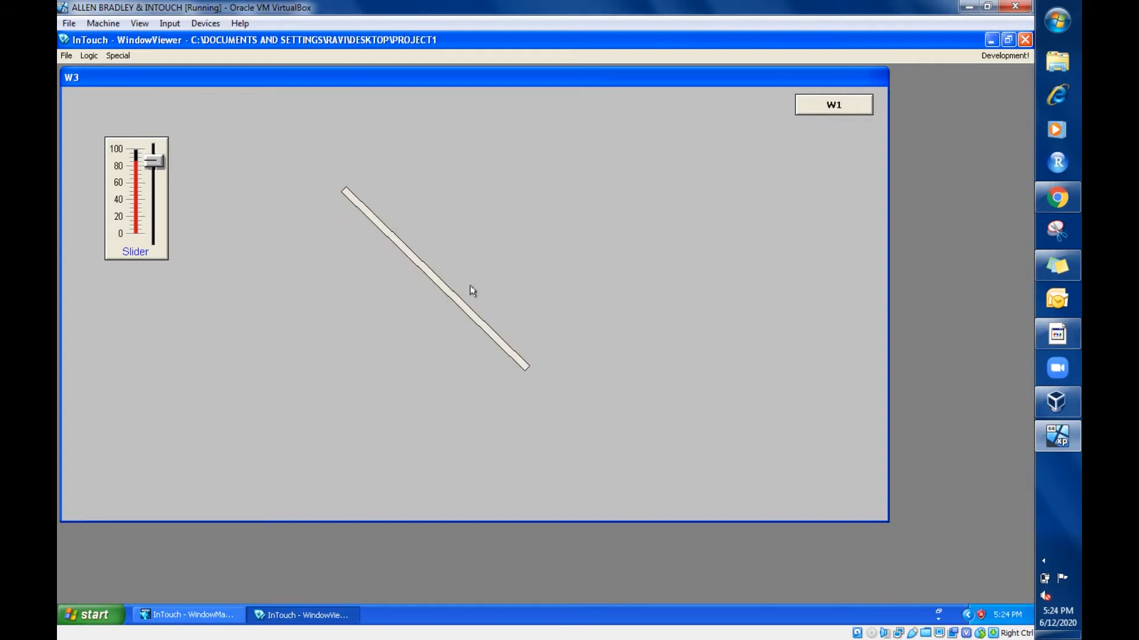
mouse_move(422, 300)
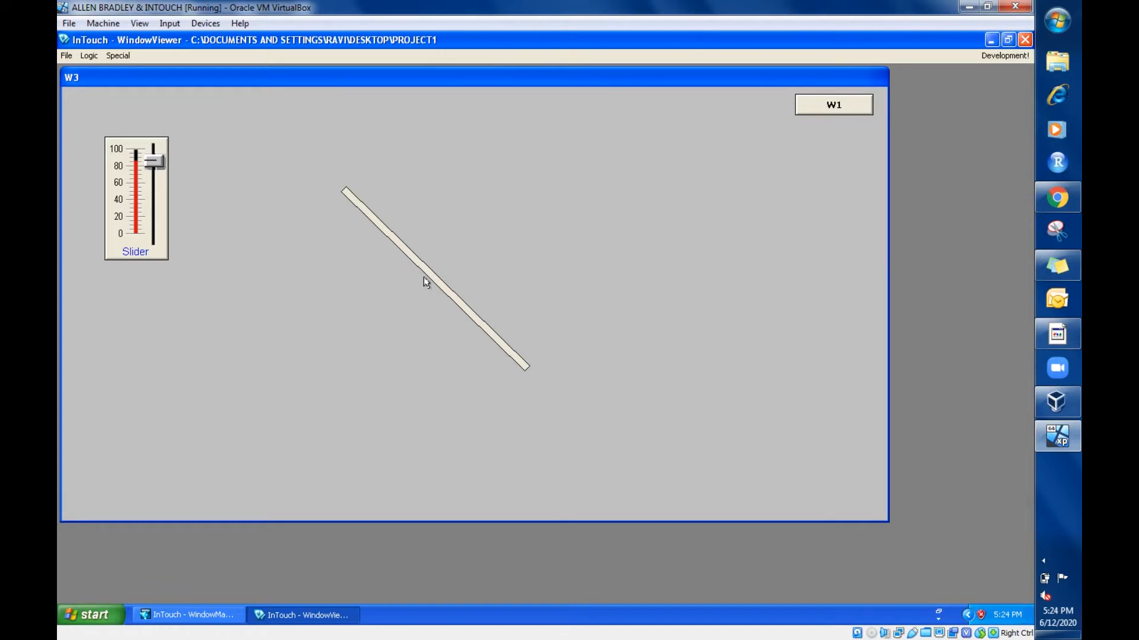
mouse_move(425, 260)
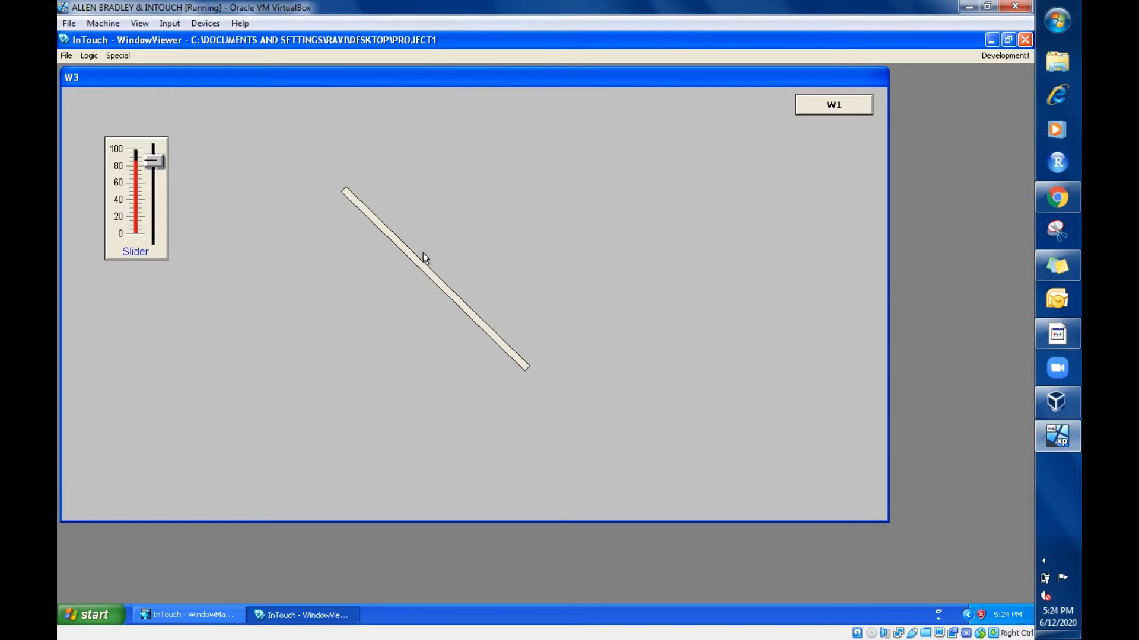
mouse_move(439, 295)
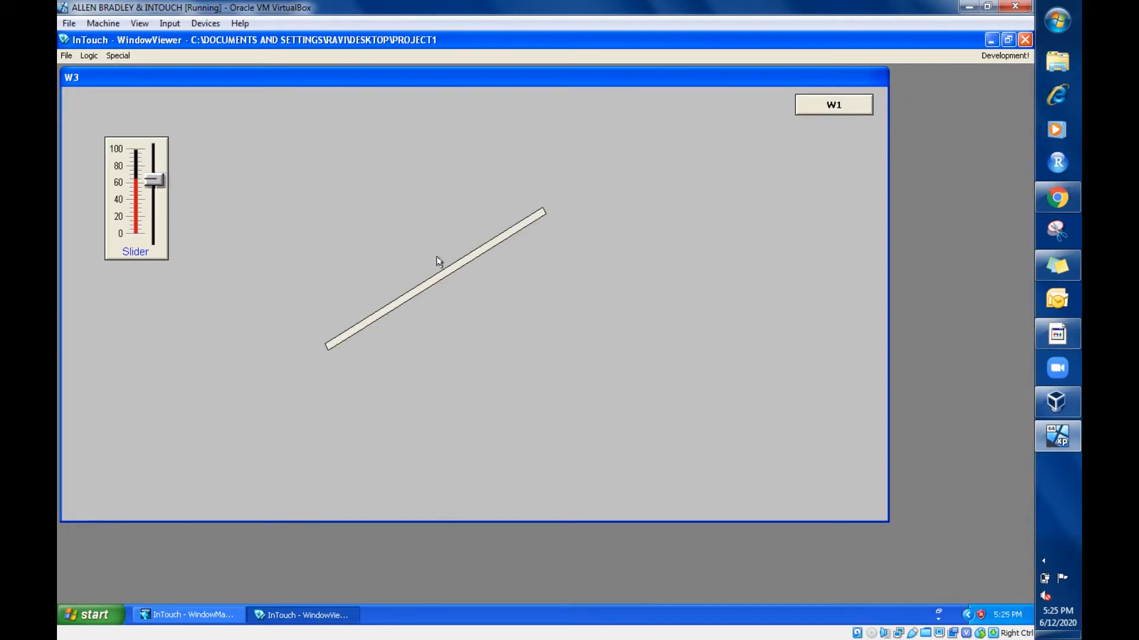
mouse_move(98, 203)
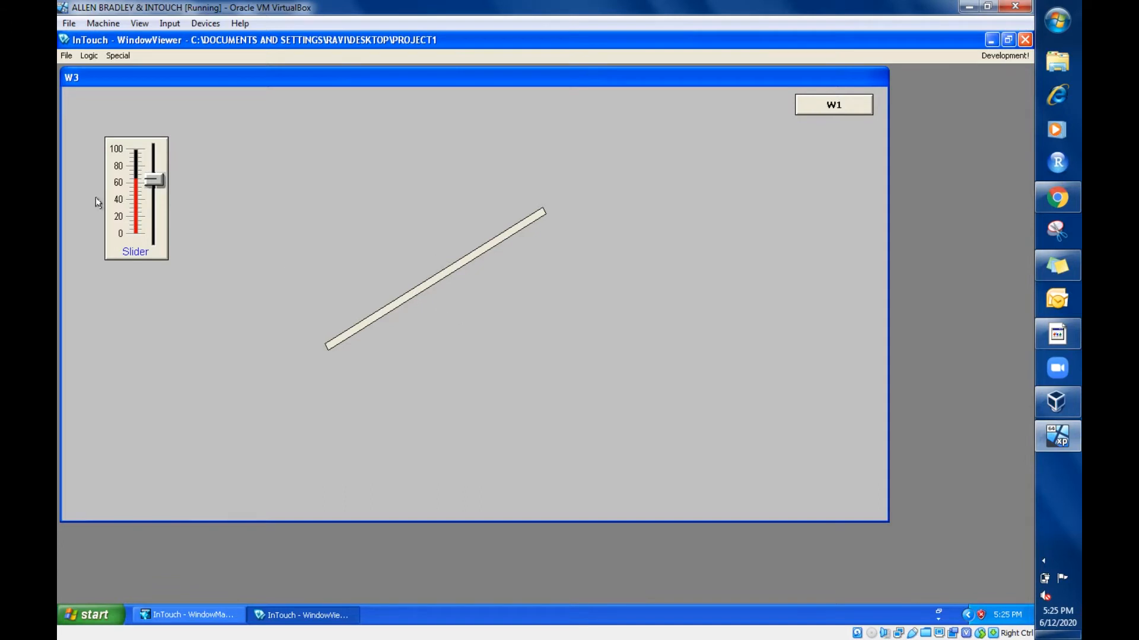
left_click_drag(154, 179, 155, 234)
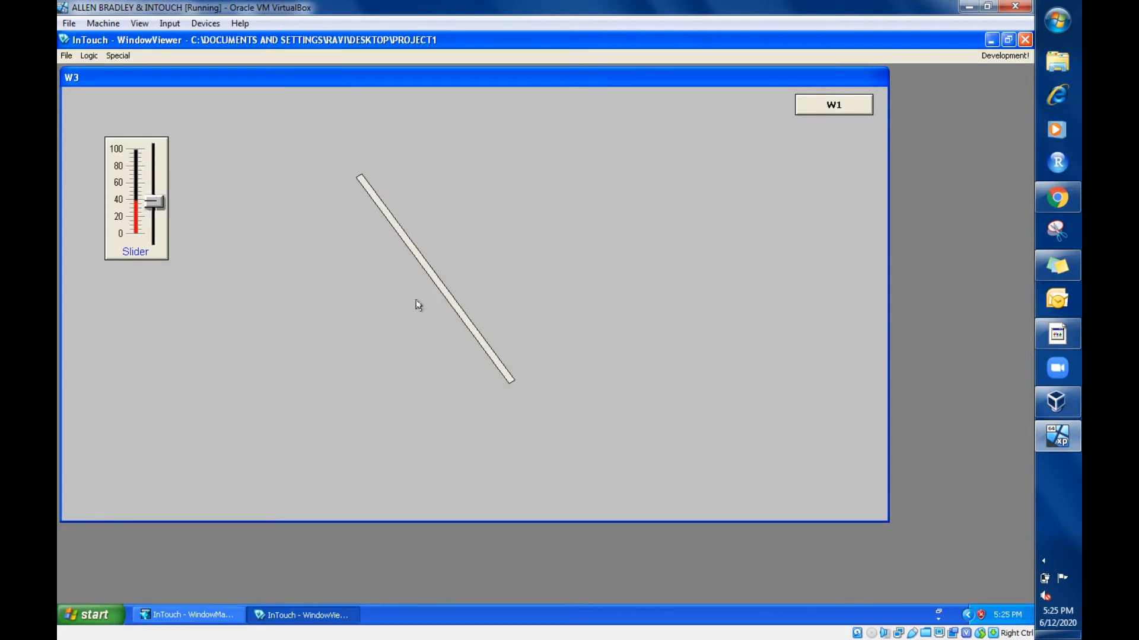
mouse_move(433, 280)
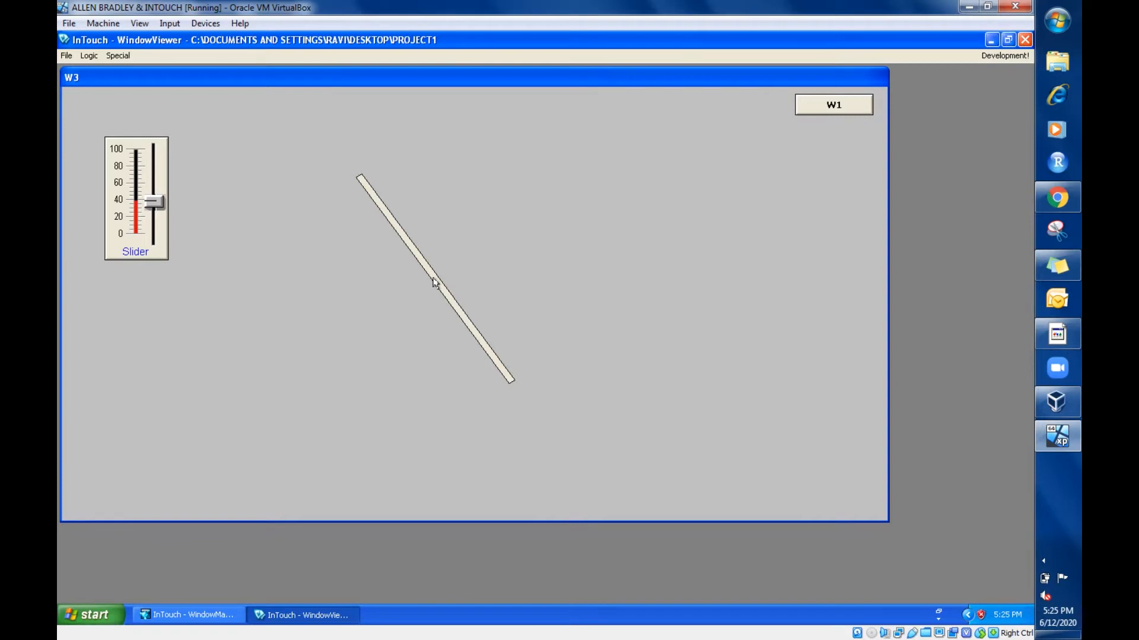
mouse_move(96, 179)
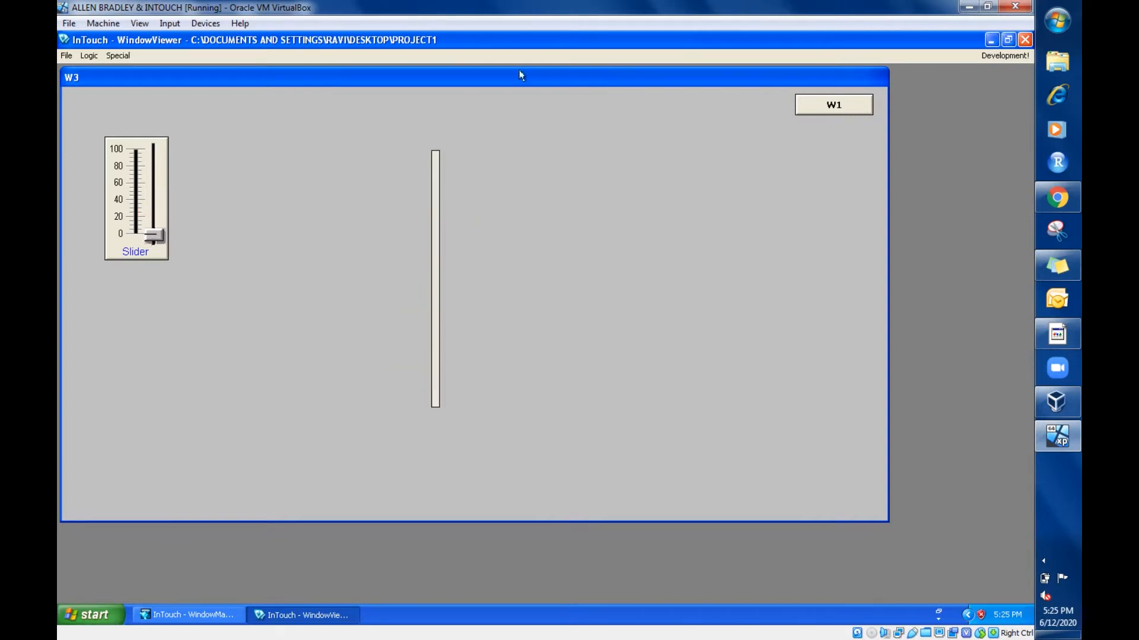
mouse_move(446, 287)
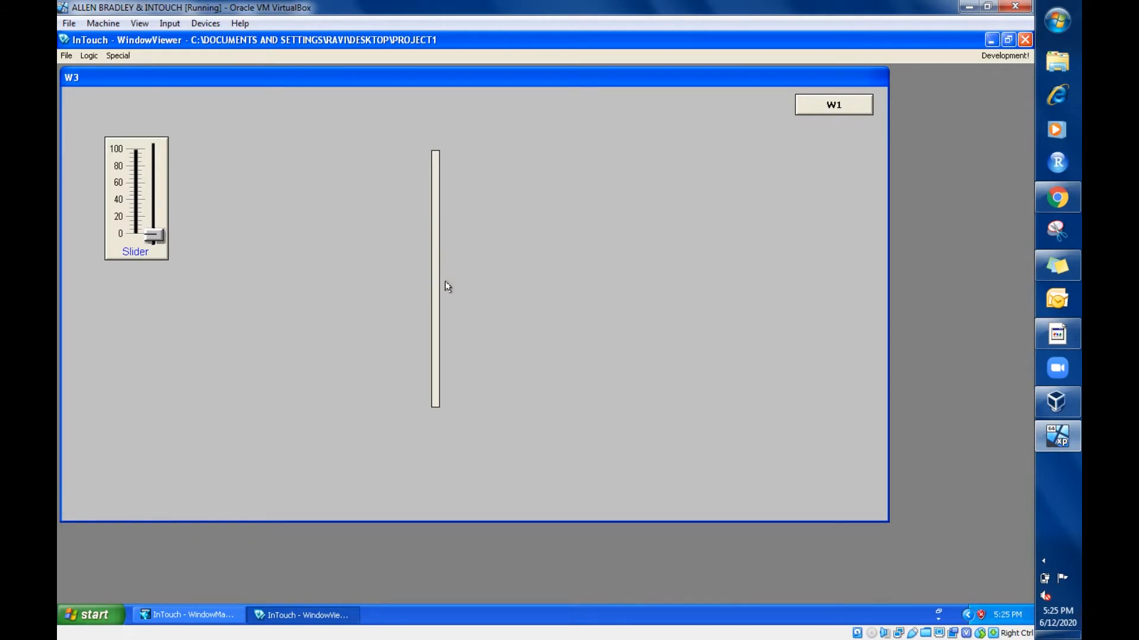
mouse_move(431, 370)
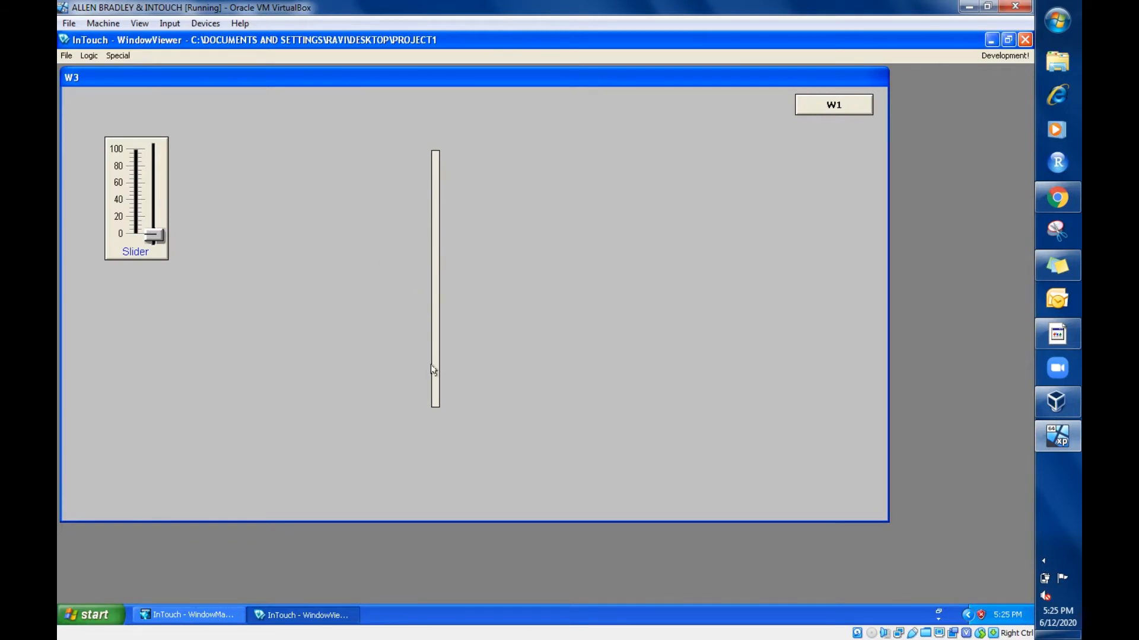
mouse_move(431, 393)
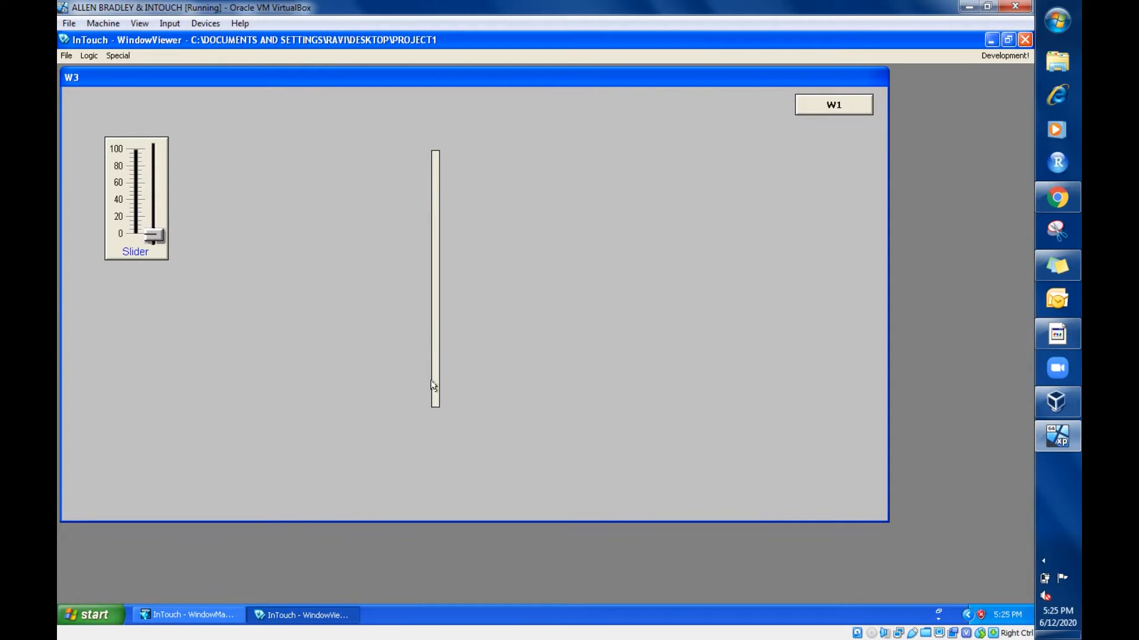
mouse_move(435, 170)
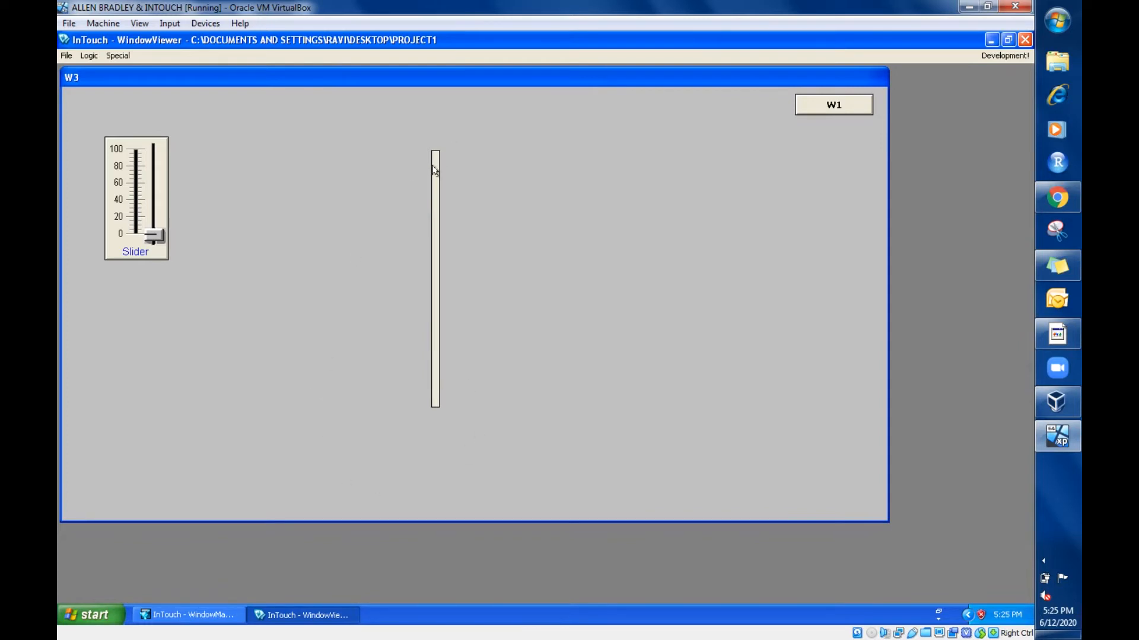
mouse_move(708, 195)
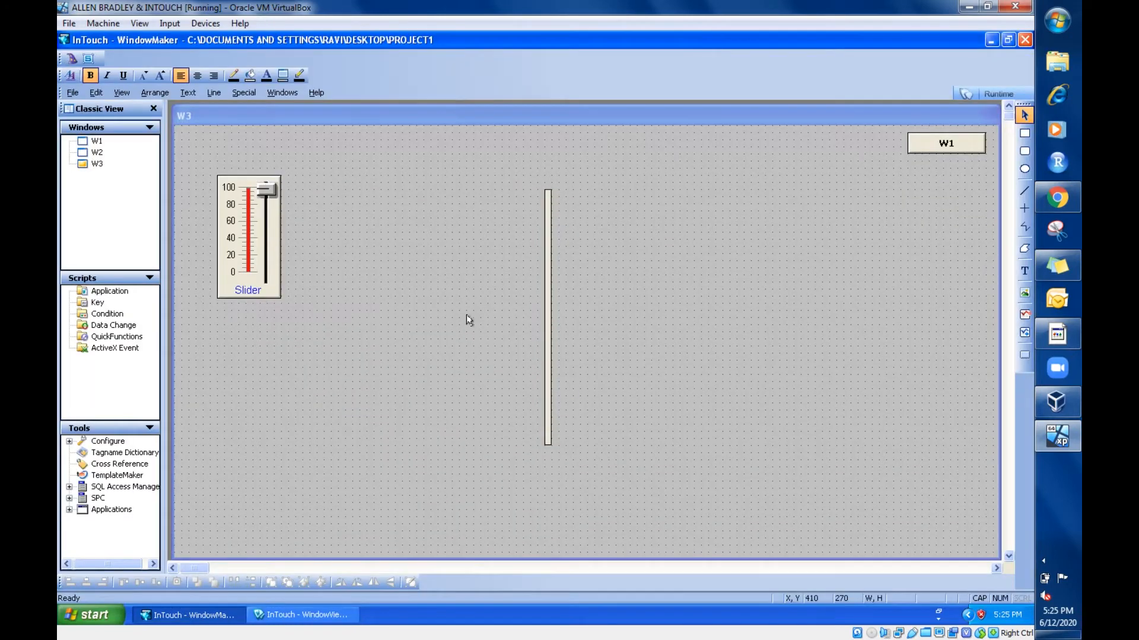
mouse_move(559, 323)
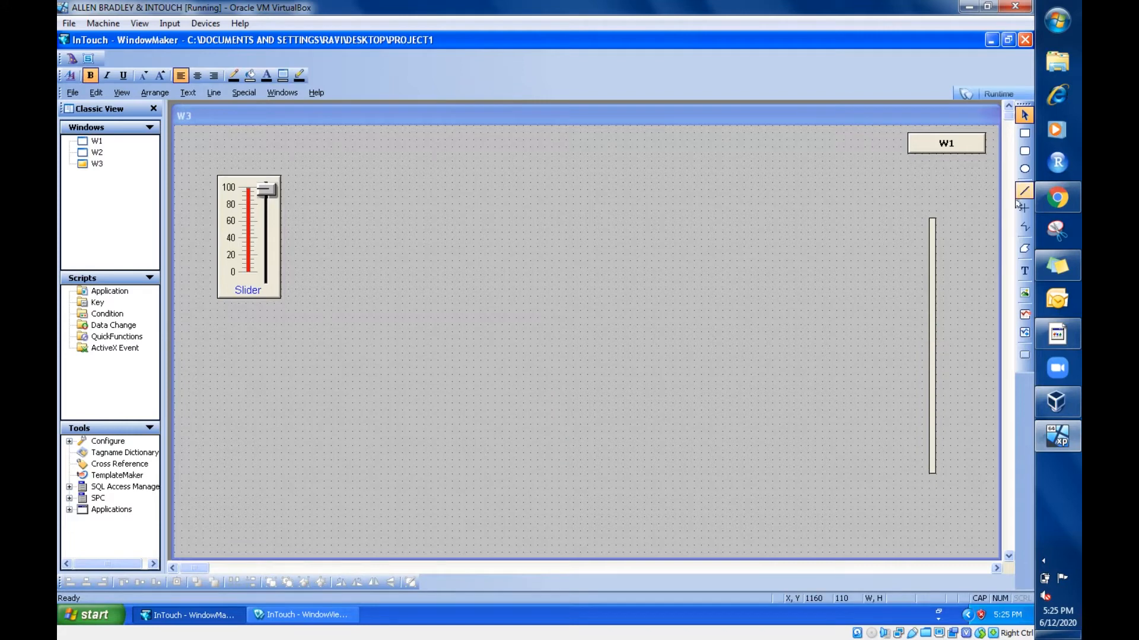
- Draw crossing guide lines and a thin horizontal rod across their intersection, then select it
left_click(1024, 208)
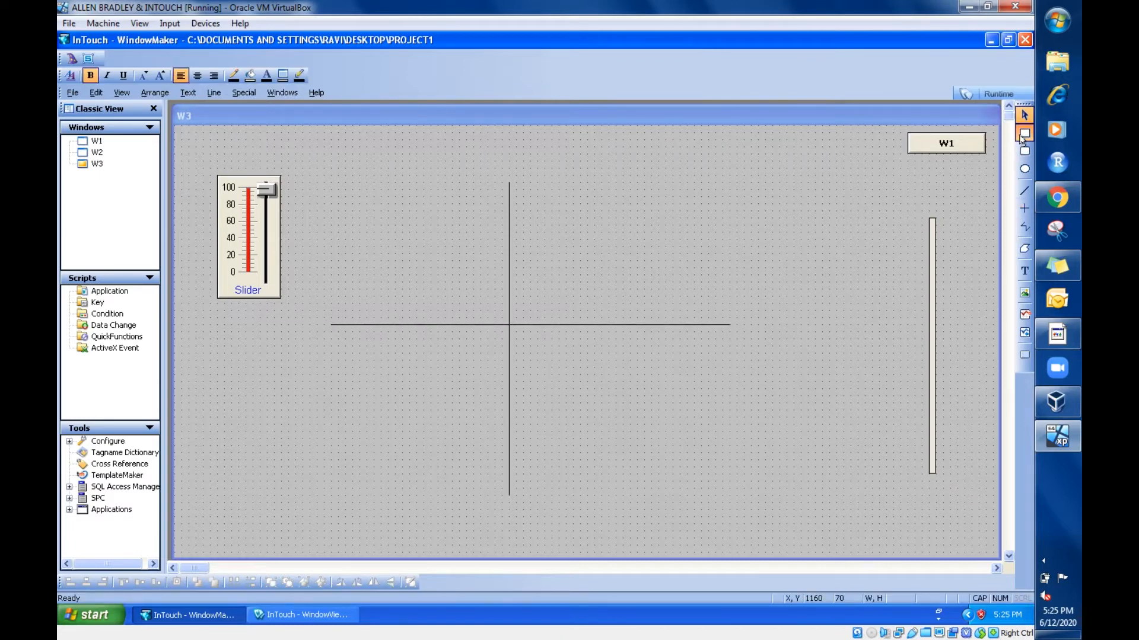
left_click(1024, 133)
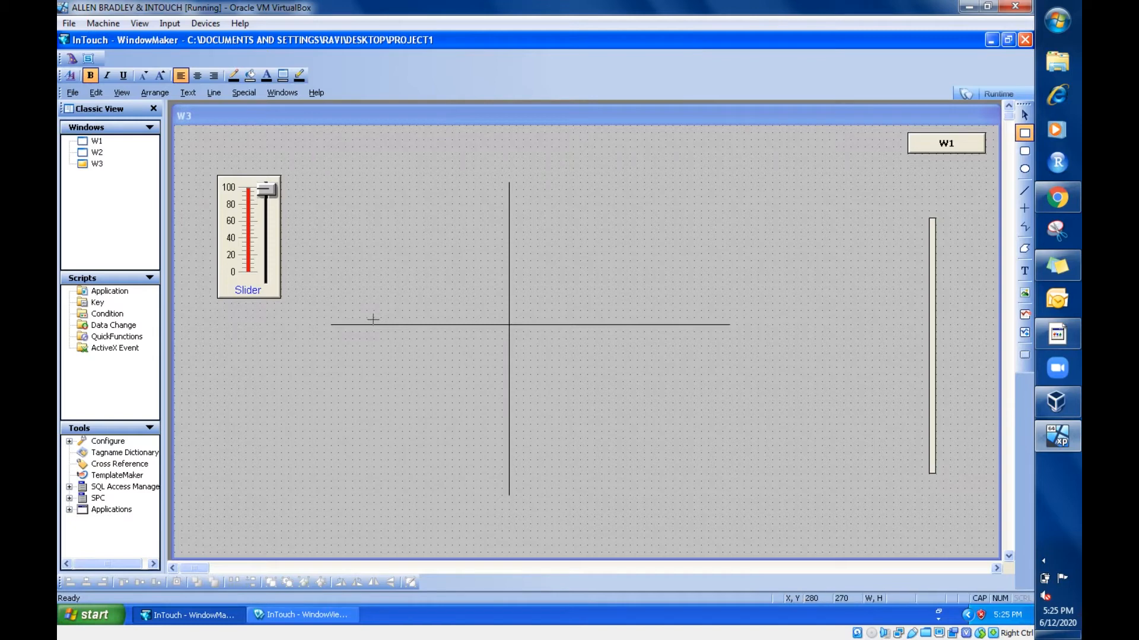
left_click_drag(370, 320, 617, 331)
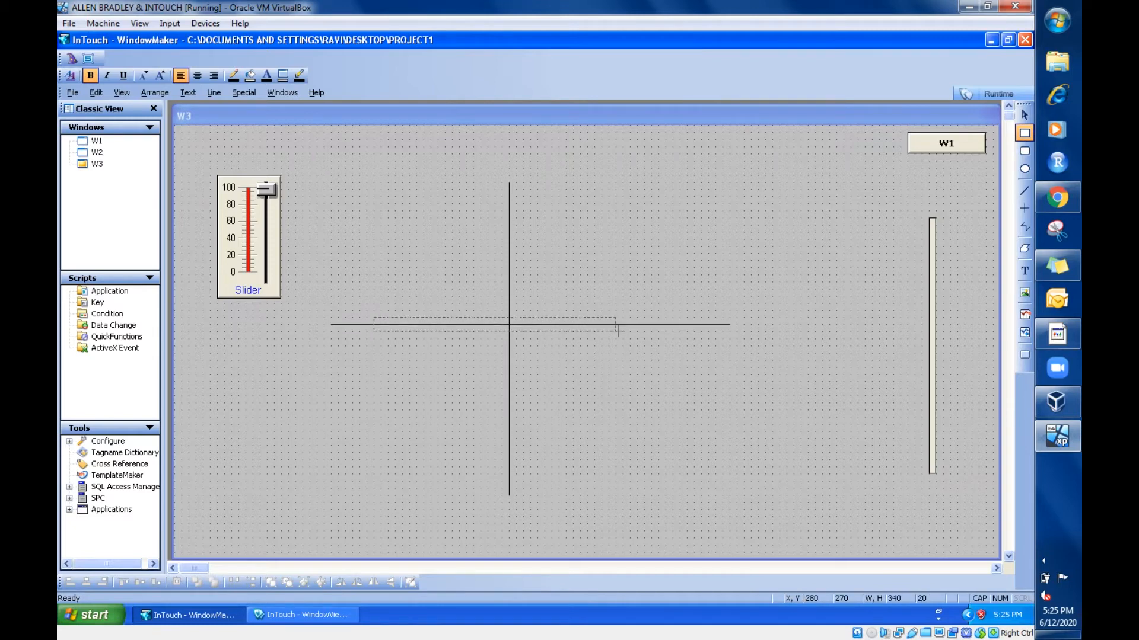
left_click_drag(617, 327, 662, 327)
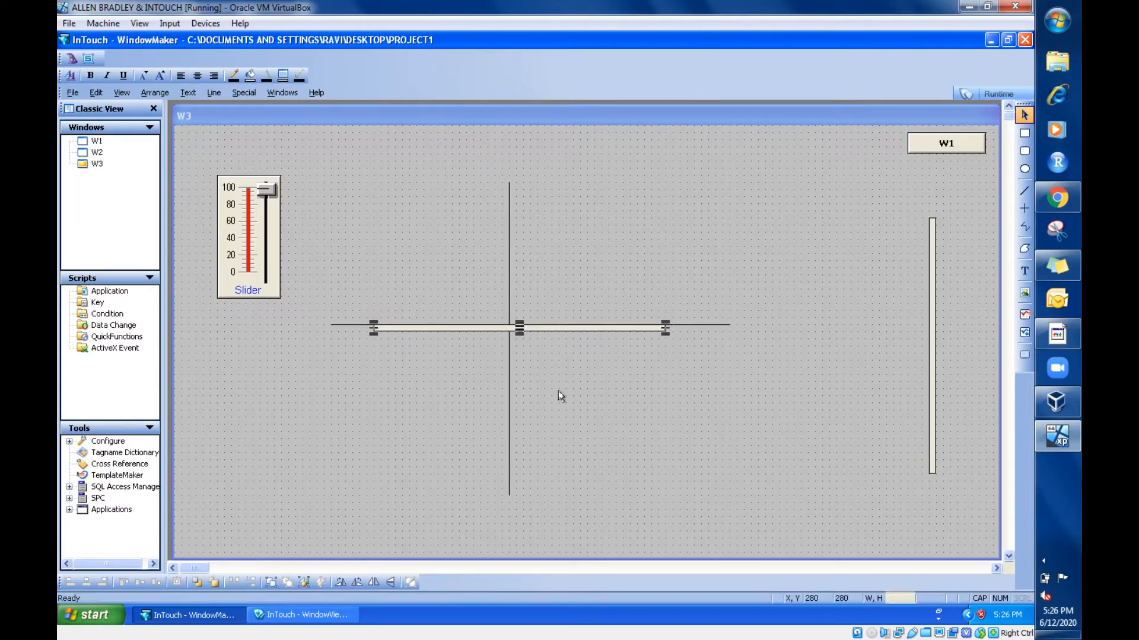
left_click(536, 331)
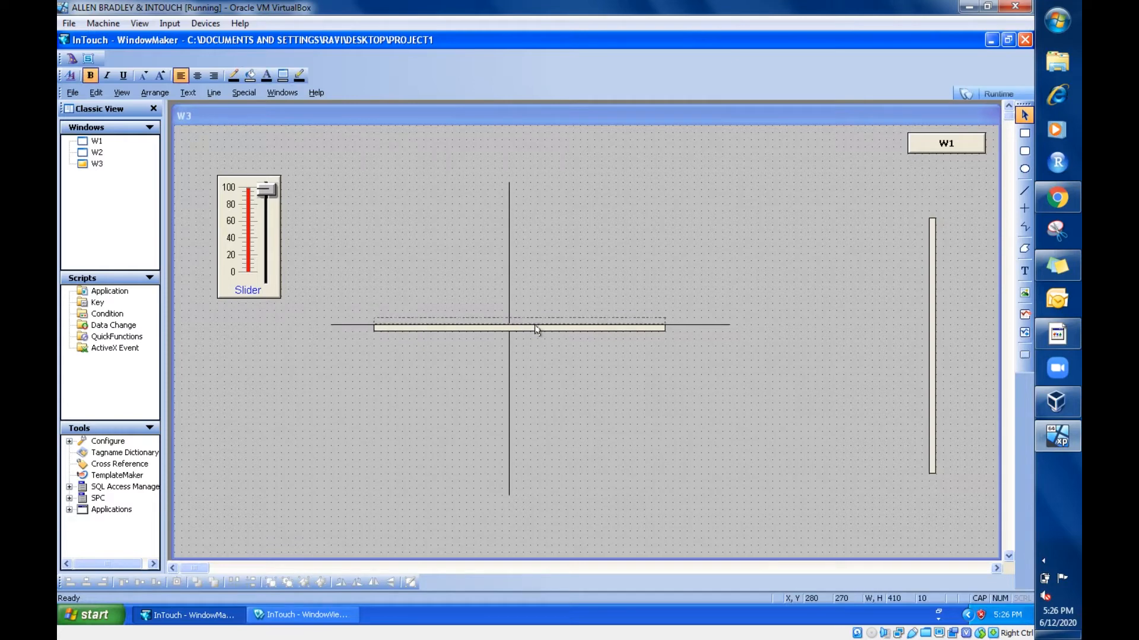
left_click(536, 329)
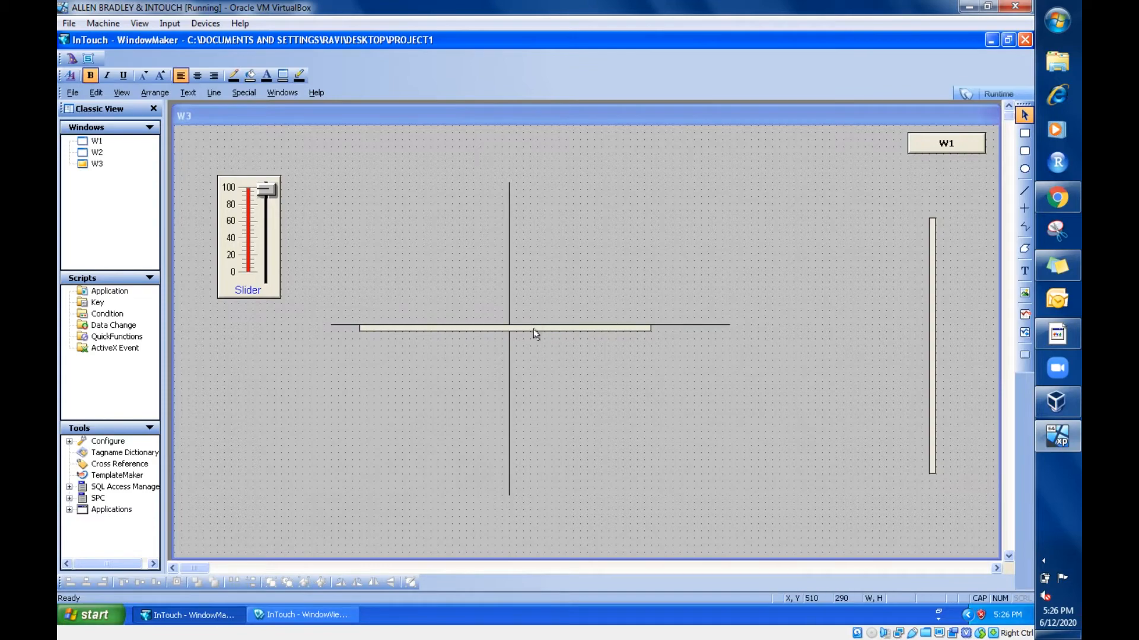
- Link the horizontal rod's orientation to LEVEL (0–100 to 0–360°) with X offset 30, then run
double_click(530, 331)
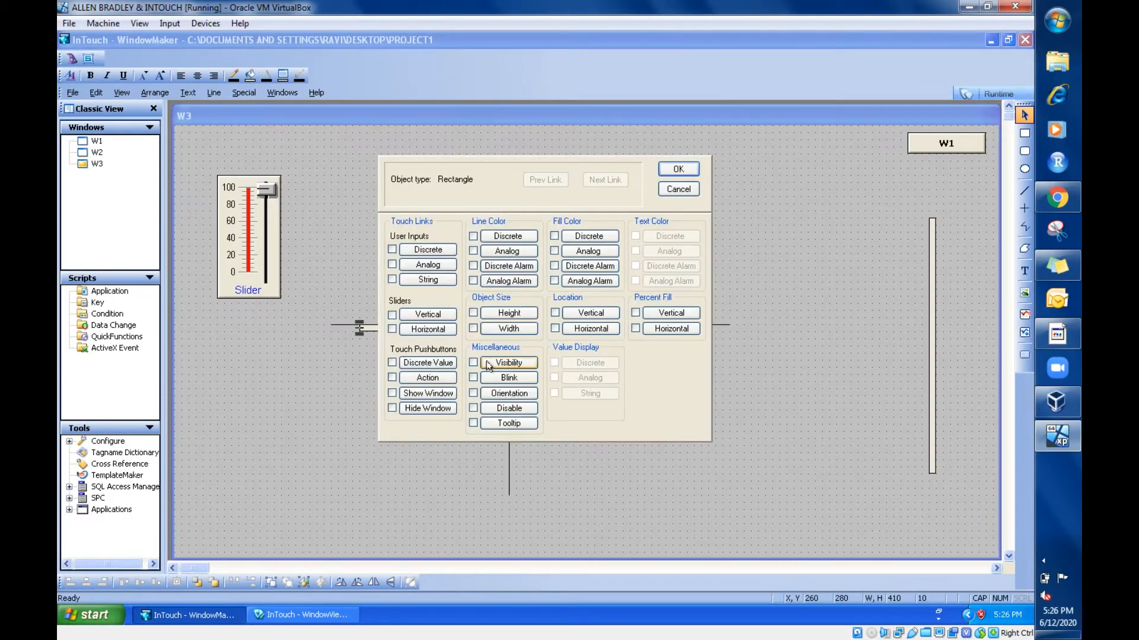
left_click(508, 393)
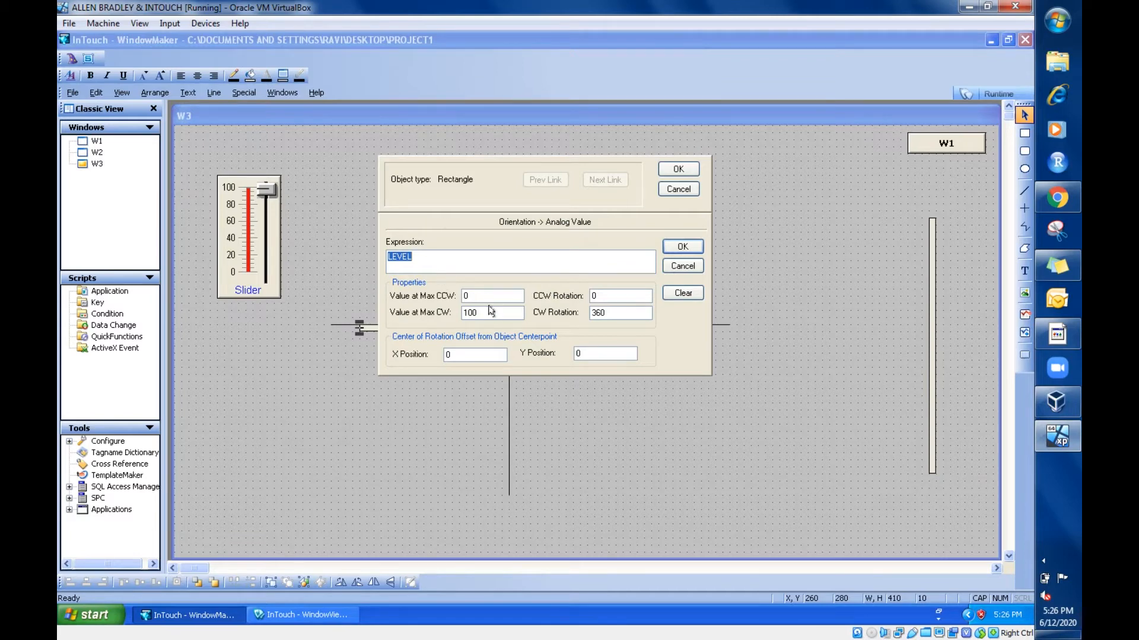
left_click(620, 312)
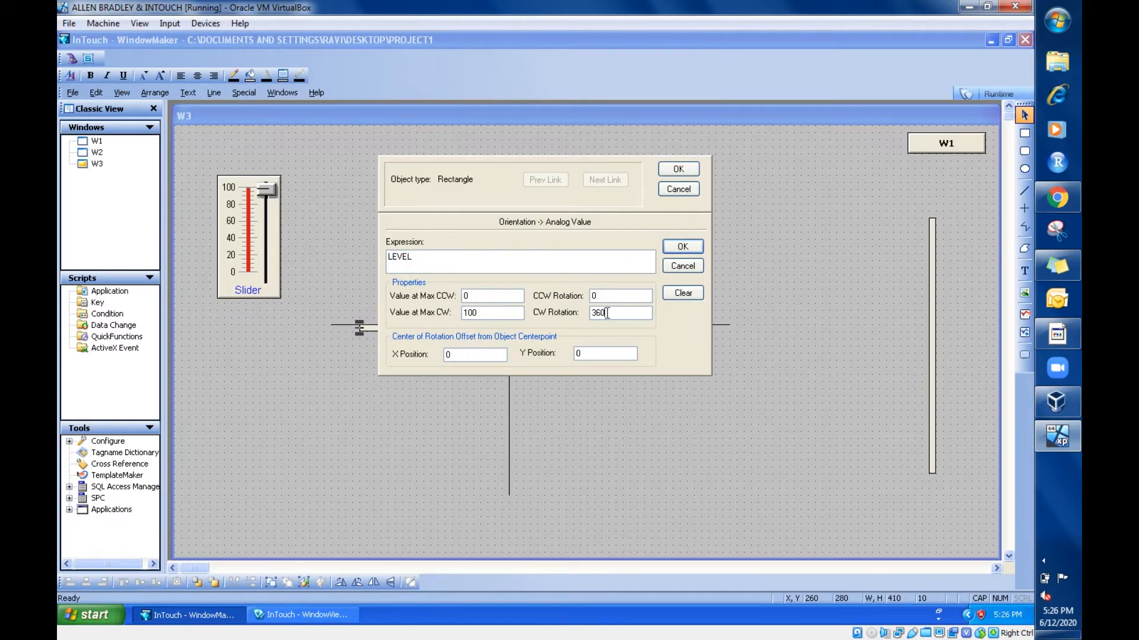
mouse_move(435, 364)
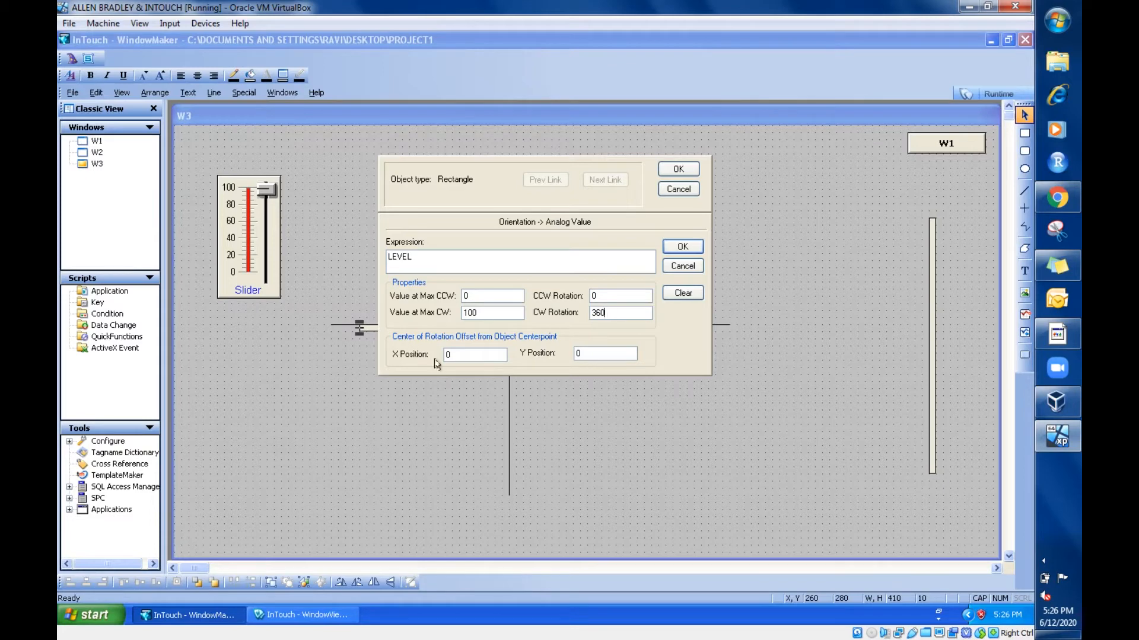
left_click(474, 354)
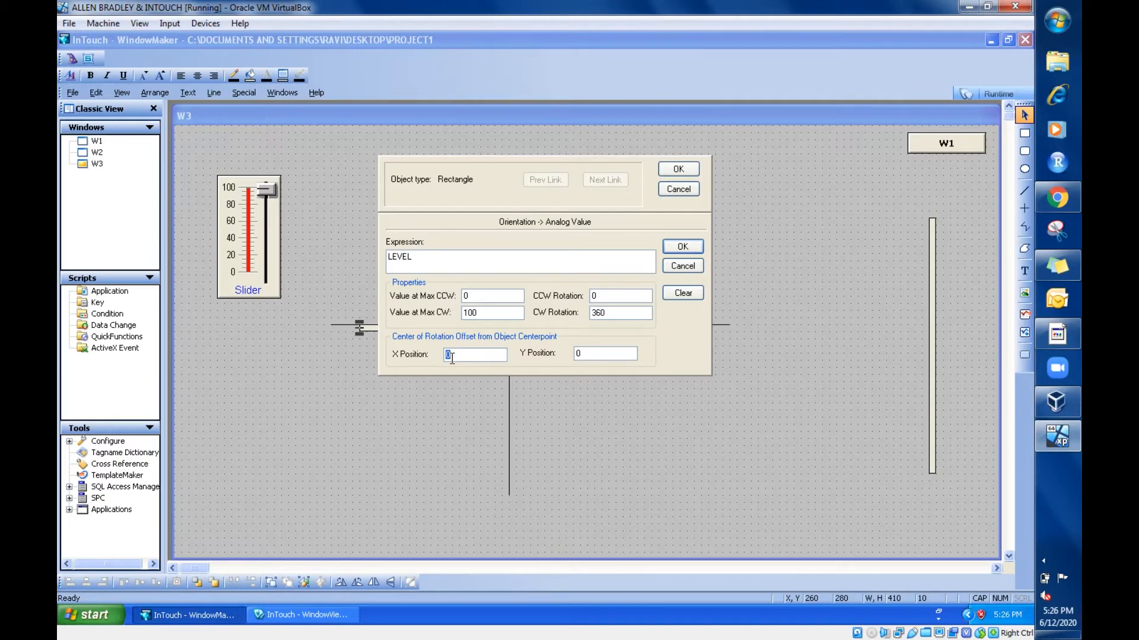
type("30")
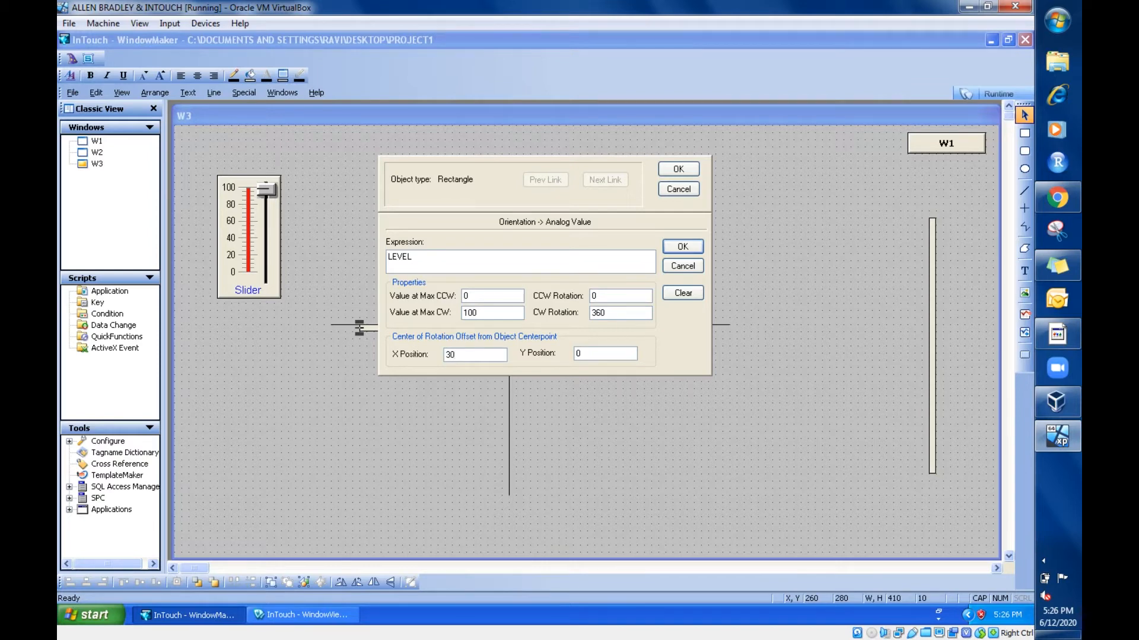
mouse_move(506, 323)
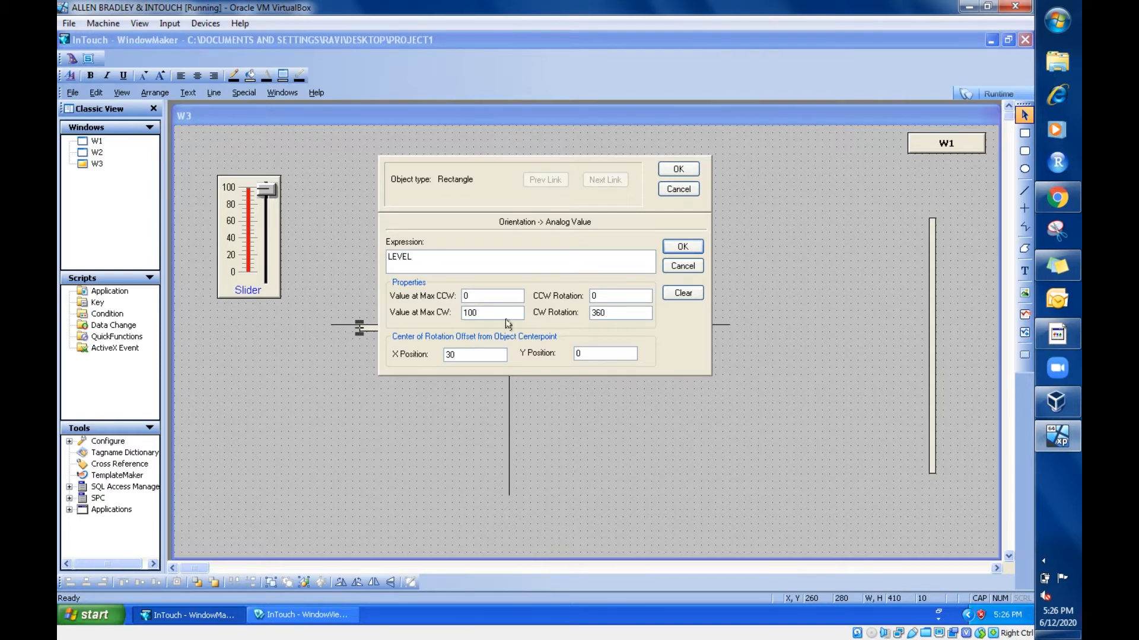
left_click(683, 247)
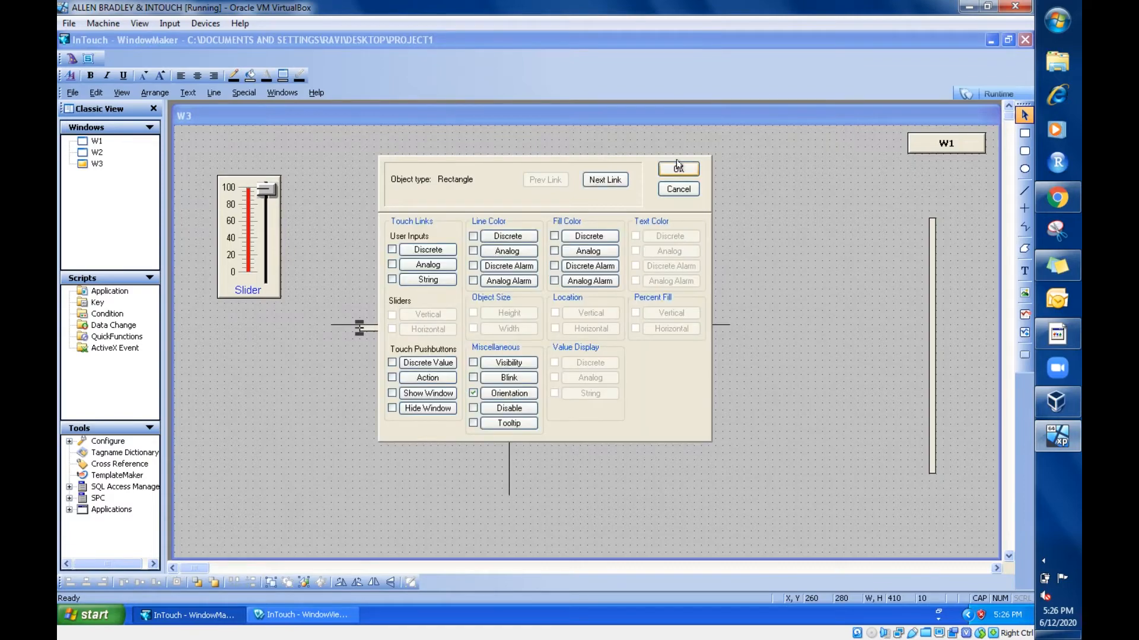
left_click(678, 169)
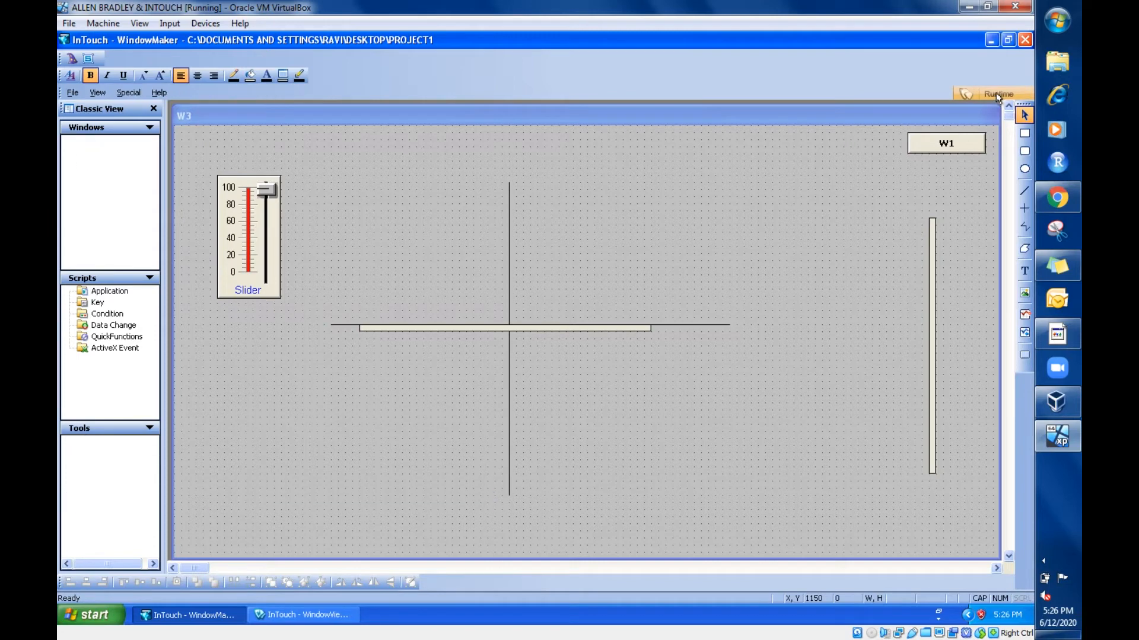
left_click(999, 94)
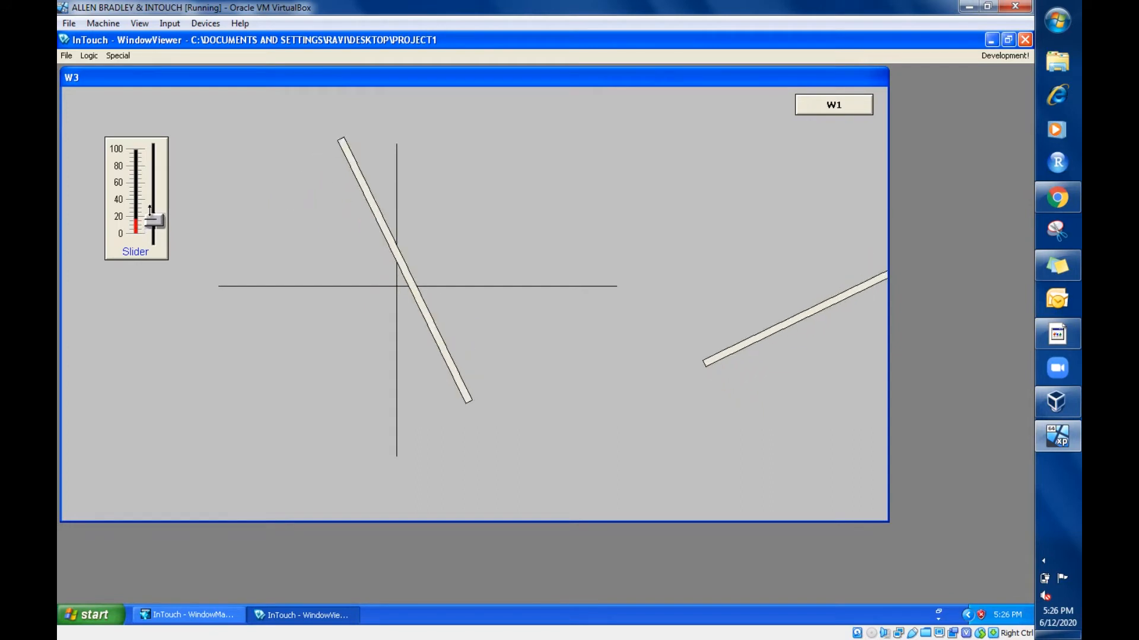
left_click_drag(155, 220, 155, 210)
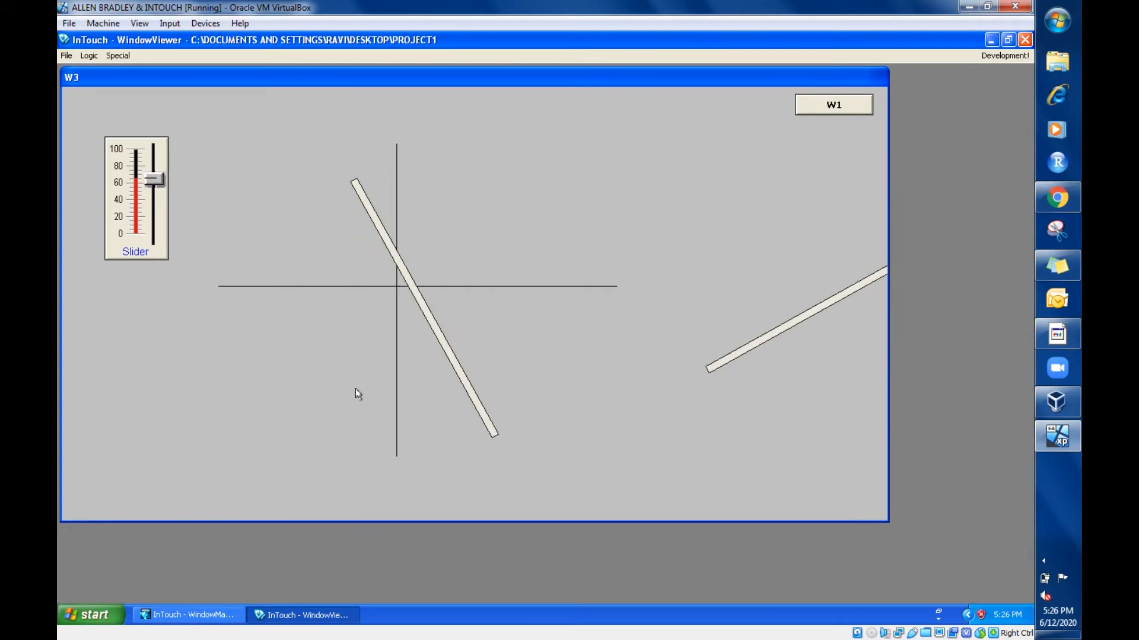
mouse_move(406, 302)
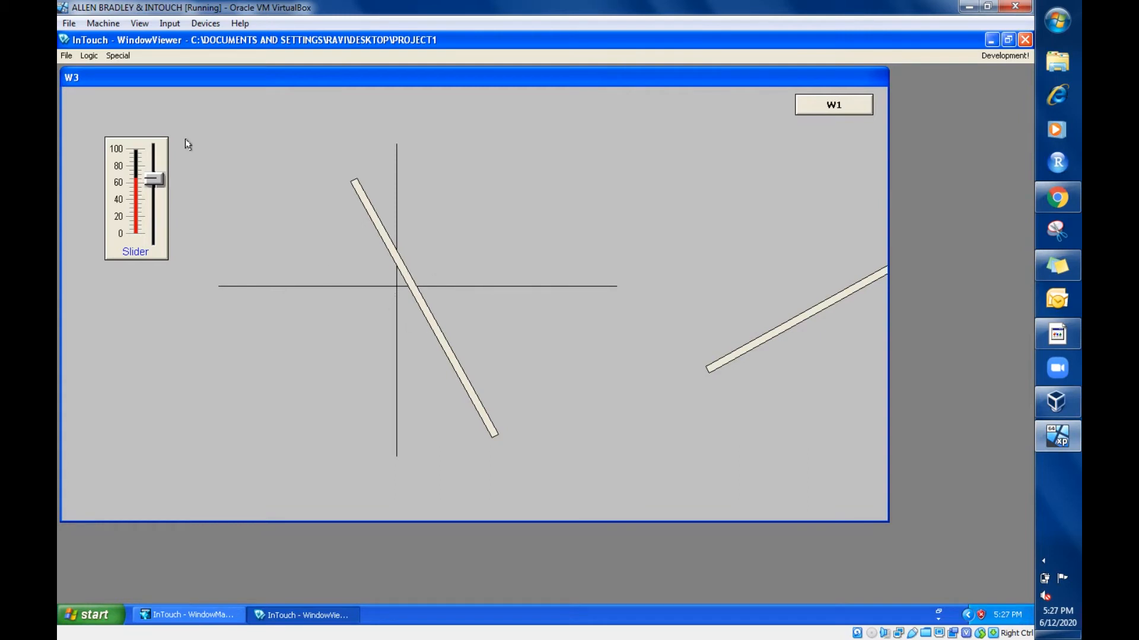
left_click_drag(153, 179, 152, 149)
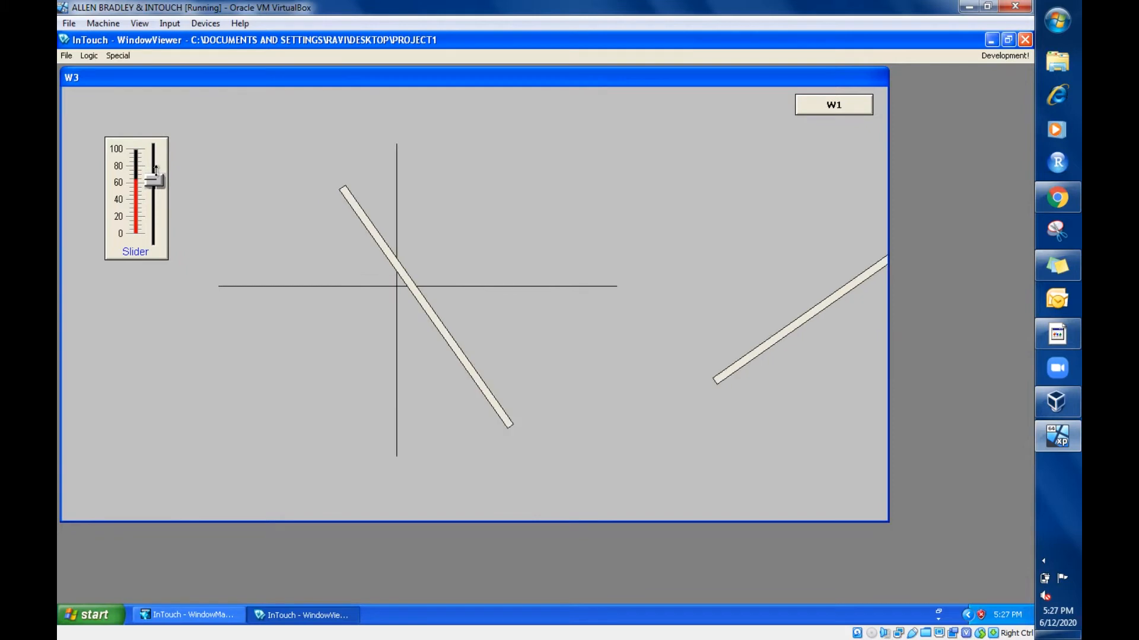
left_click_drag(155, 171, 156, 182)
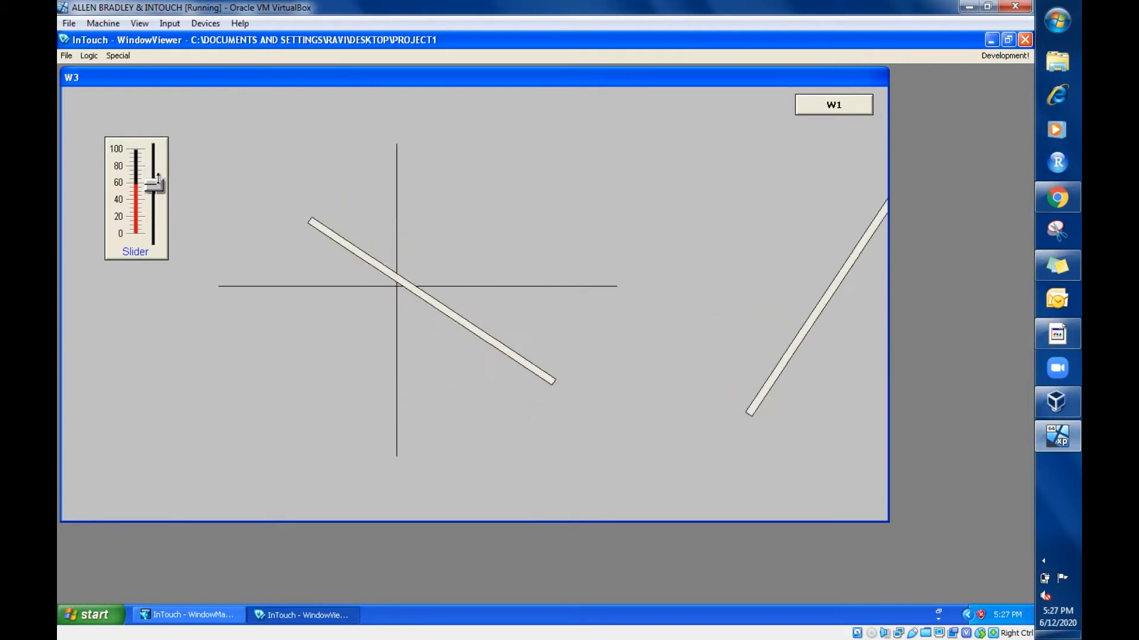
left_click_drag(155, 182, 154, 225)
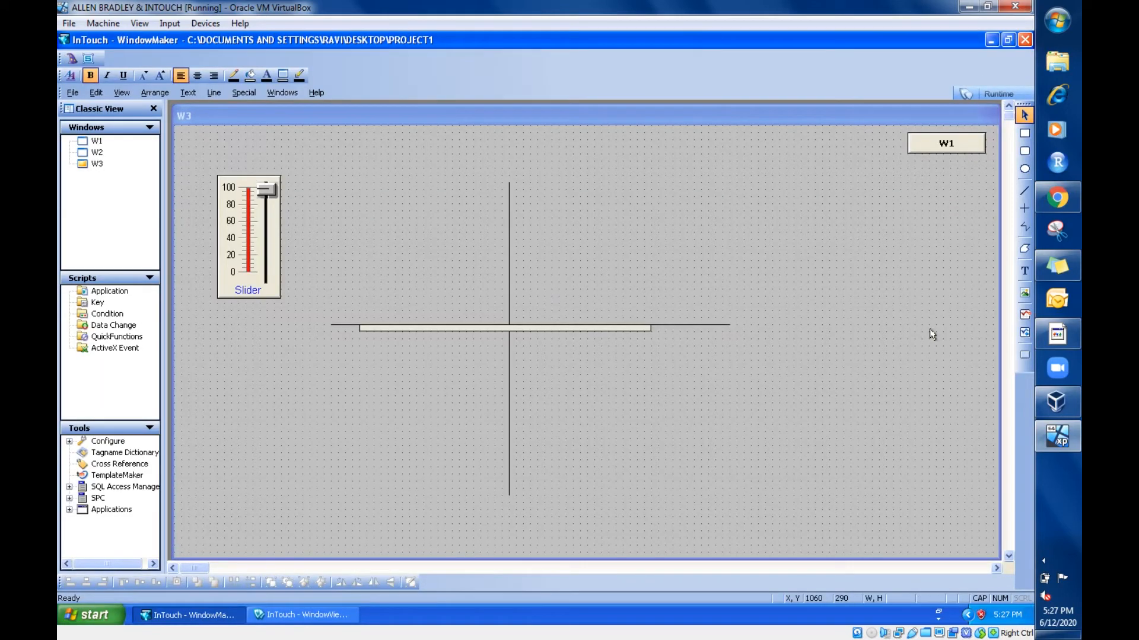
- Reopen the rod's Orientation link settings and close the animation links
double_click(509, 327)
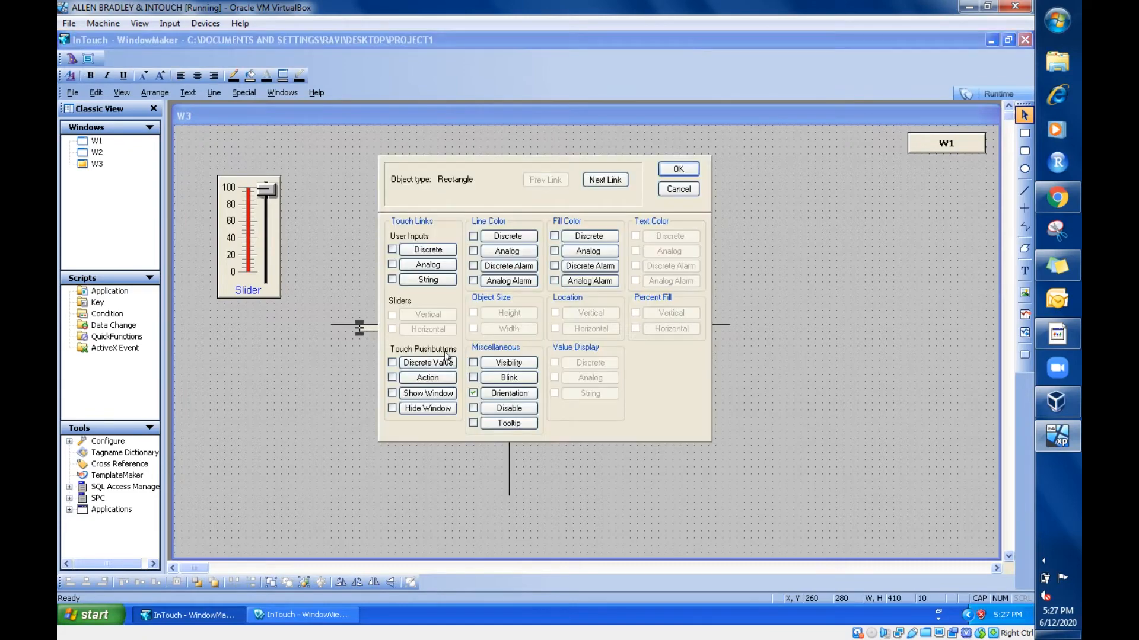
left_click(509, 393)
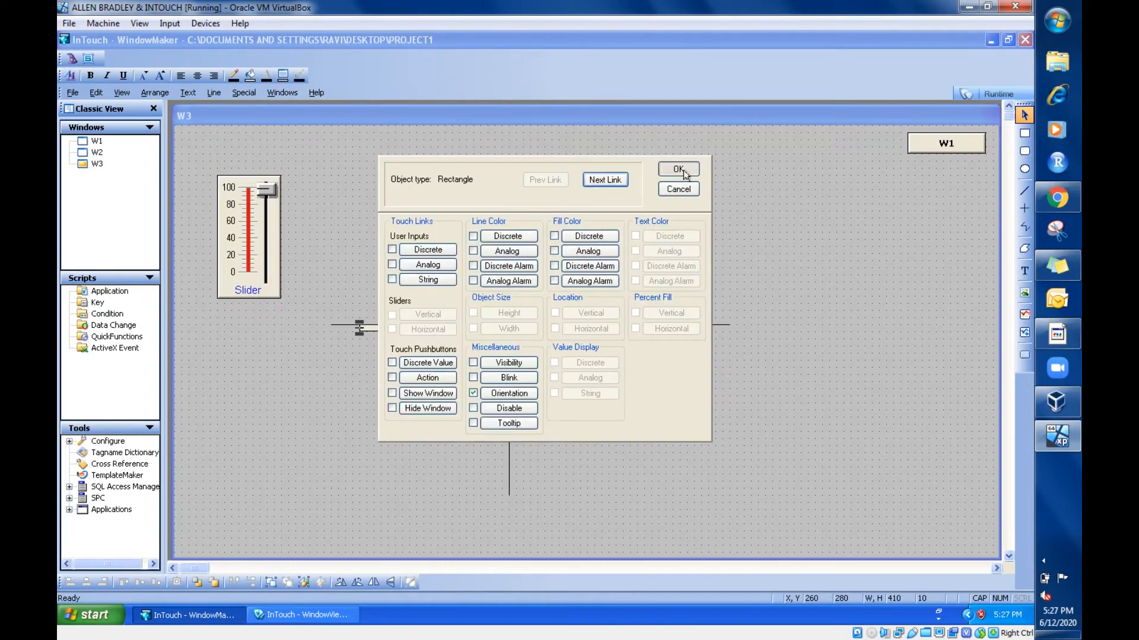
left_click(678, 169)
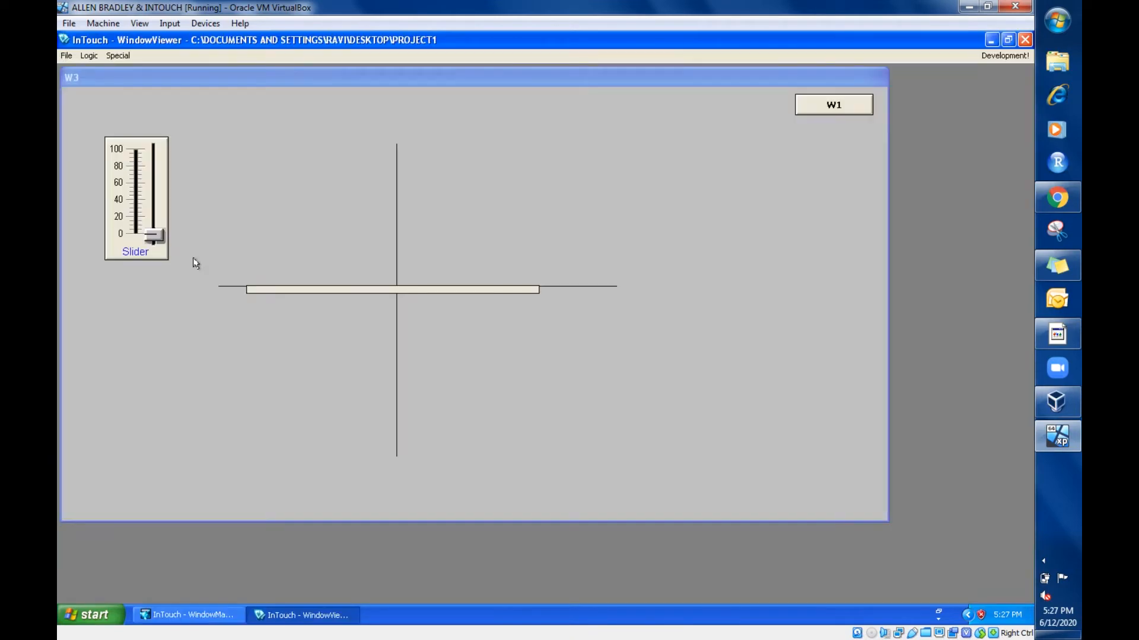
- Tilt the rod by raising the slider, bring it back to zero, and resume editing
left_click_drag(155, 236, 154, 221)
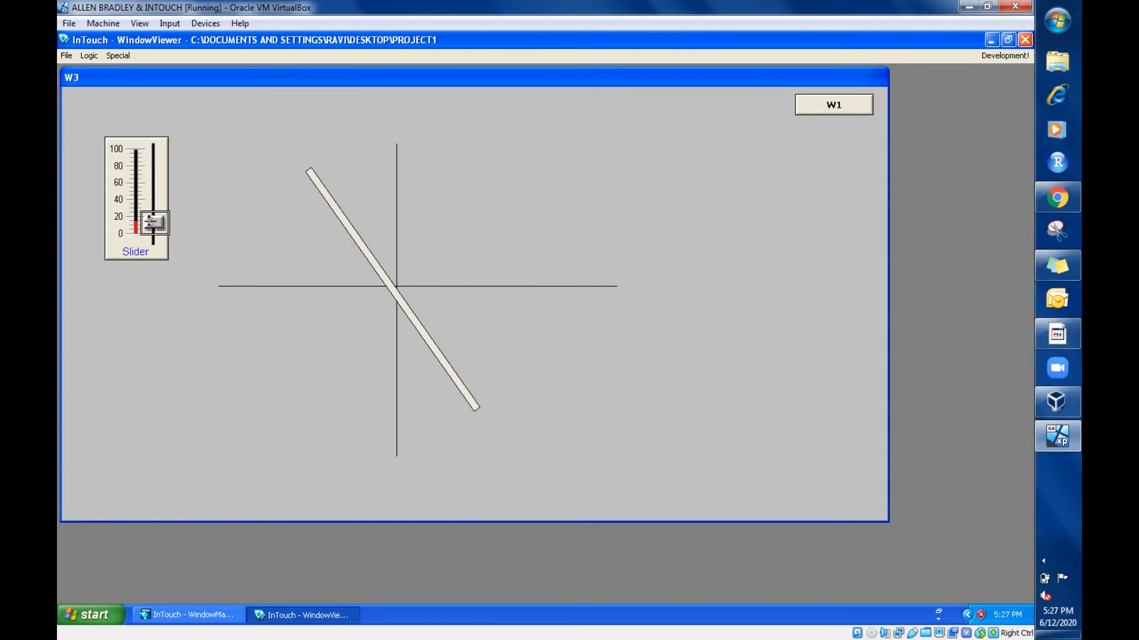
left_click_drag(152, 221, 152, 236)
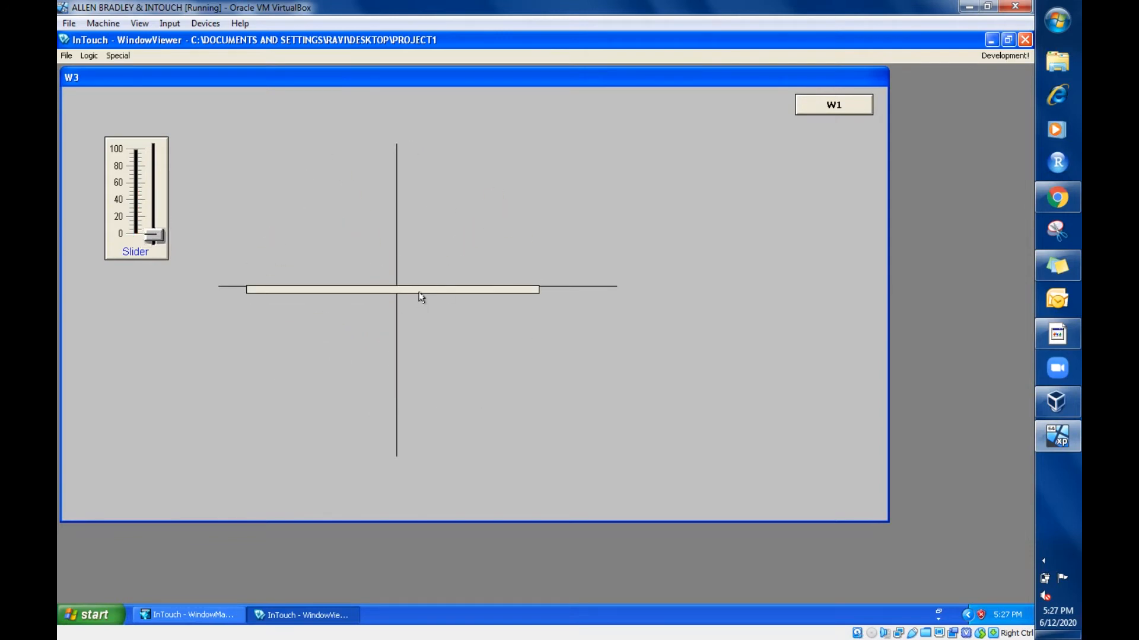
mouse_move(349, 302)
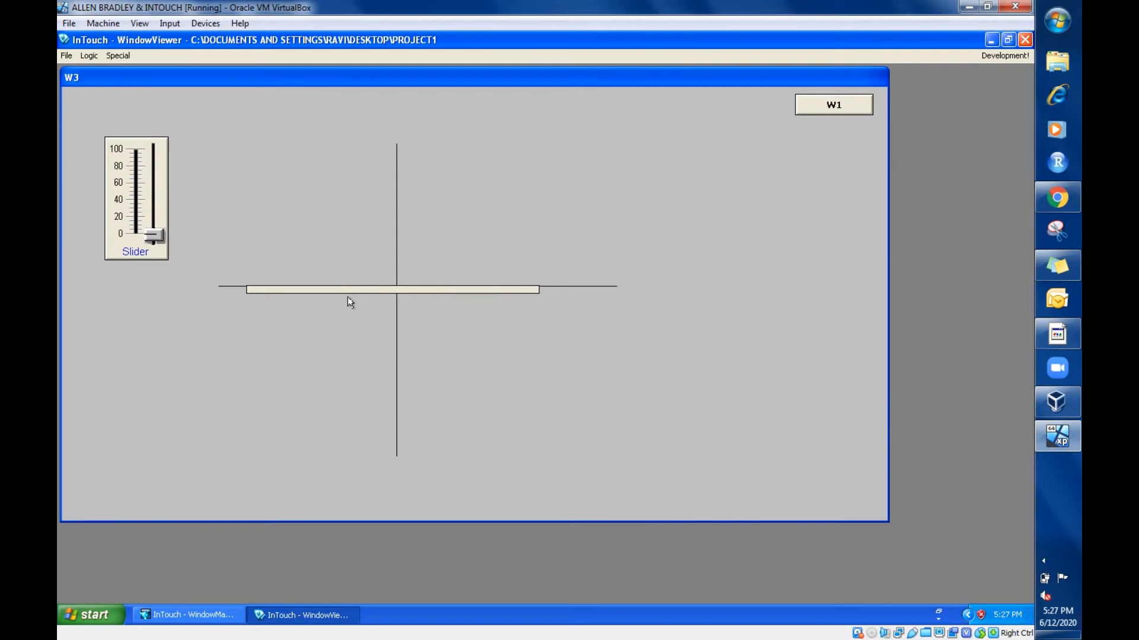
left_click(1005, 55)
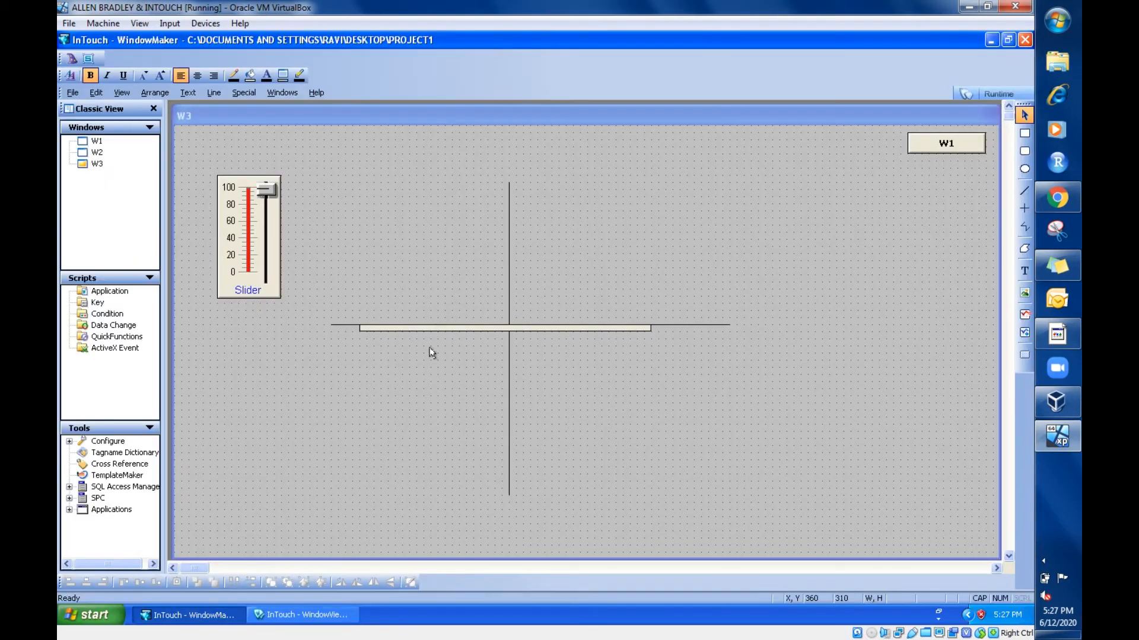
- Set the rod's Orientation link centre of rotation X offset to -50
double_click(506, 329)
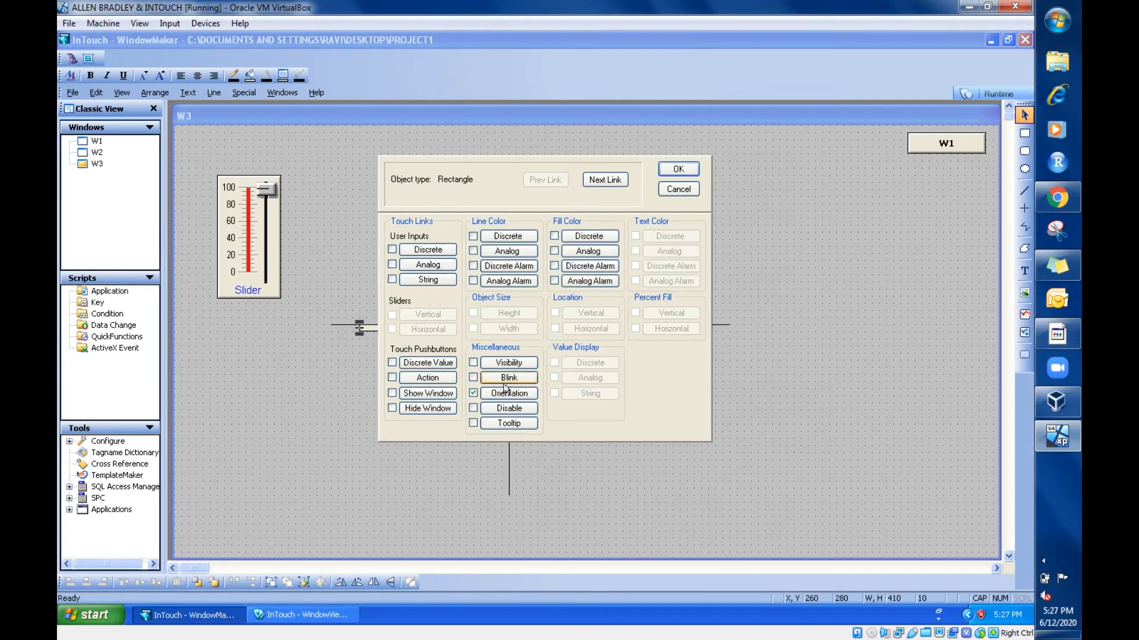
left_click(508, 393)
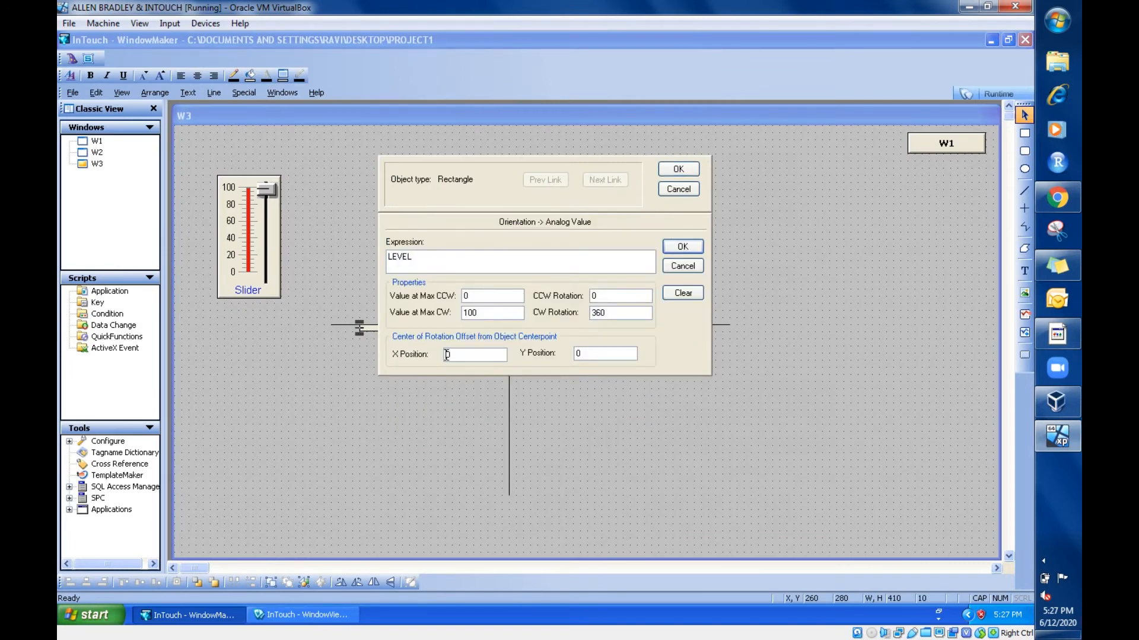
type("-50")
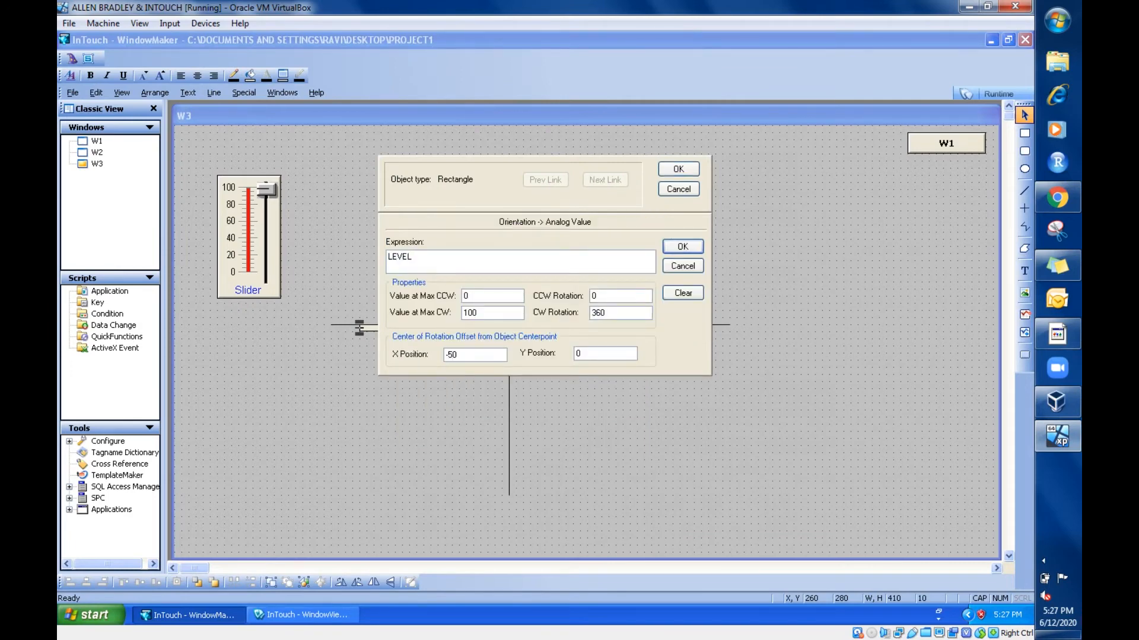
left_click(682, 247)
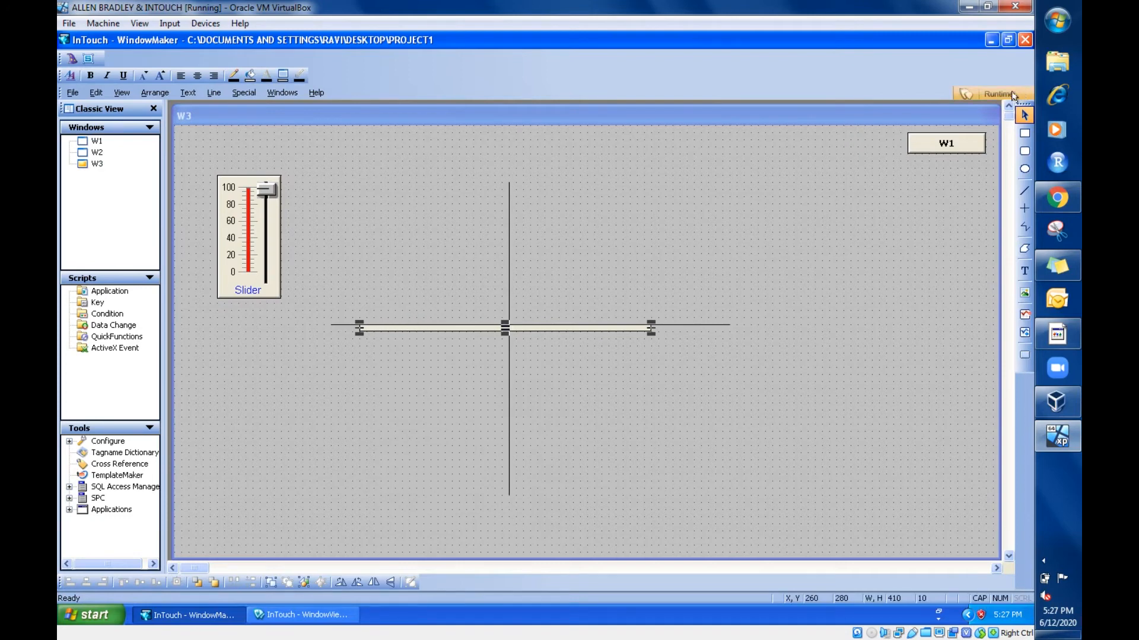
- Run W3 and drag the slider from 0 to 100 and back down, swinging the rod
left_click(1000, 94)
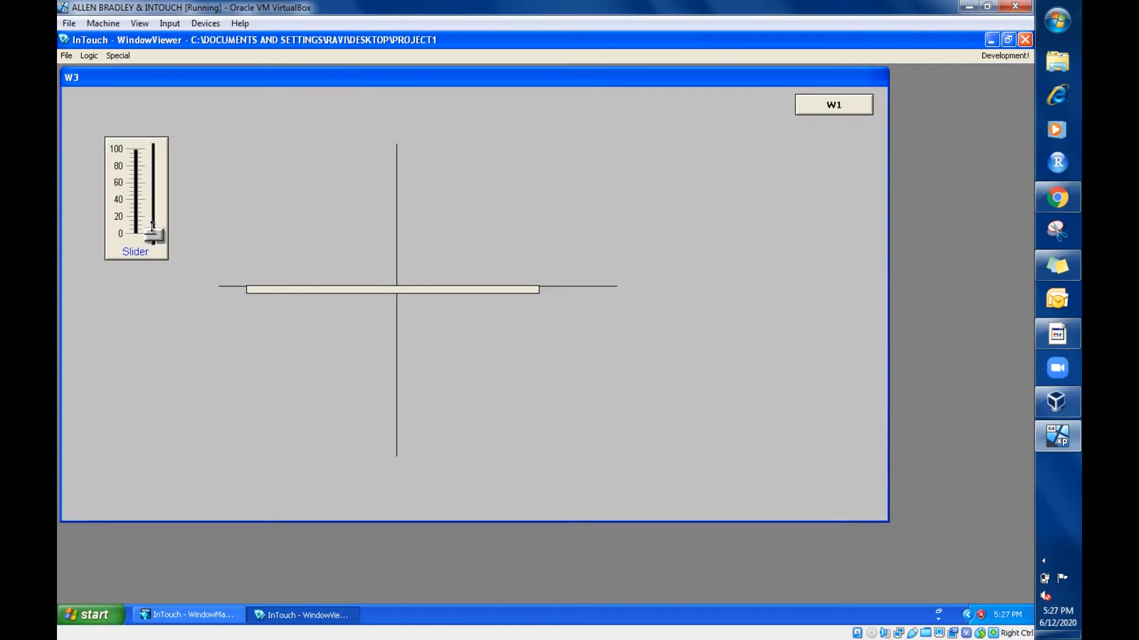
left_click_drag(152, 236, 149, 214)
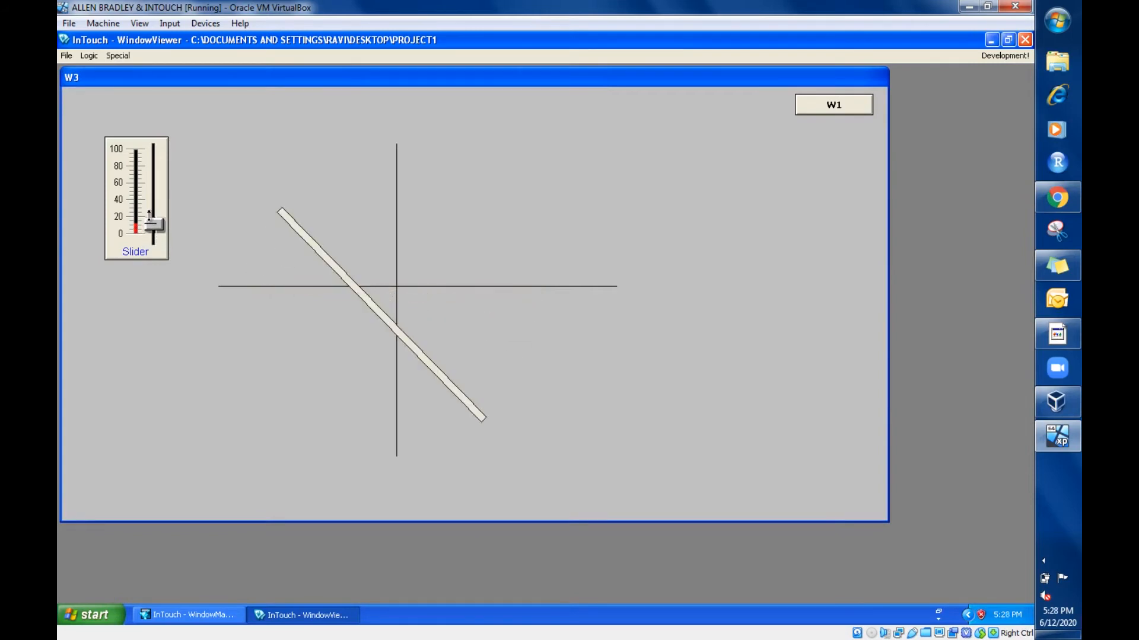
left_click_drag(152, 222, 152, 189)
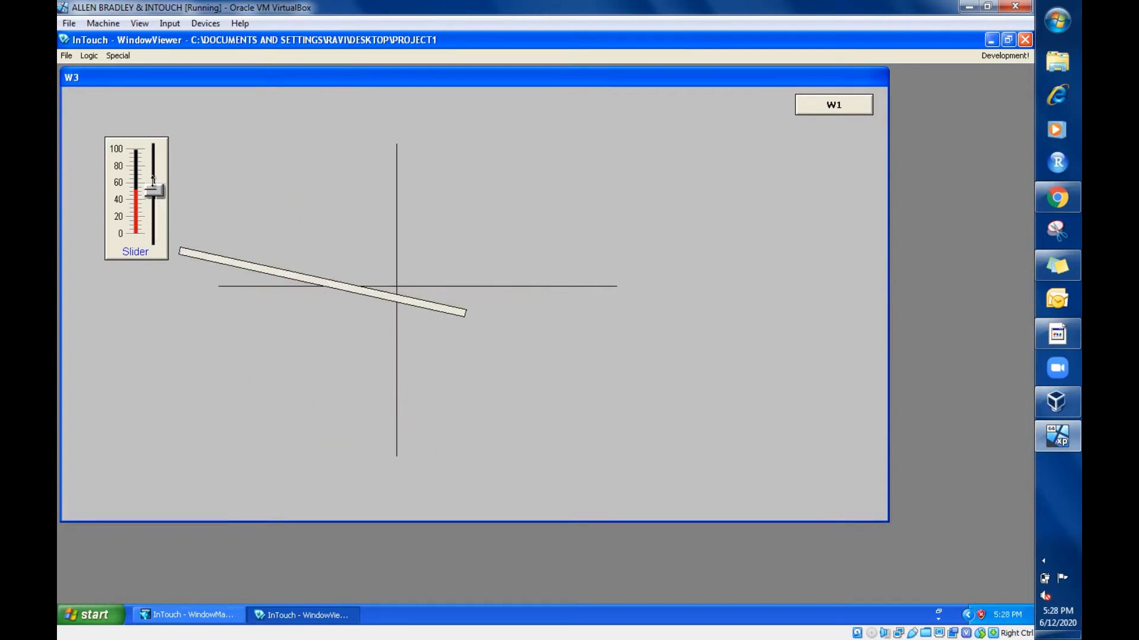
left_click_drag(152, 191, 153, 150)
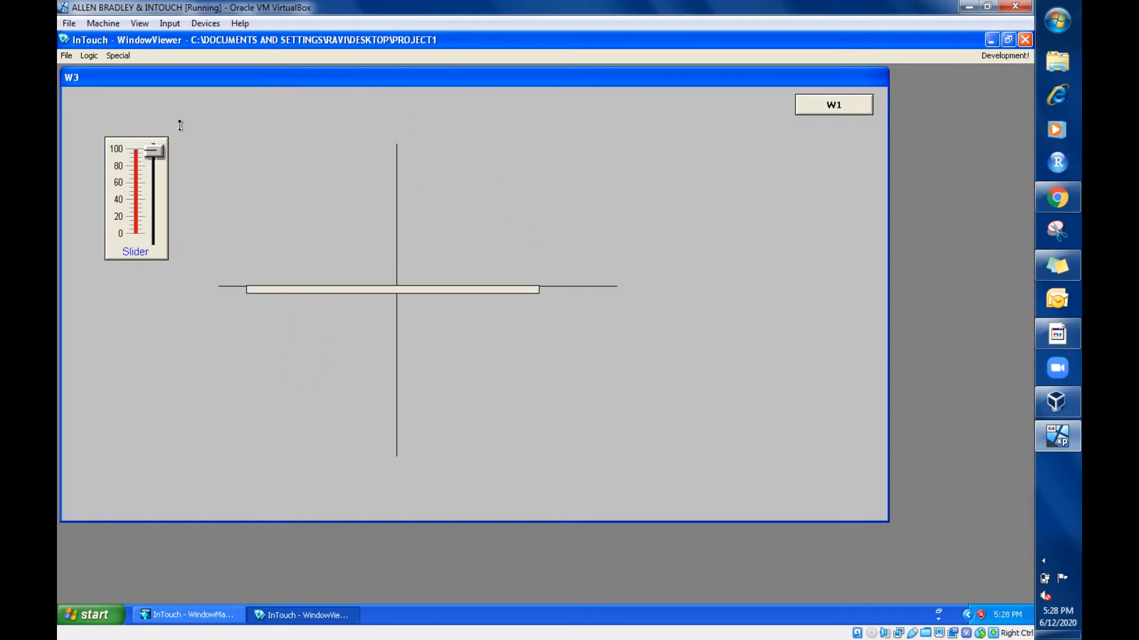
left_click_drag(153, 150, 153, 236)
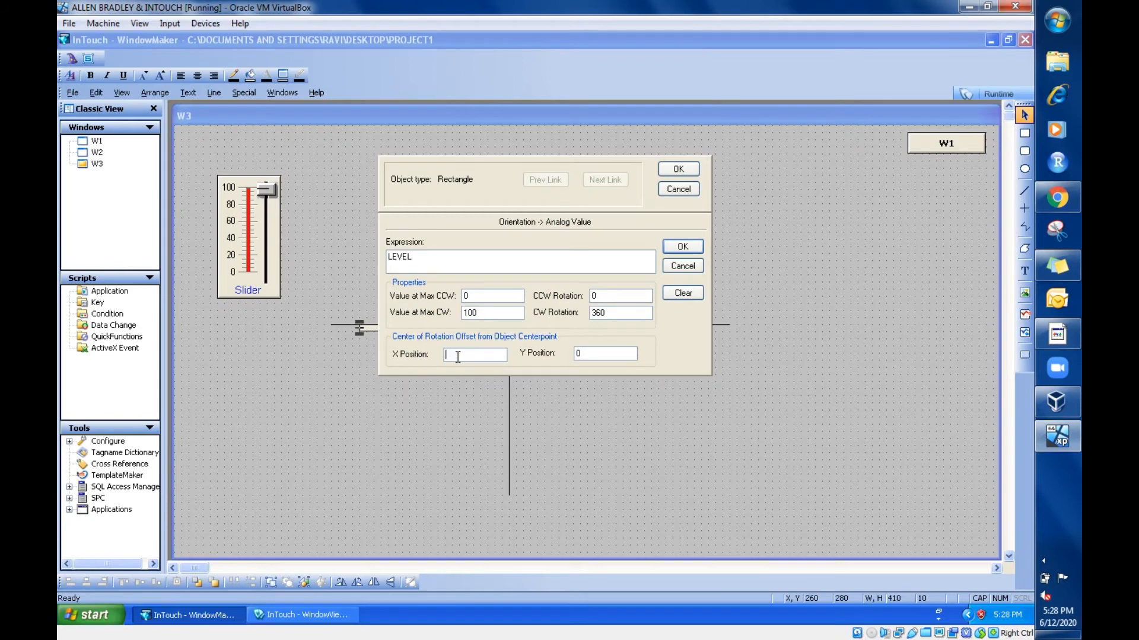
- Change the rotation centre offset to X 0, Y 80 and confirm the link
left_click(605, 353)
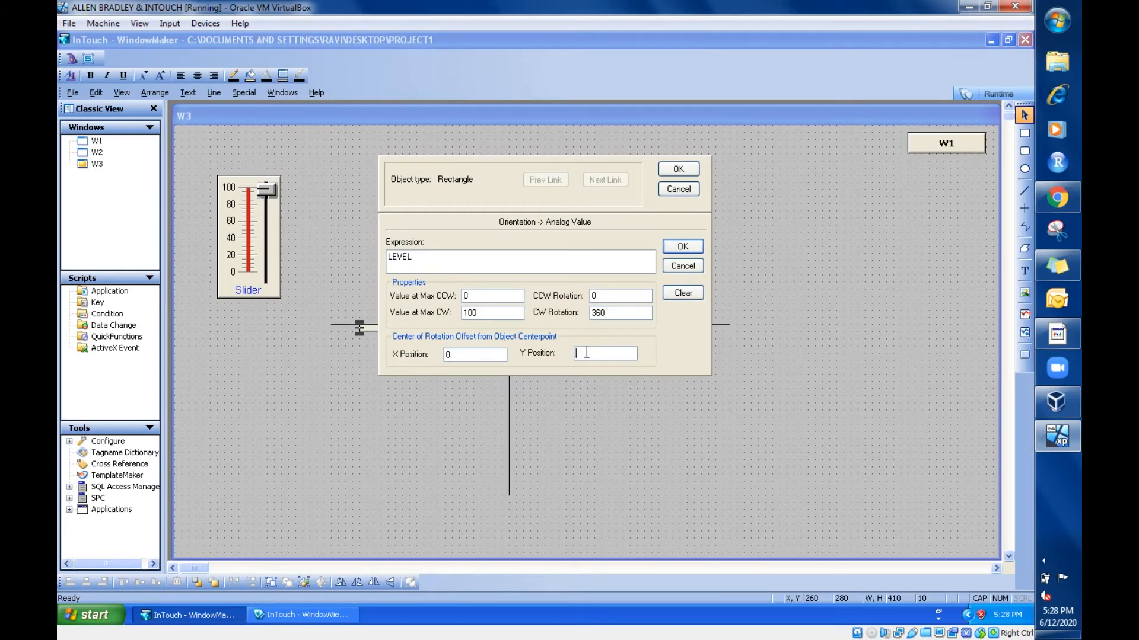
type("80")
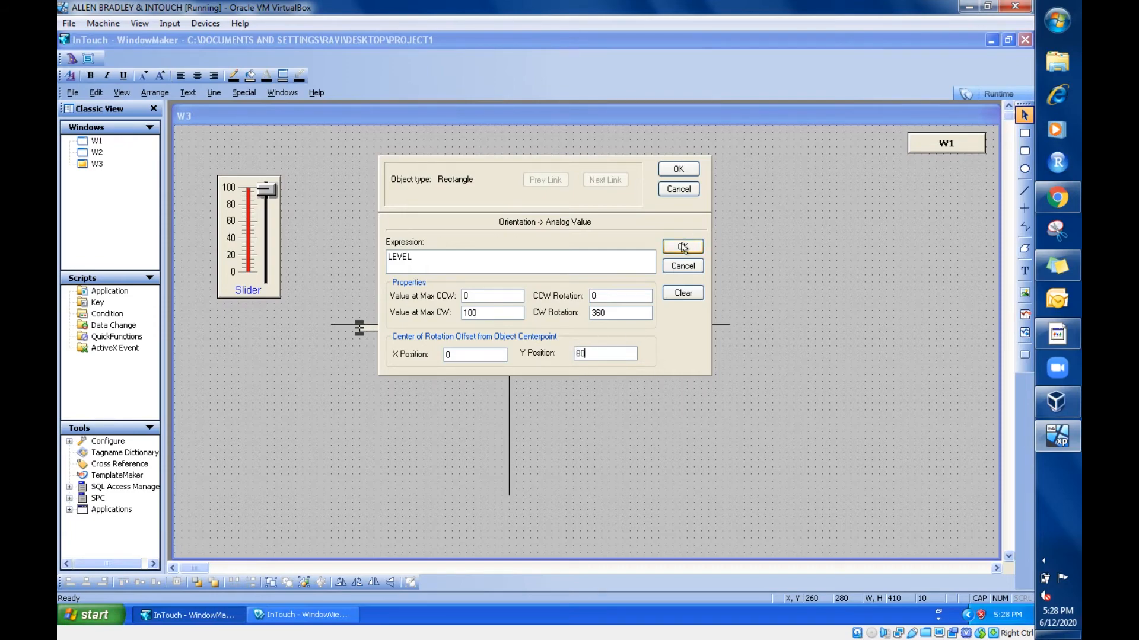
left_click(682, 246)
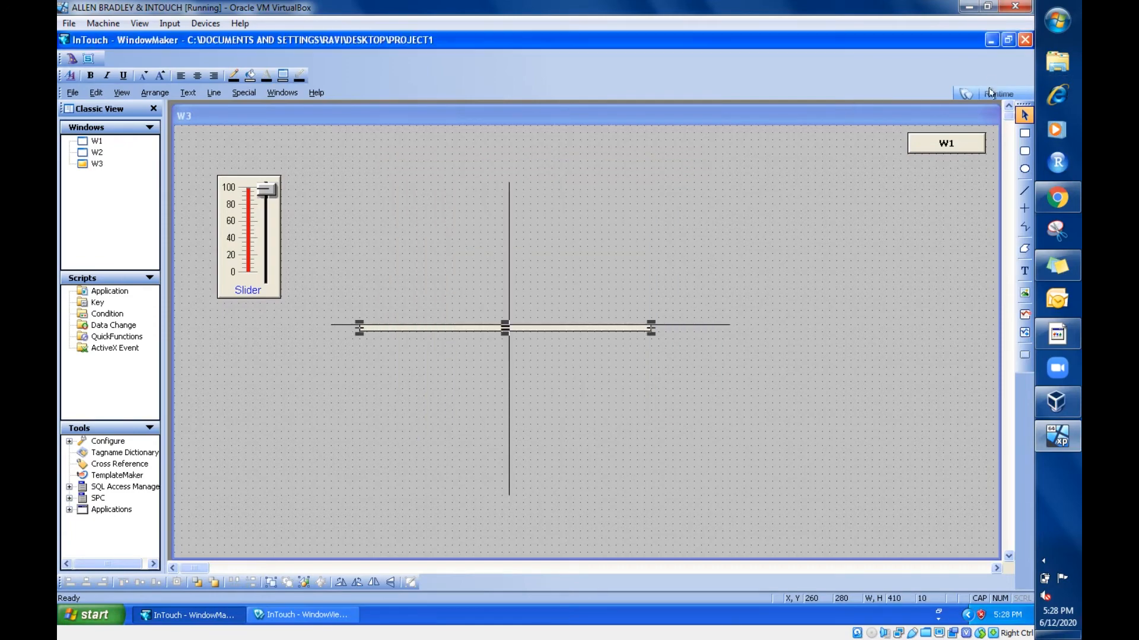
- Run W3 and sweep the slider to about 80, then back to 0 with the rod horizontal
left_click(998, 93)
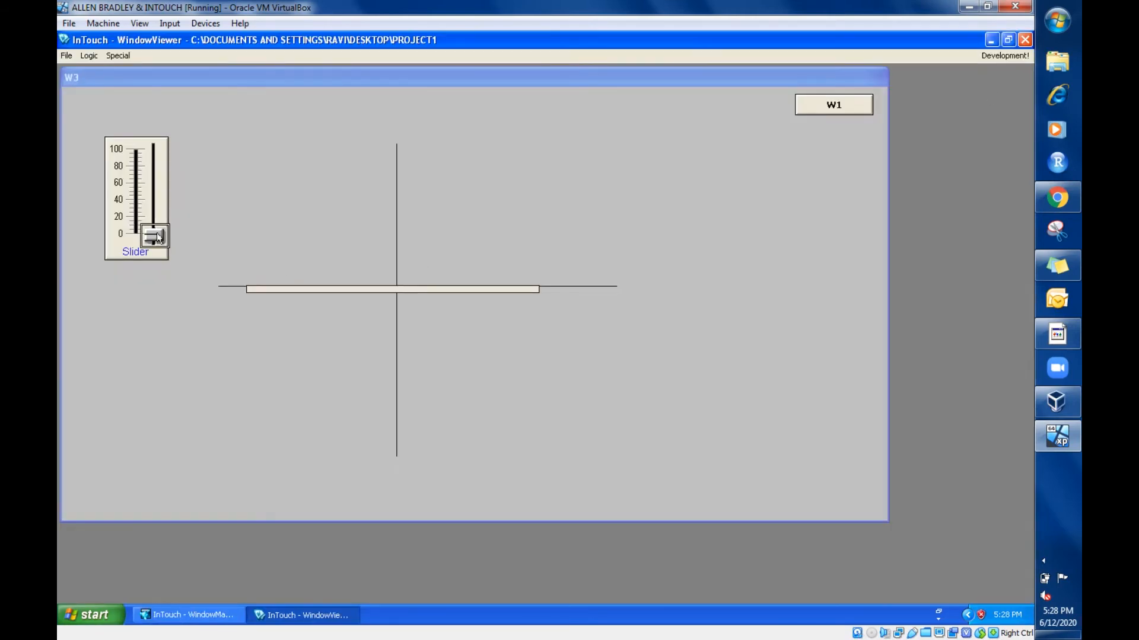
left_click_drag(155, 236, 155, 221)
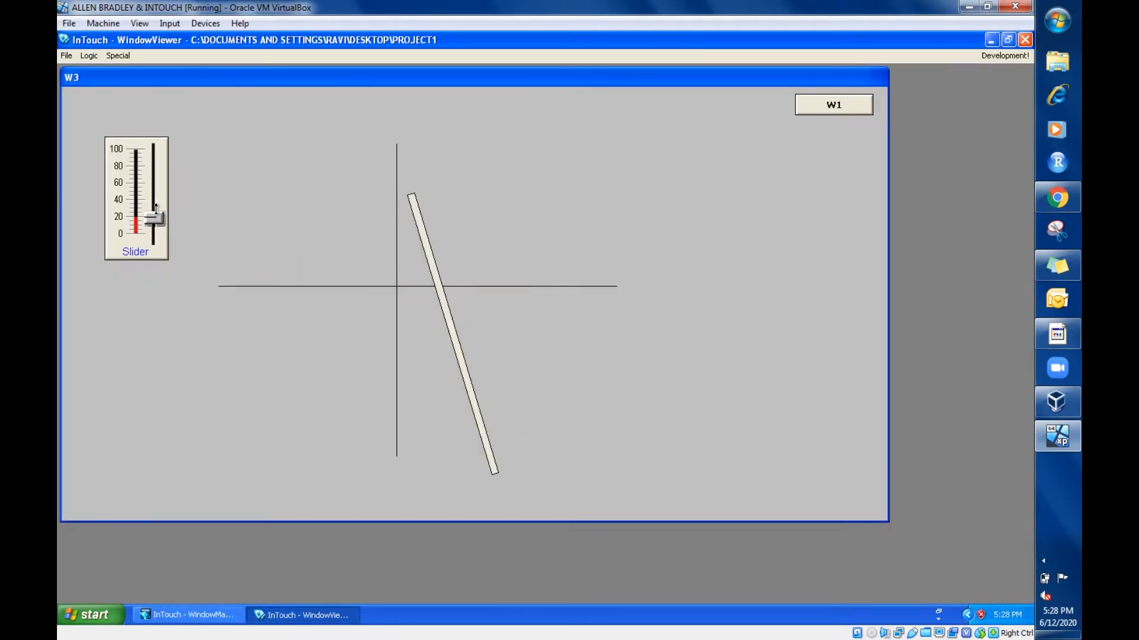
left_click_drag(155, 211, 155, 197)
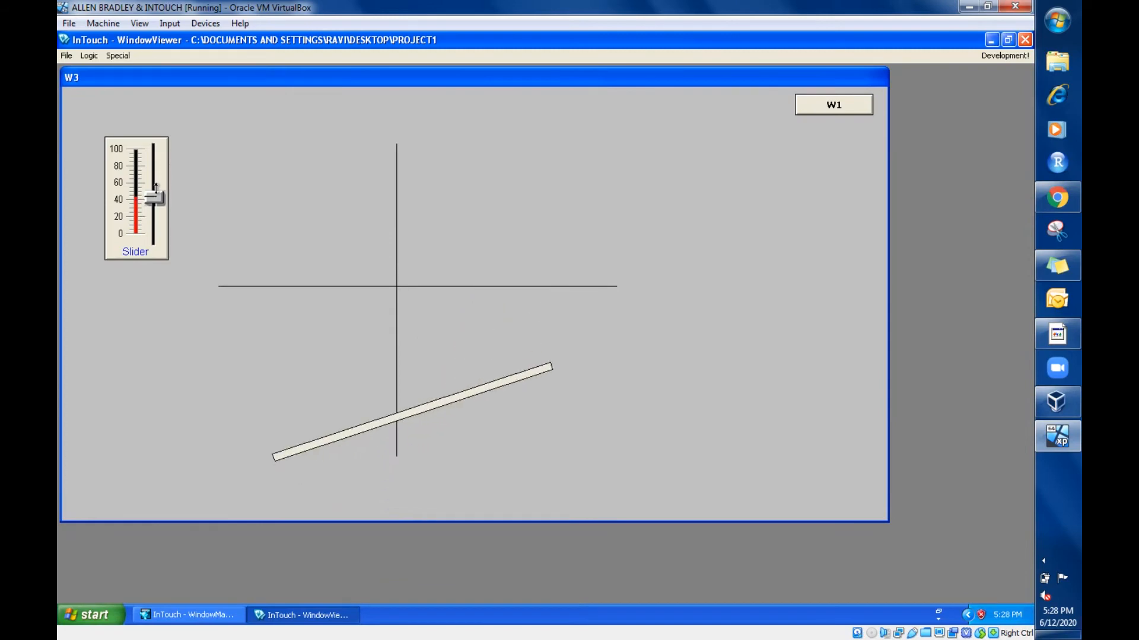
left_click_drag(155, 196, 155, 163)
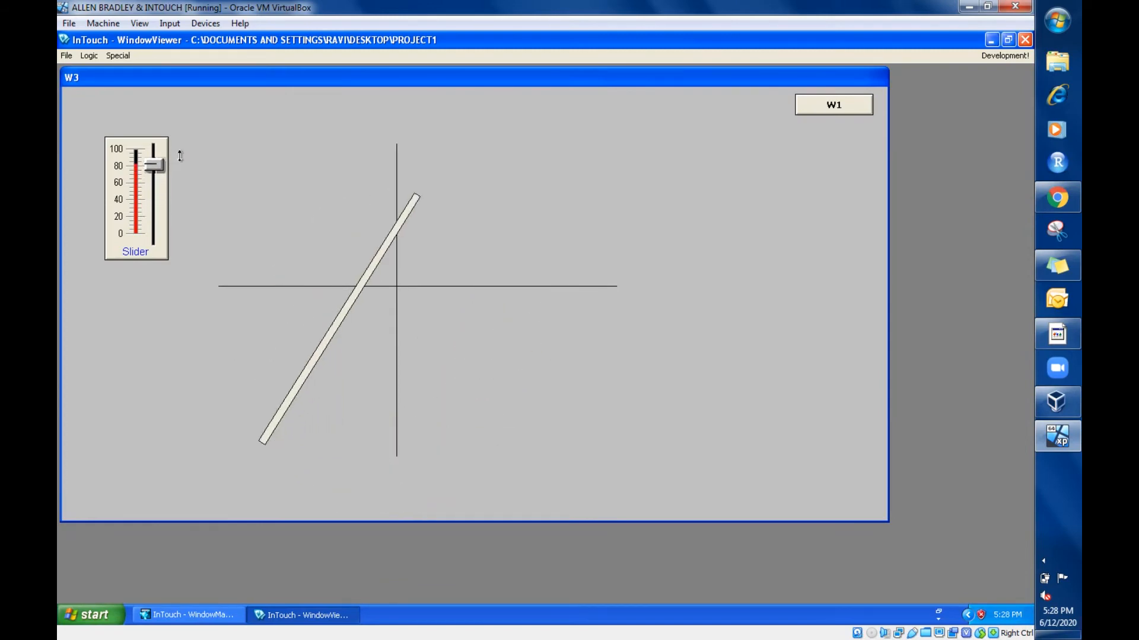
left_click_drag(152, 164, 152, 197)
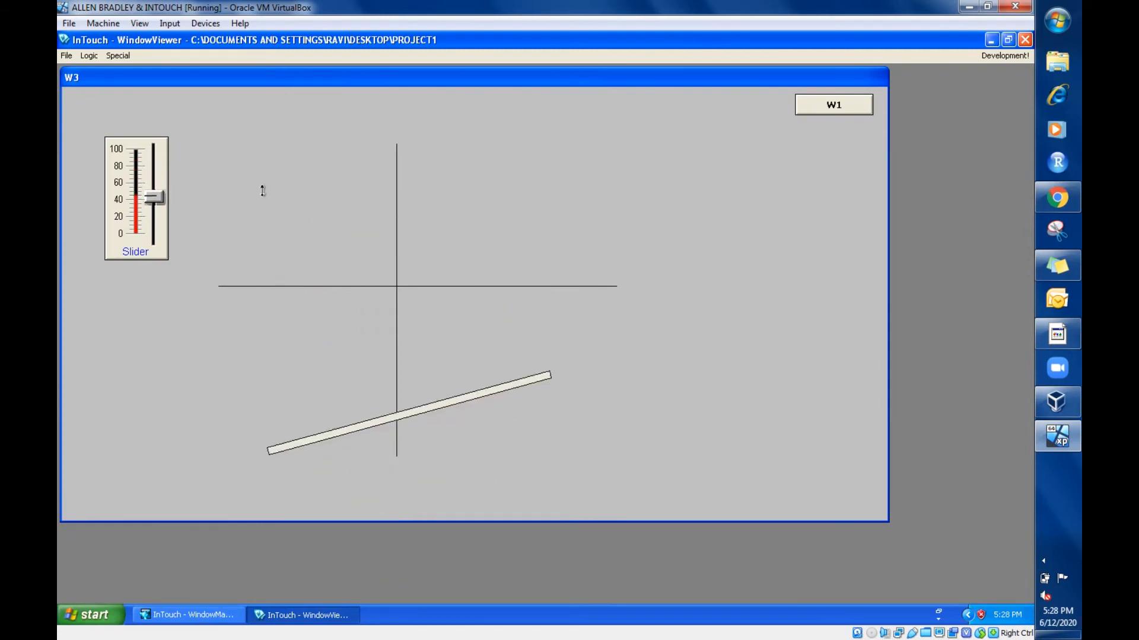
left_click_drag(153, 197, 153, 236)
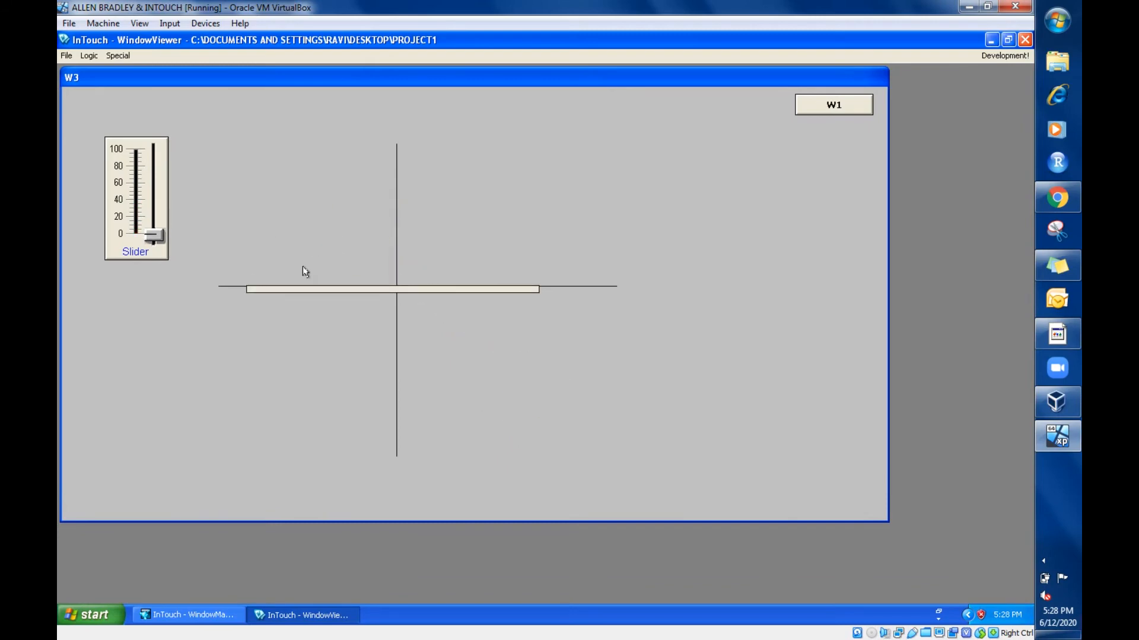
mouse_move(402, 399)
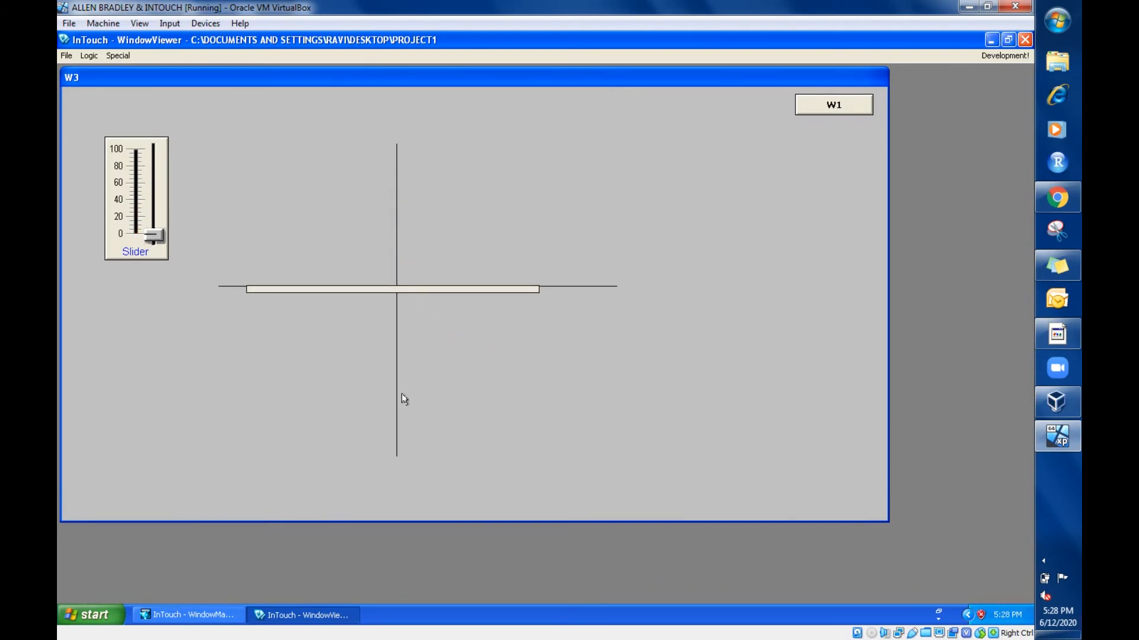
mouse_move(415, 427)
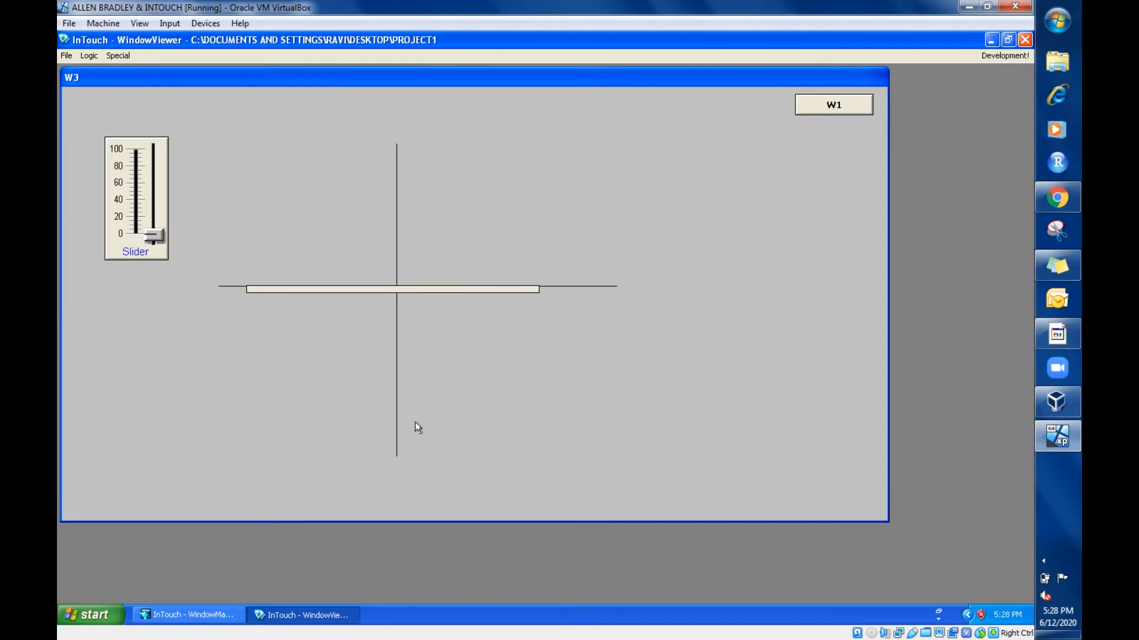
mouse_move(395, 358)
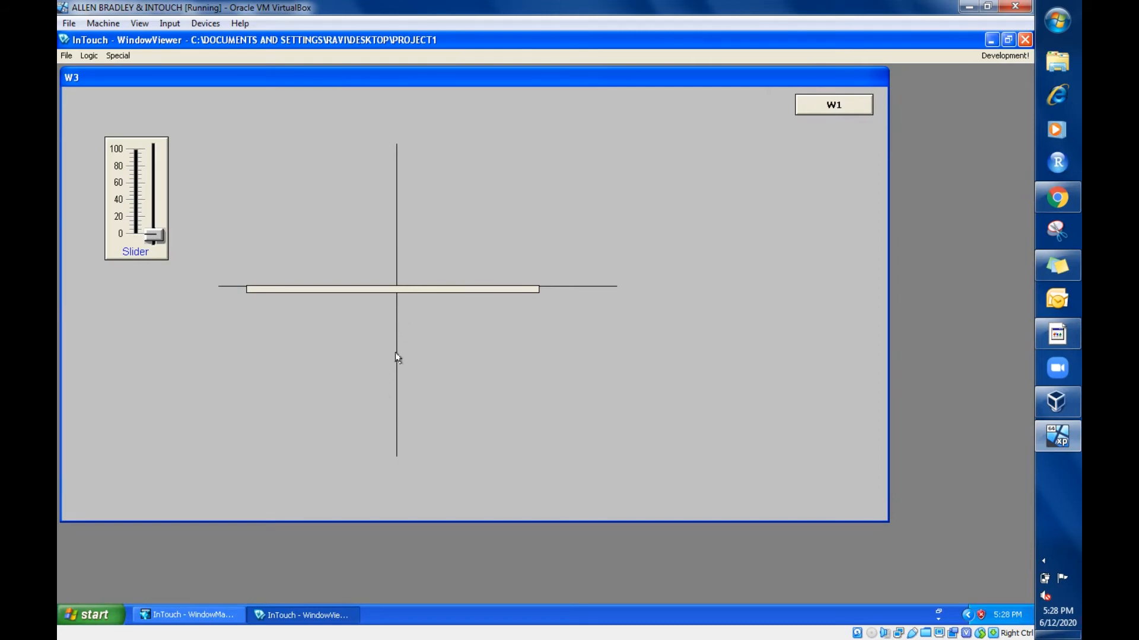
mouse_move(398, 478)
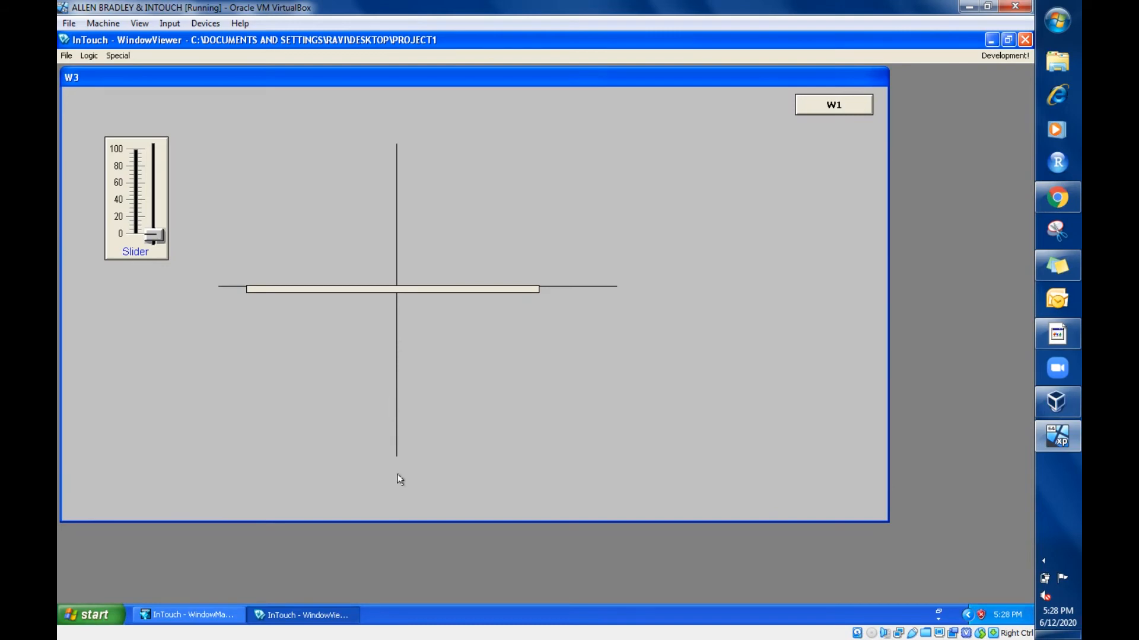
mouse_move(382, 223)
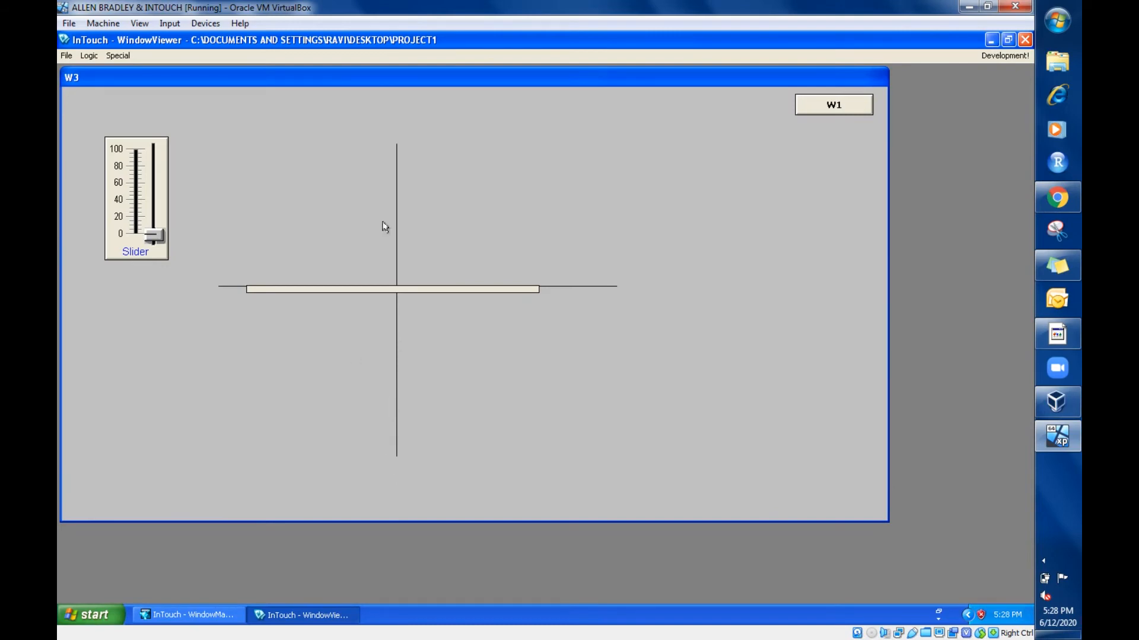
mouse_move(411, 495)
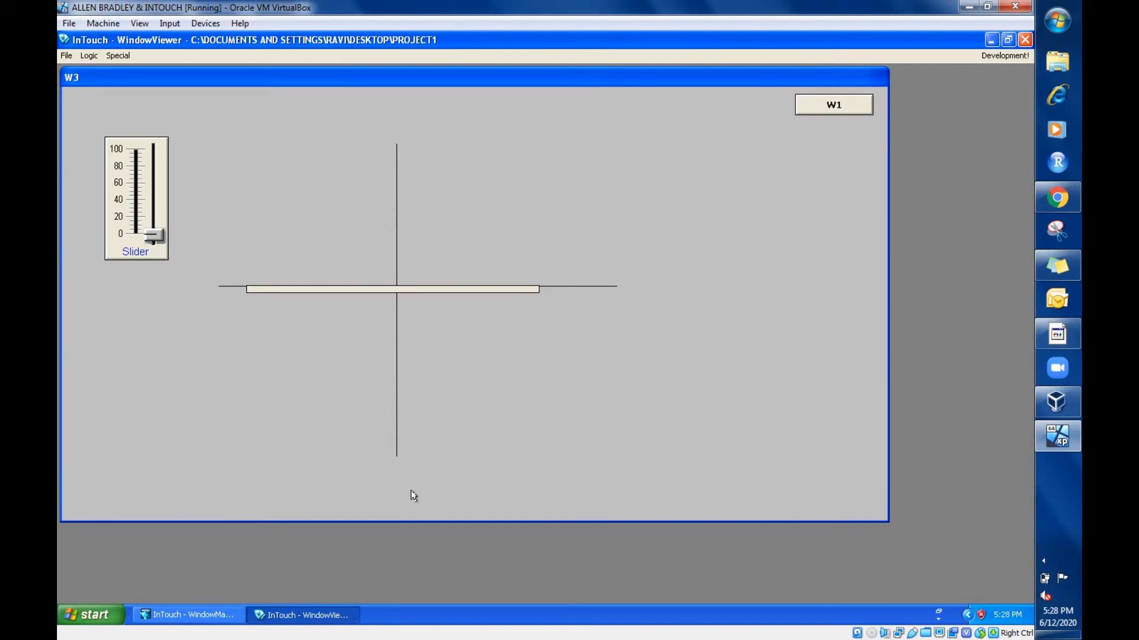
mouse_move(394, 381)
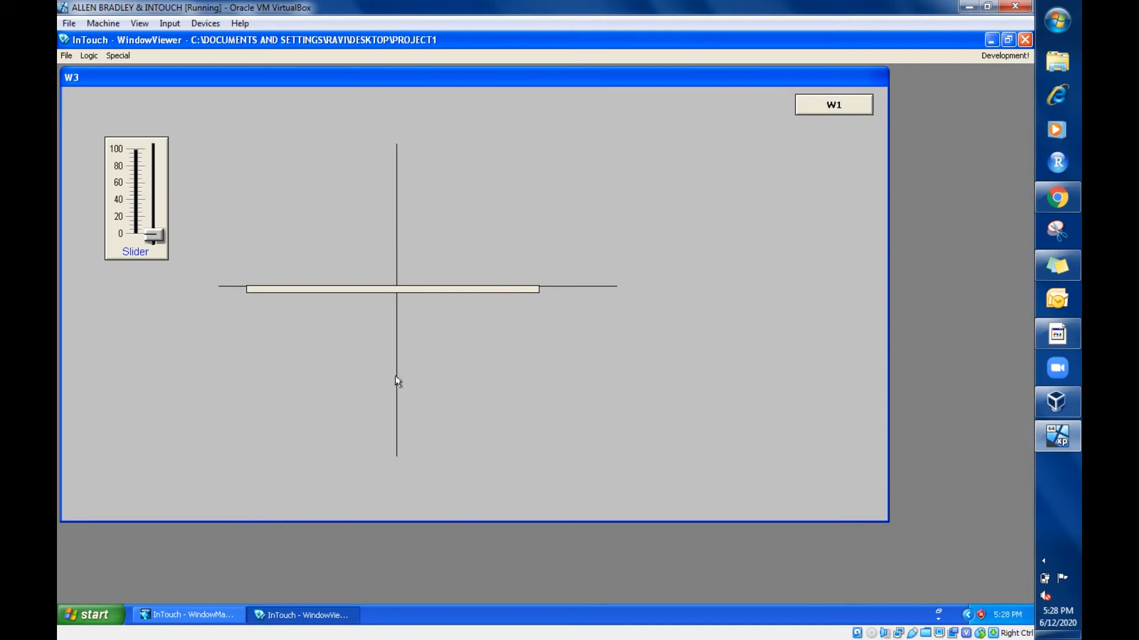
mouse_move(859, 117)
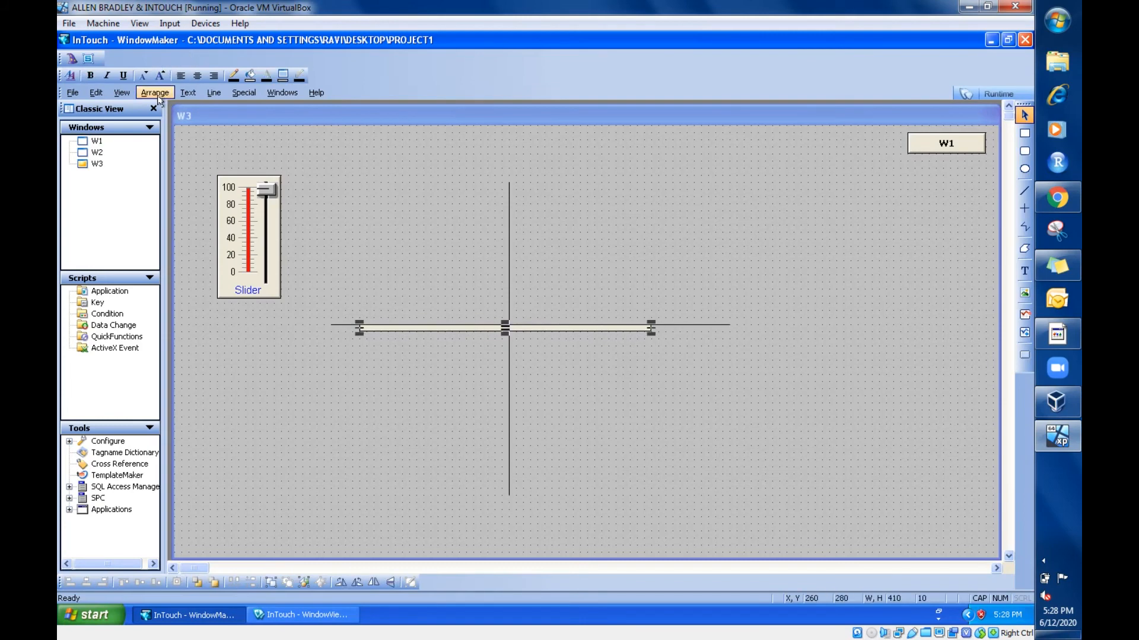
- Rotate the rod a quarter turn clockwise and confirm its orientation offsets X 0, Y 80
left_click(154, 93)
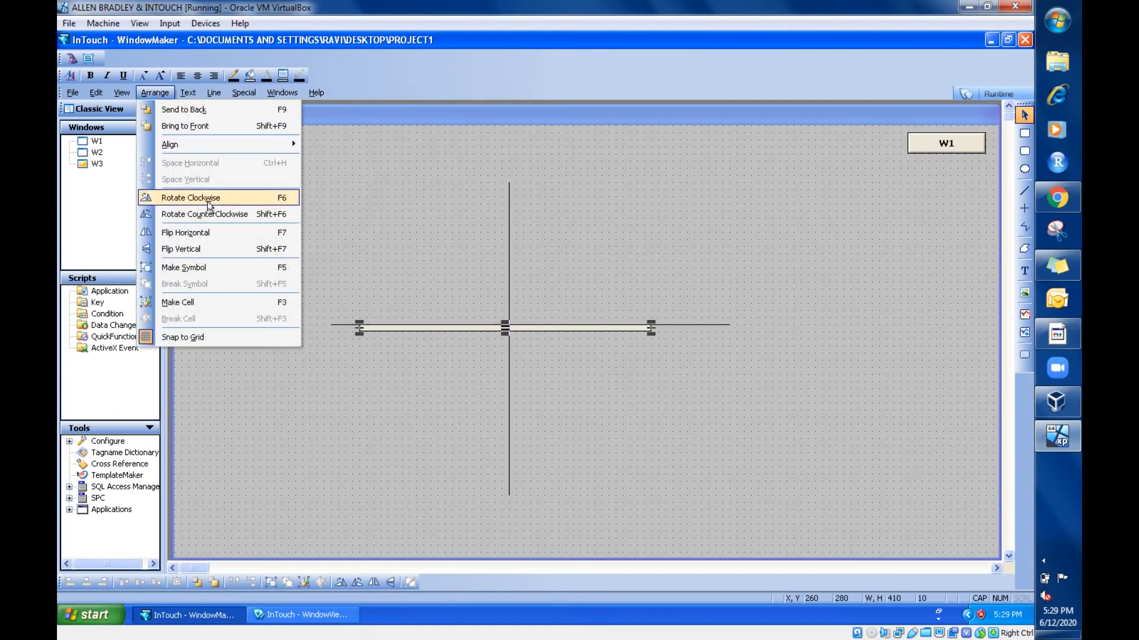
left_click(190, 198)
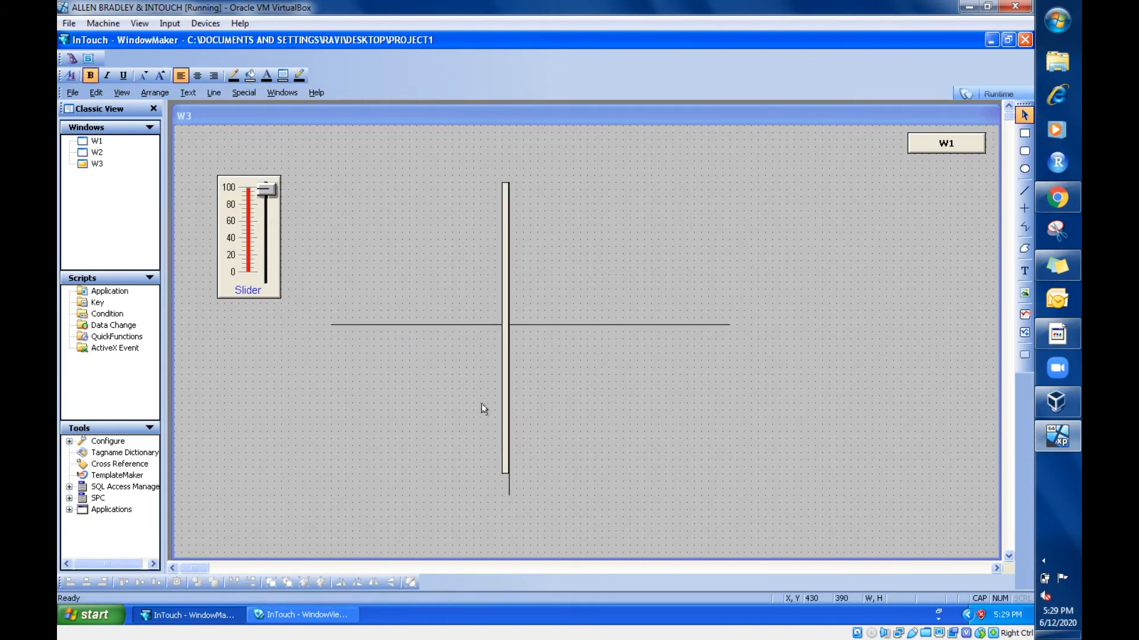
double_click(506, 333)
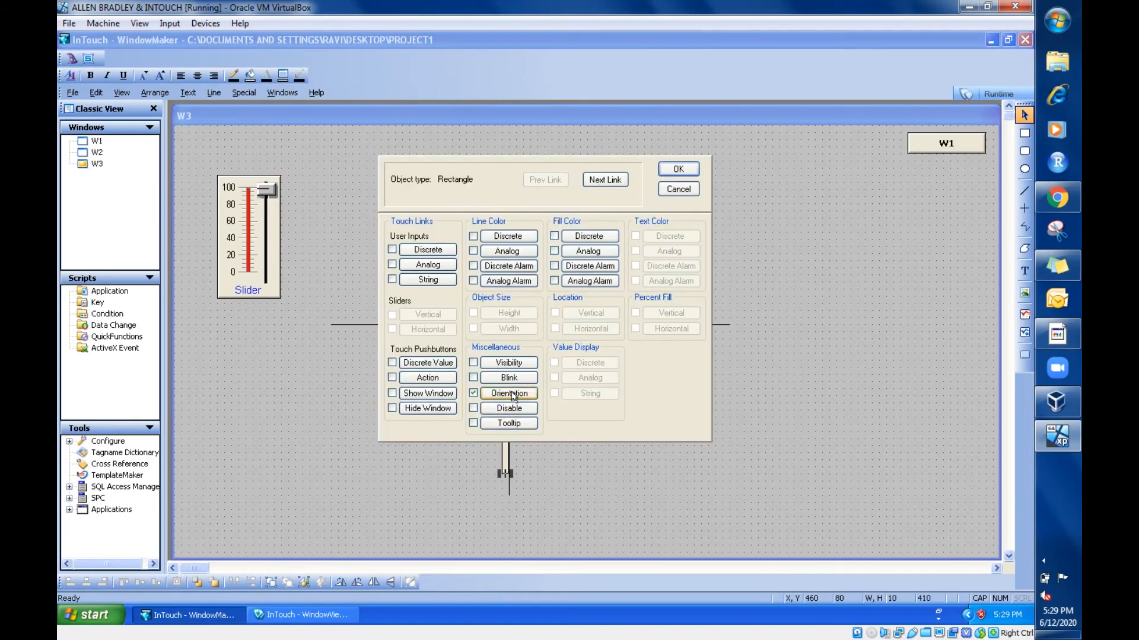
left_click(508, 393)
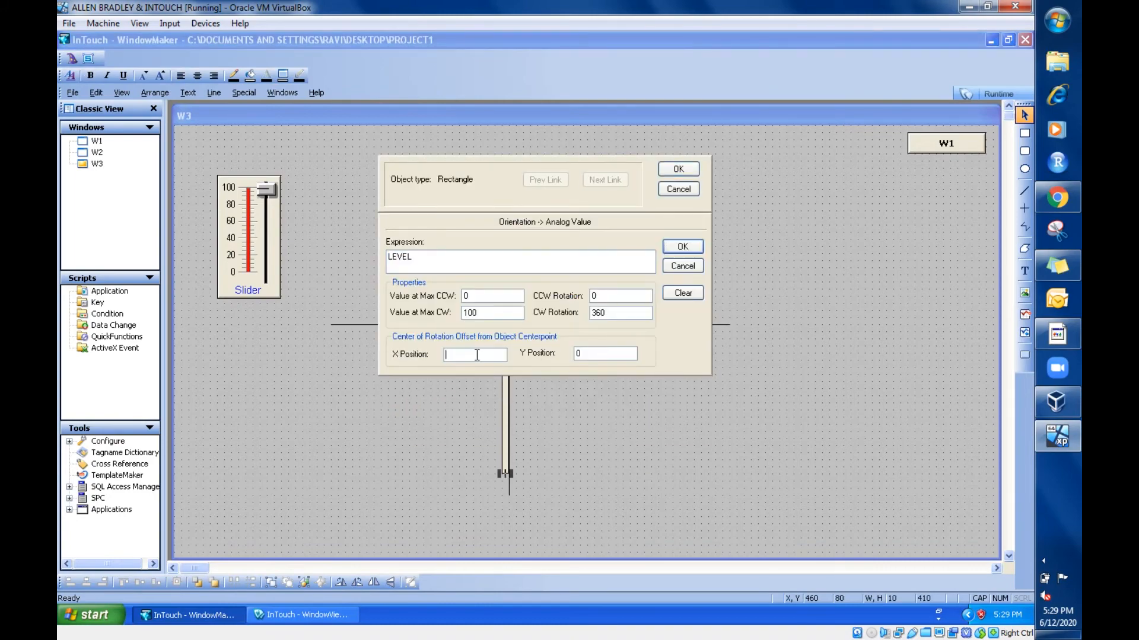
left_click(605, 353)
type("80")
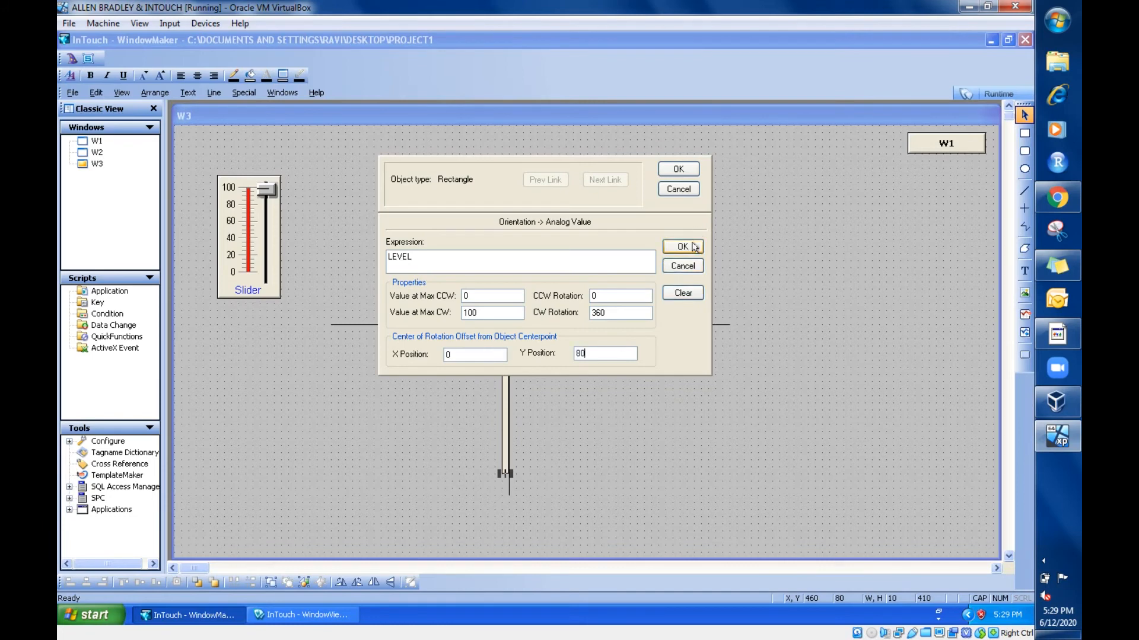
left_click(681, 247)
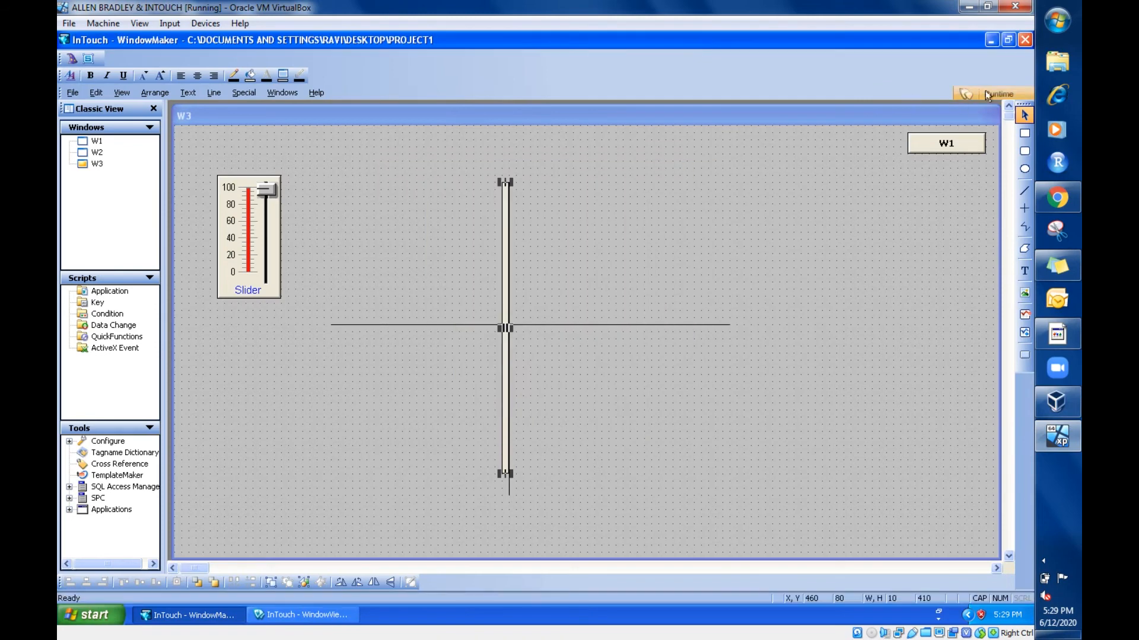
- Run W3 and move the slider to swing the upright rod about its offset pivot
left_click(1000, 93)
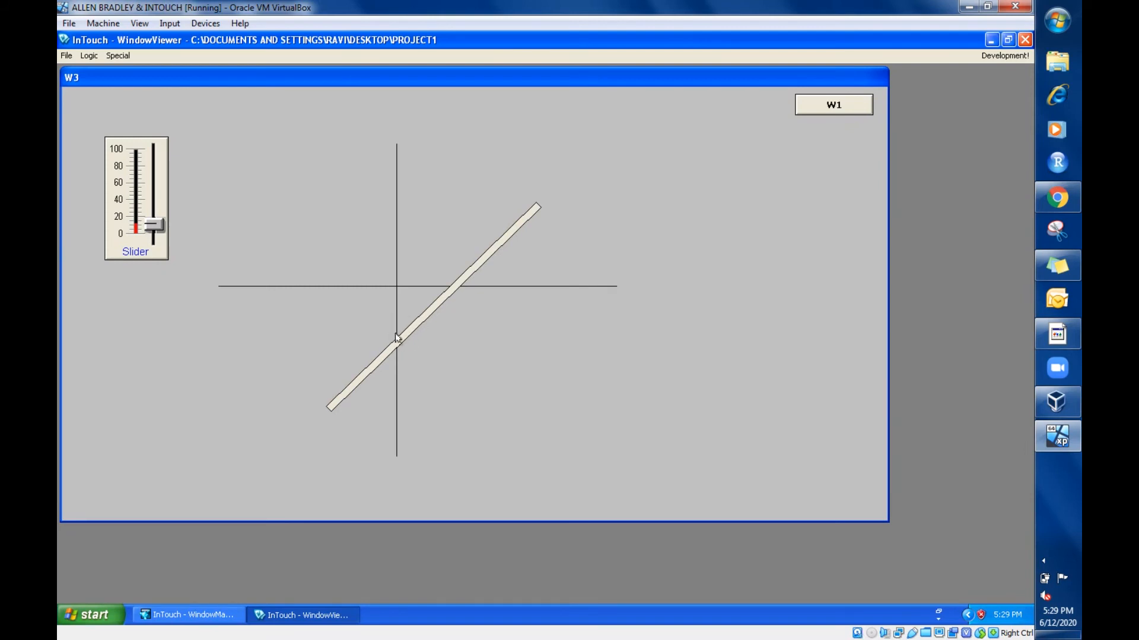
left_click_drag(152, 225, 153, 192)
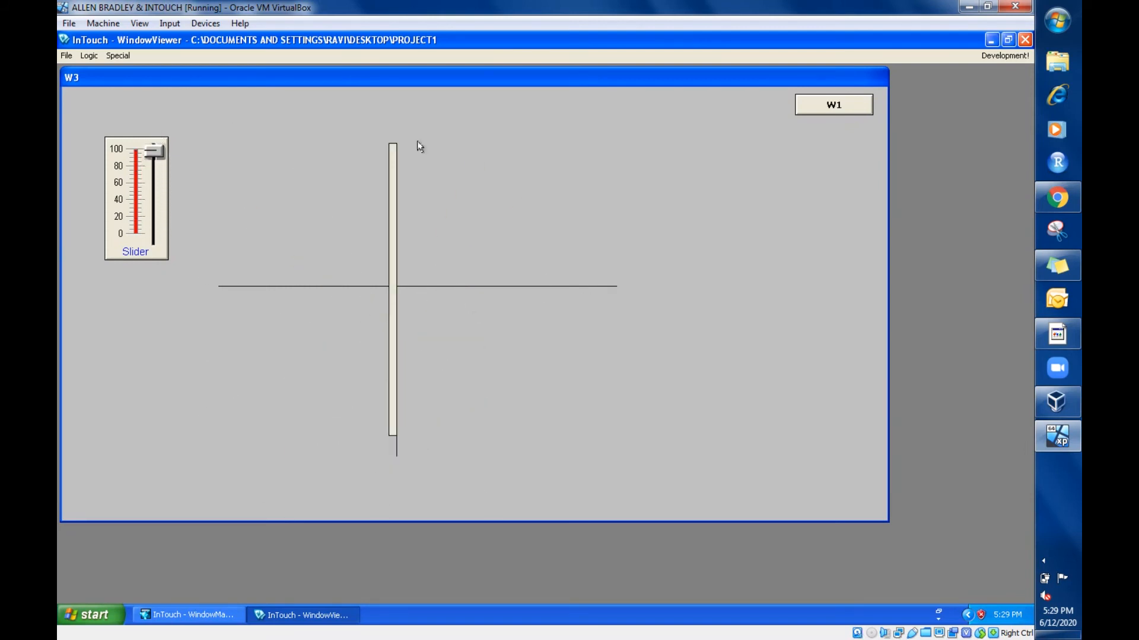
mouse_move(455, 171)
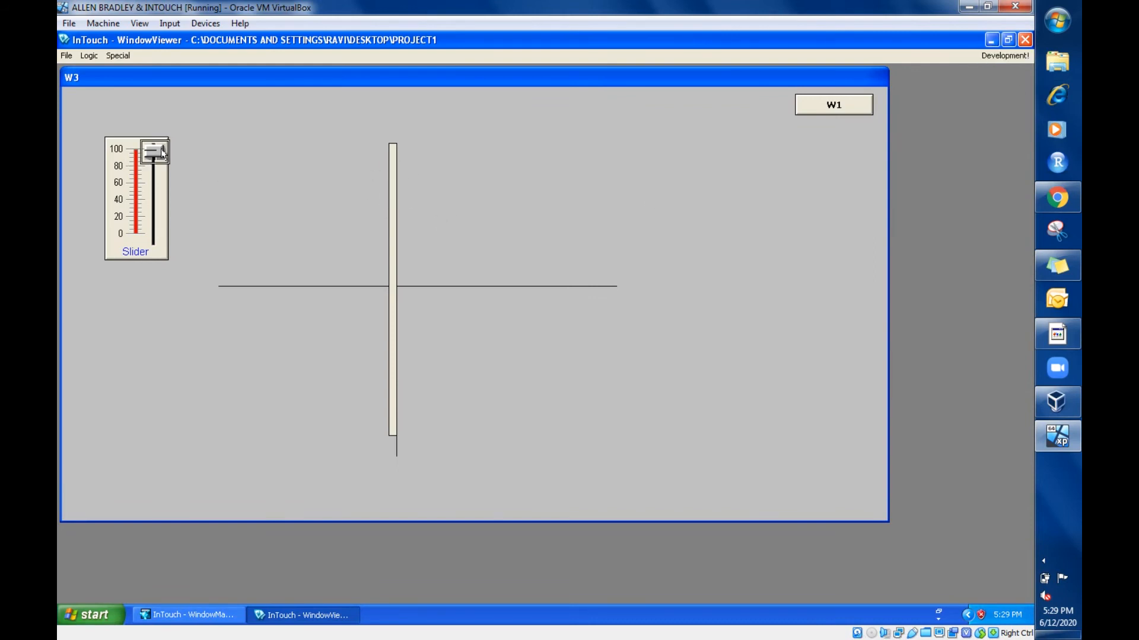
left_click_drag(155, 152, 155, 237)
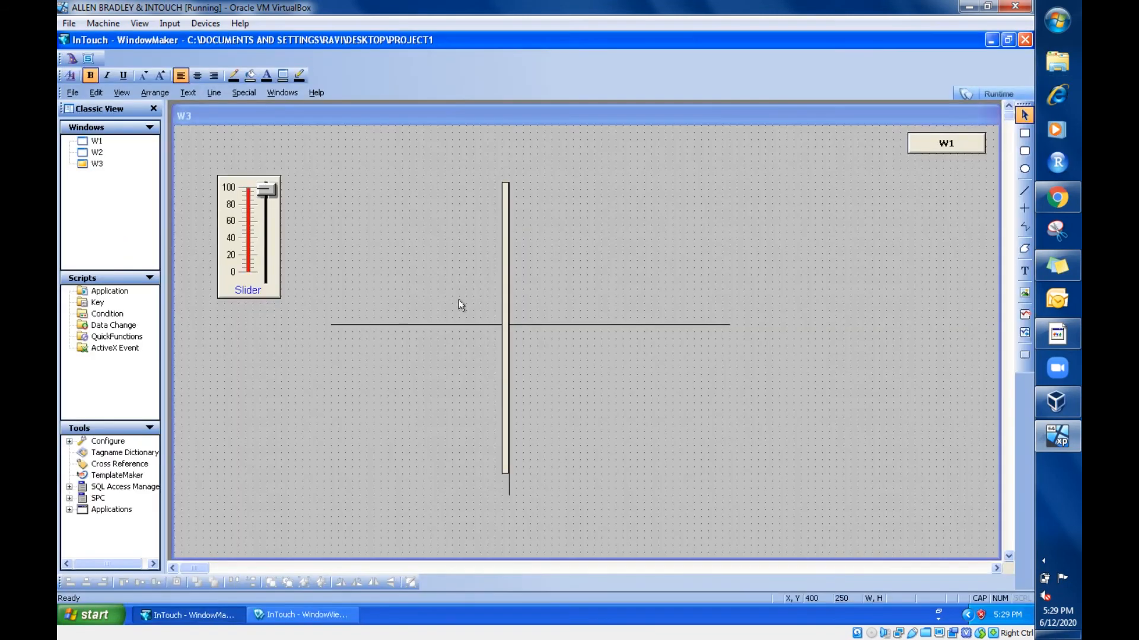
- Reconfirm the rod's LEVEL orientation link and its vertically offset rotation centre
double_click(507, 325)
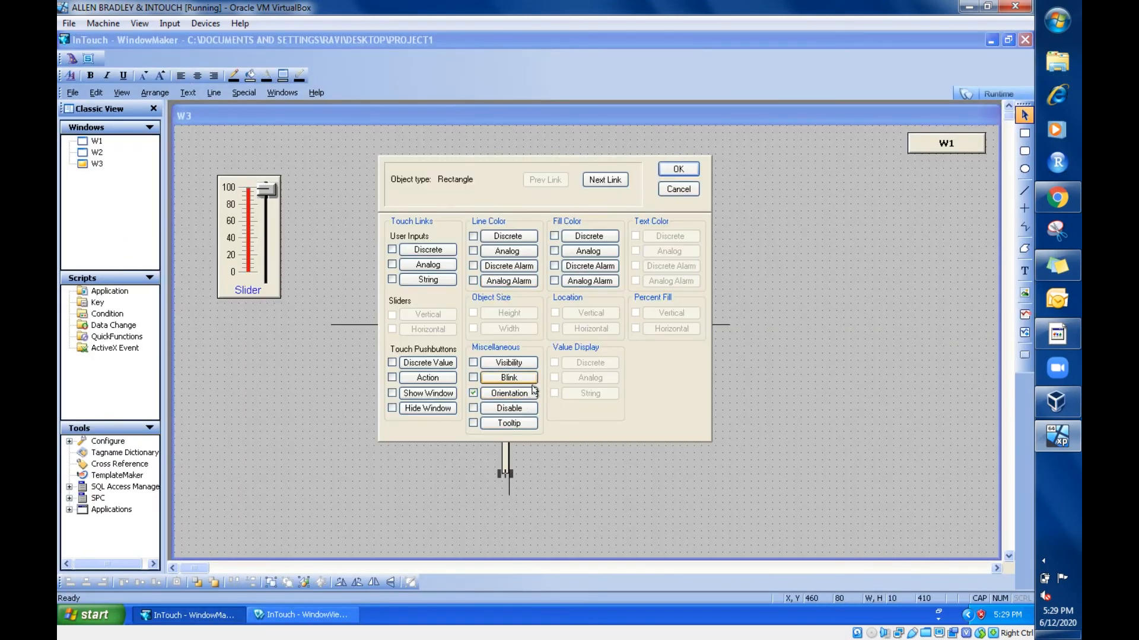
left_click(509, 393)
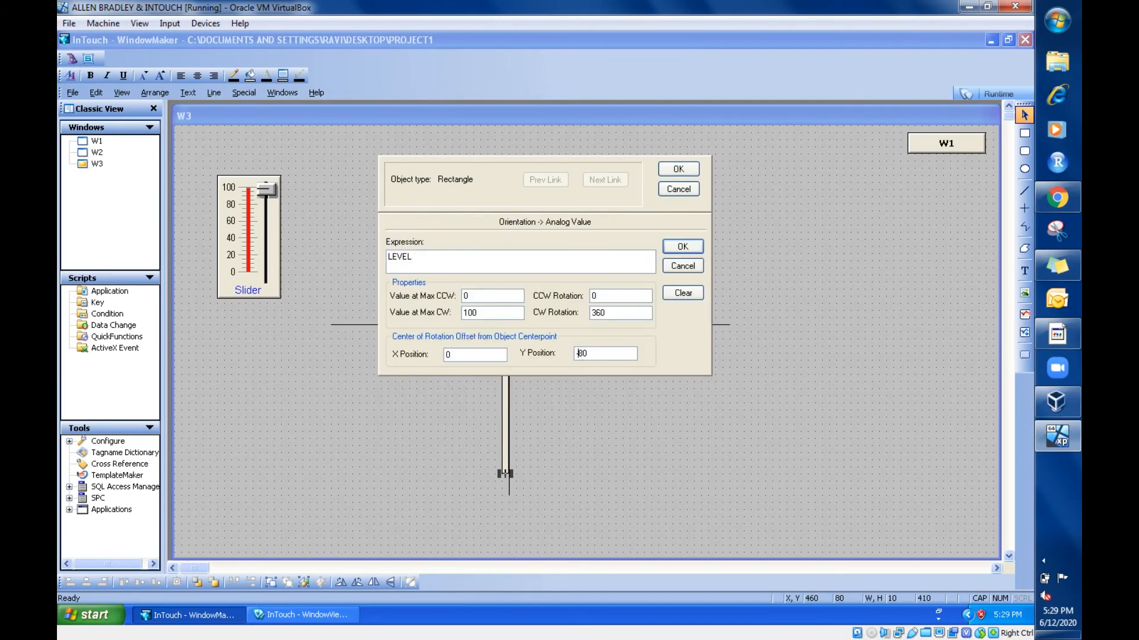
left_click(682, 246)
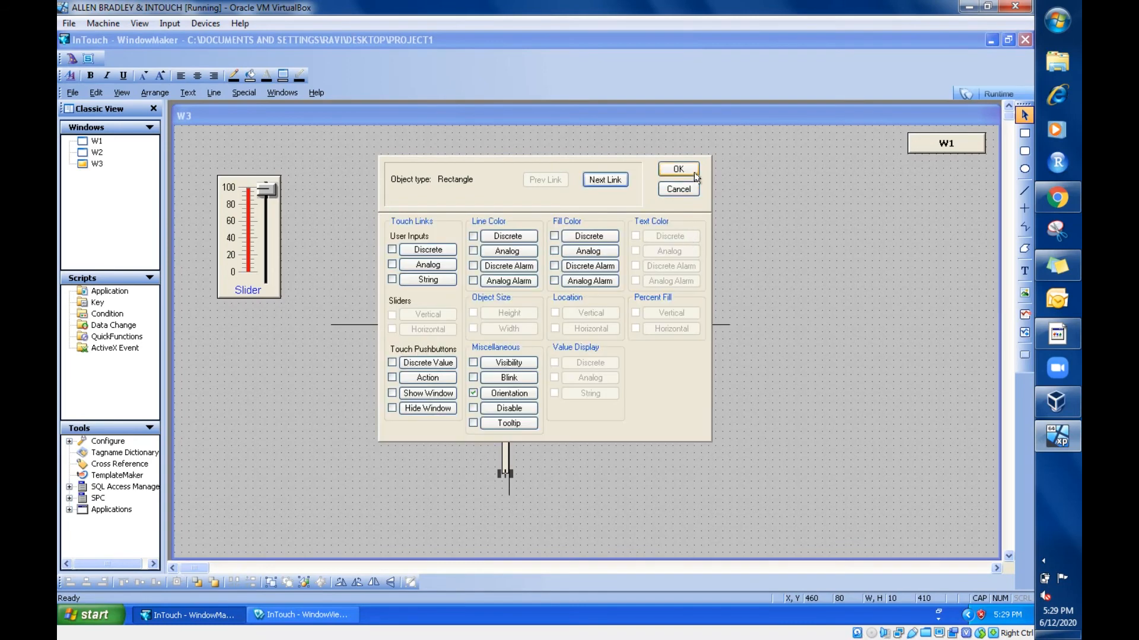
left_click(678, 169)
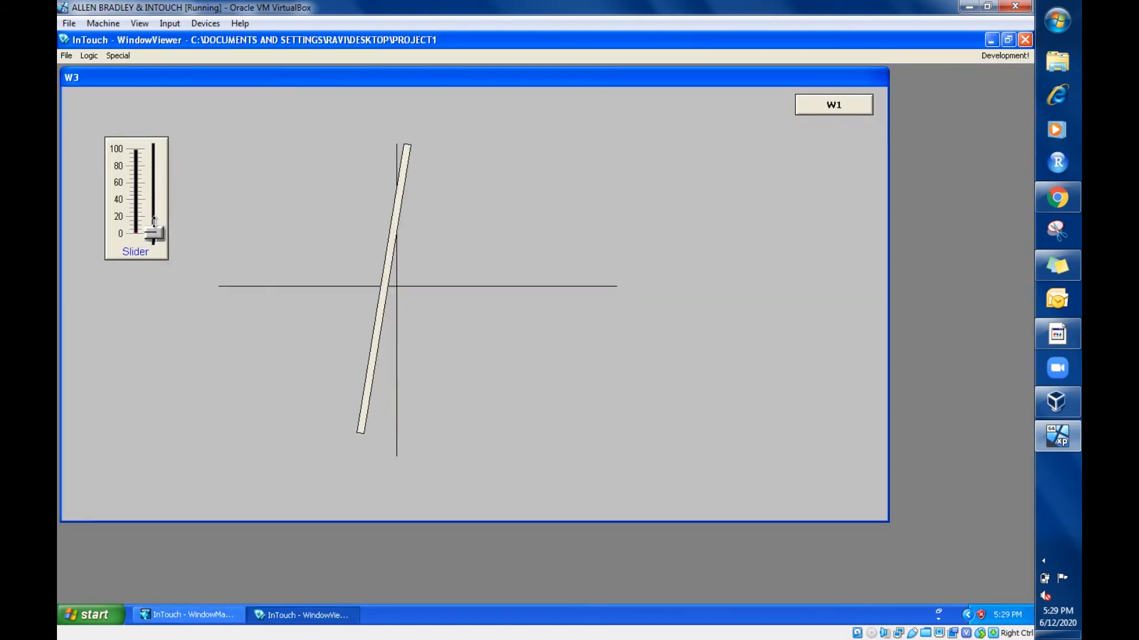
- Slide the level up to full and back to zero, then return to WindowMaker
left_click_drag(154, 232, 154, 209)
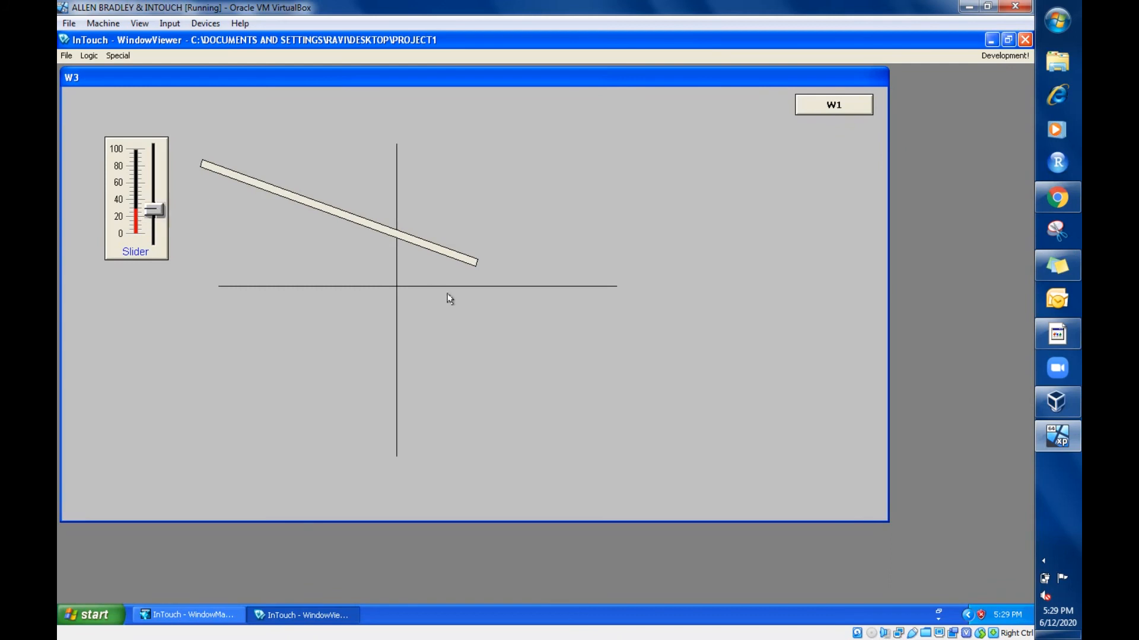
mouse_move(174, 218)
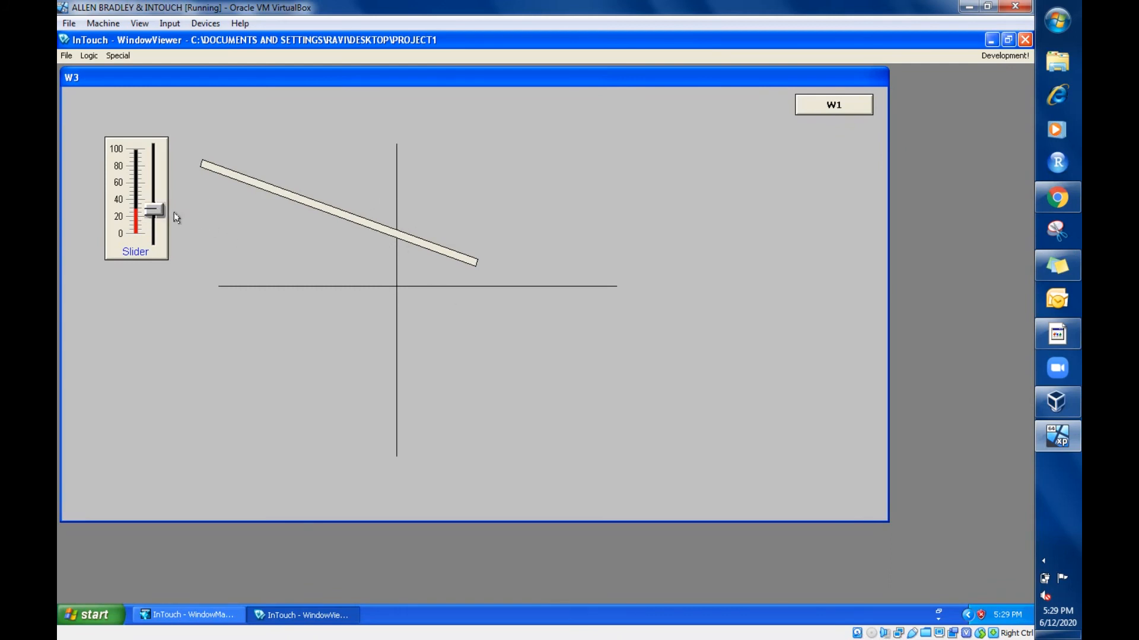
left_click_drag(152, 211, 152, 149)
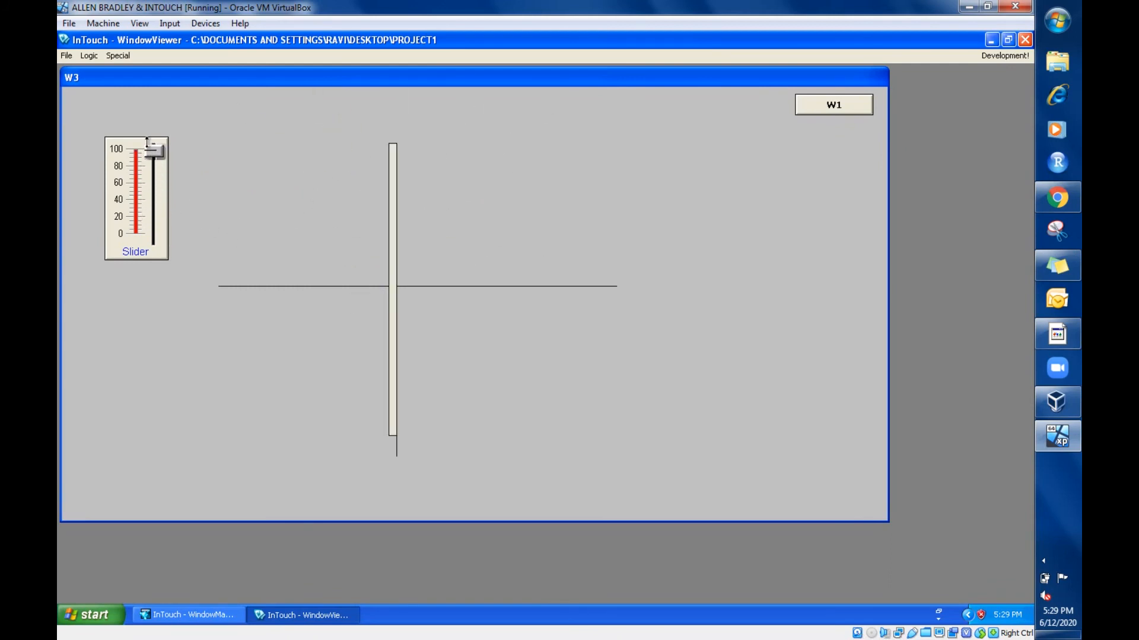
left_click_drag(154, 148, 154, 234)
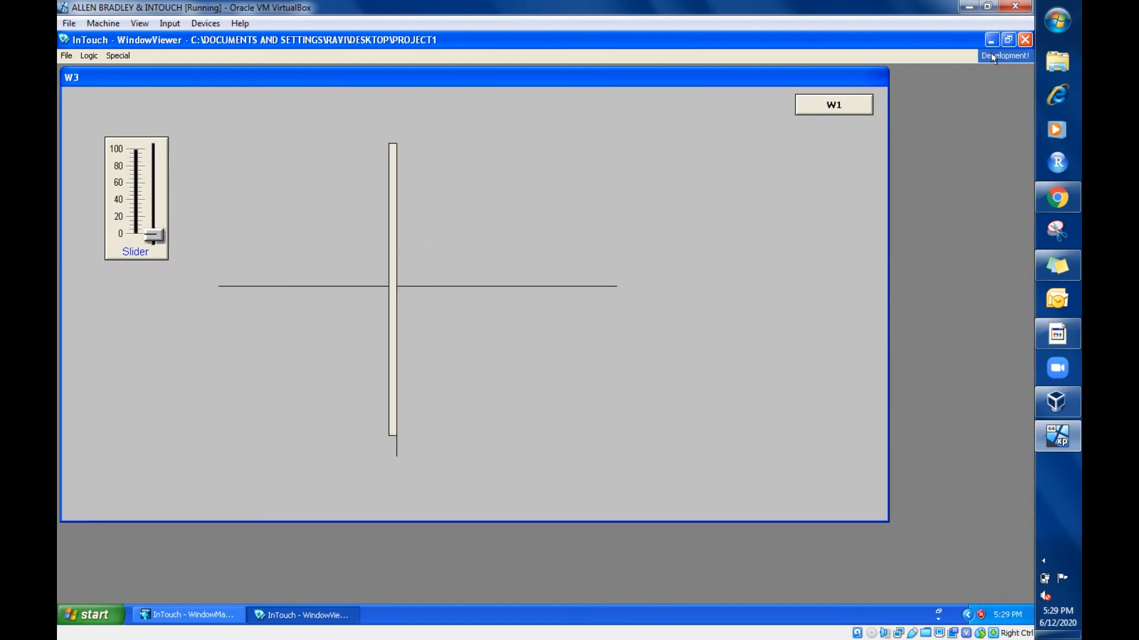
left_click(1000, 55)
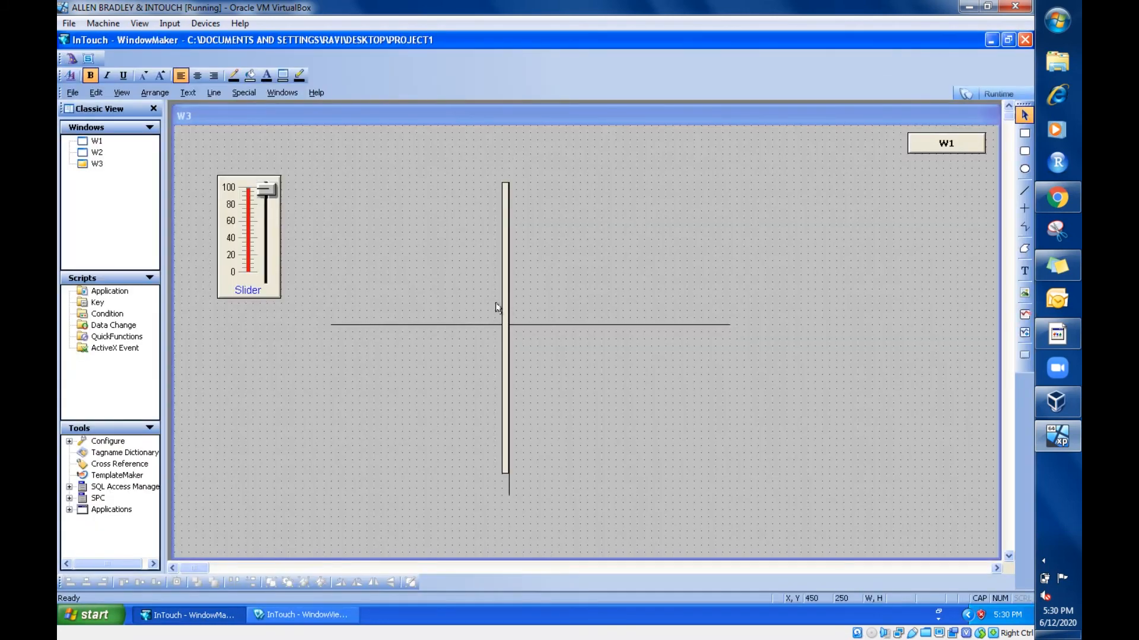
- Set the rod's orientation to 180° clockwise rotation with zero offsets, then run W3
double_click(504, 324)
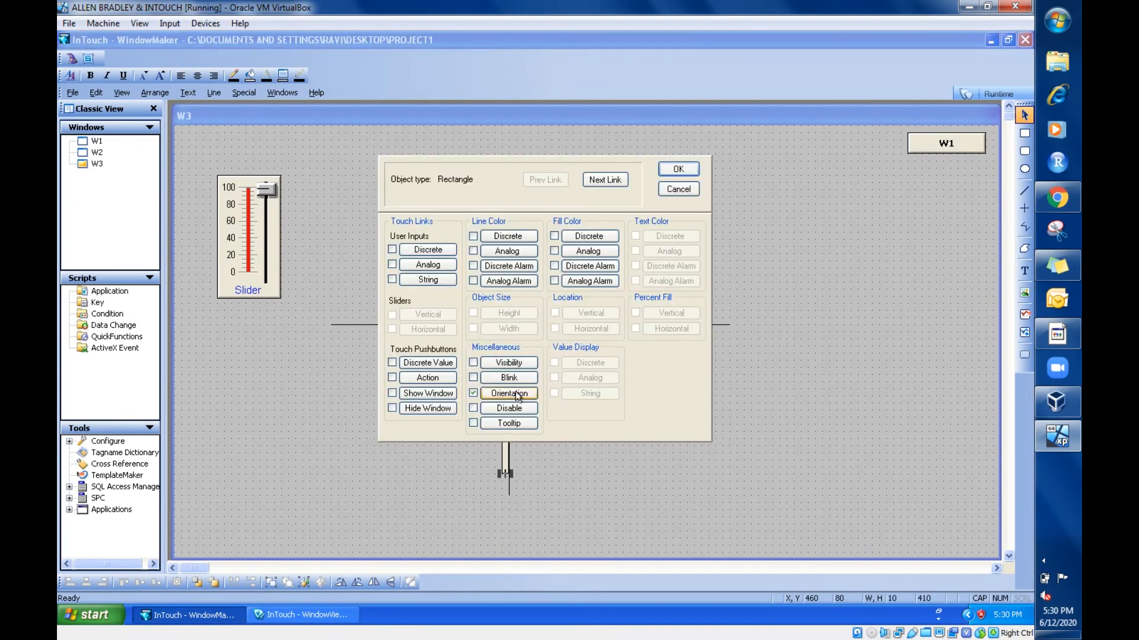
left_click(509, 393)
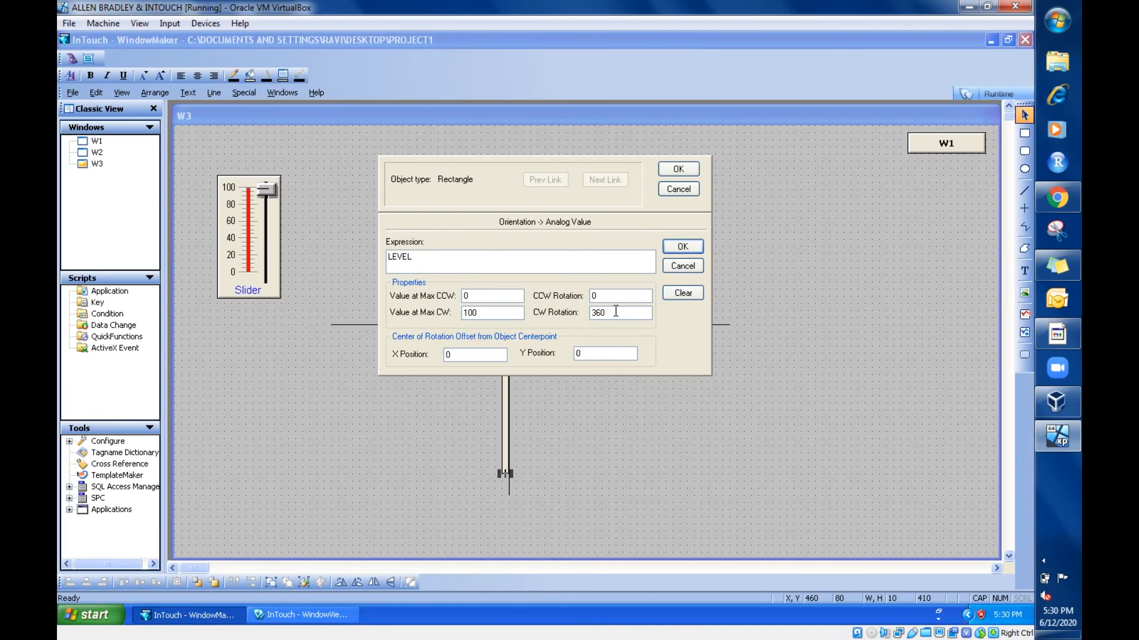
type("180")
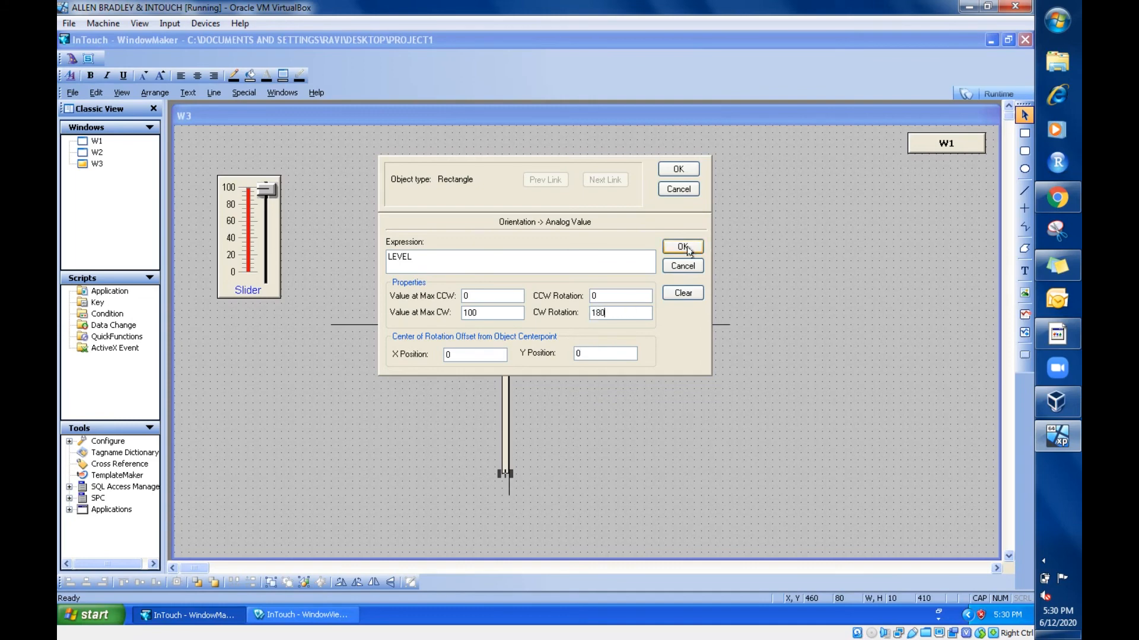
left_click(681, 247)
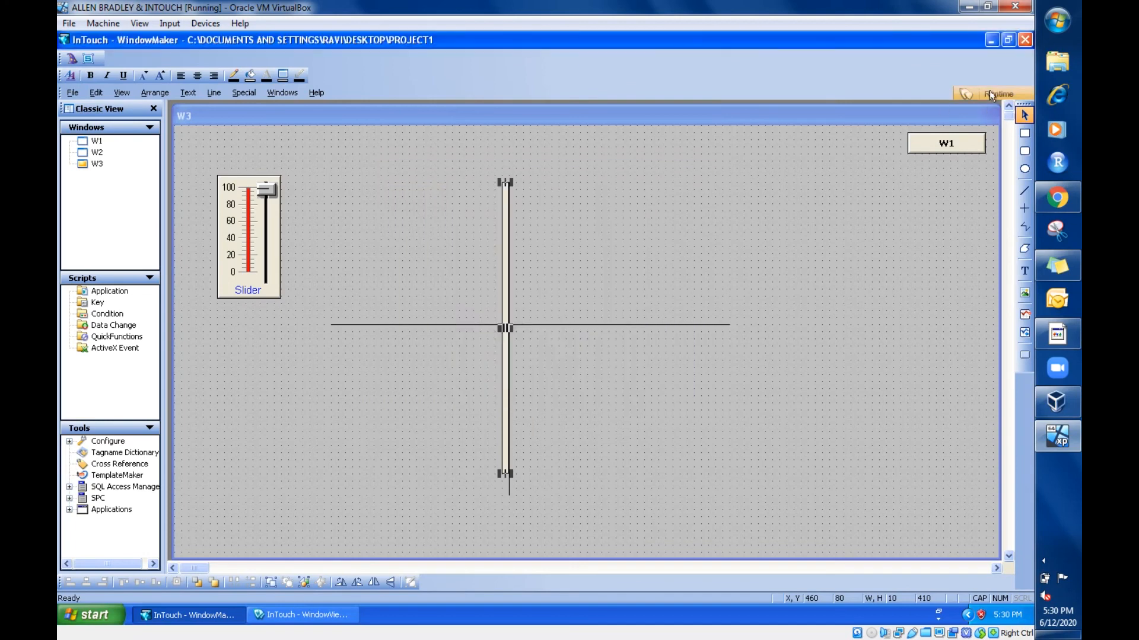
left_click(1001, 93)
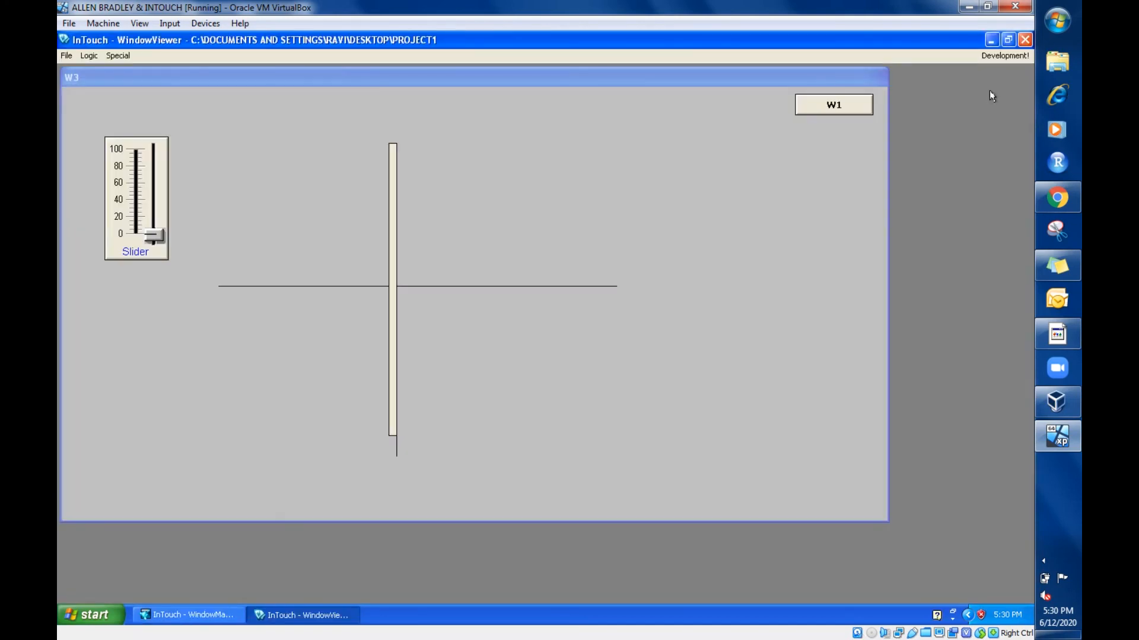
mouse_move(474, 83)
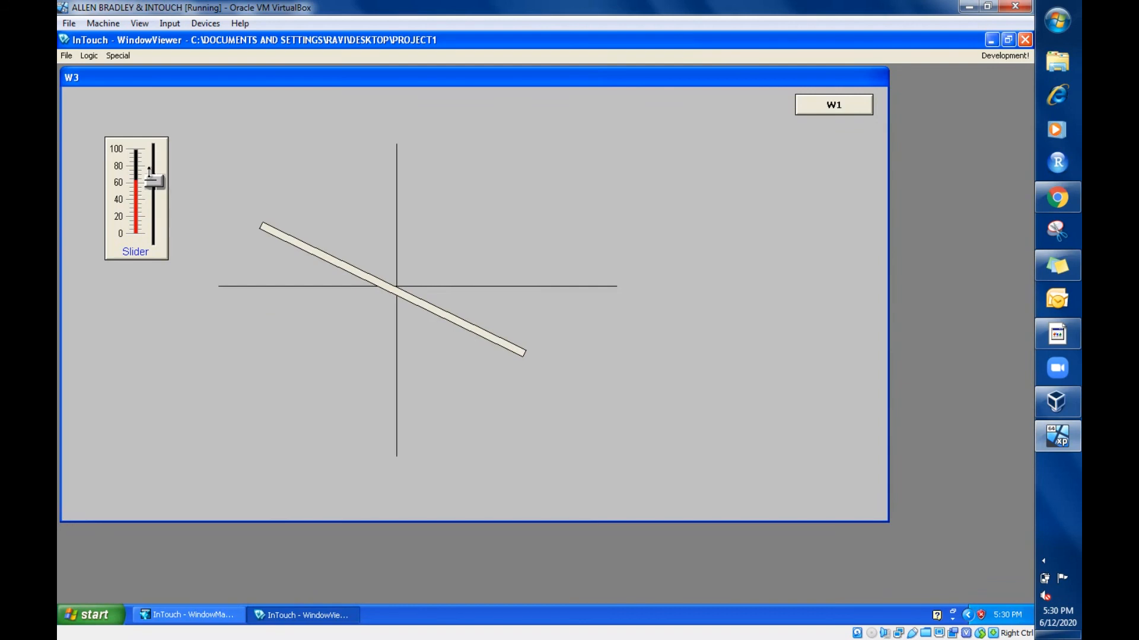
- Drag the slider between 0 and 100 to watch the rod turn half a turn
left_click_drag(152, 182, 152, 145)
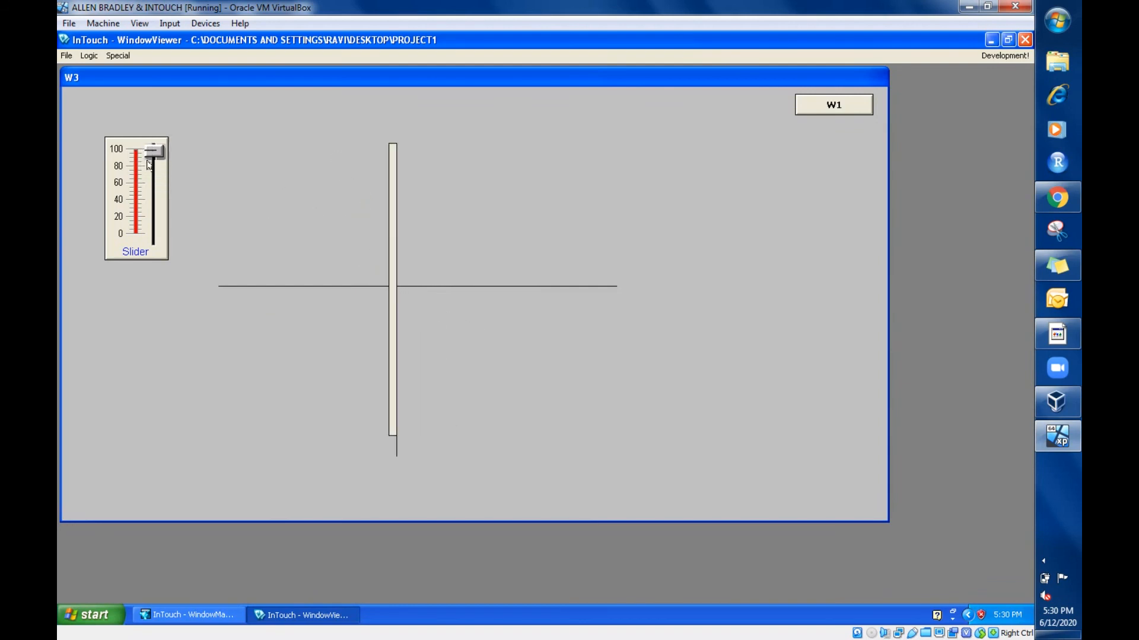
left_click_drag(153, 153, 152, 174)
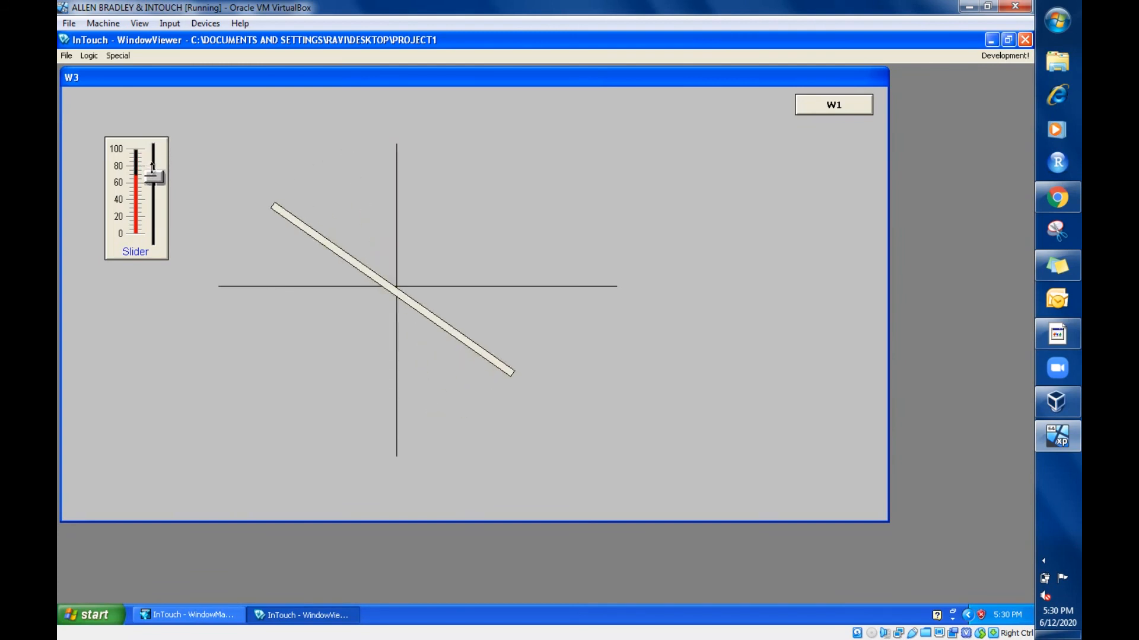
left_click_drag(155, 176, 155, 231)
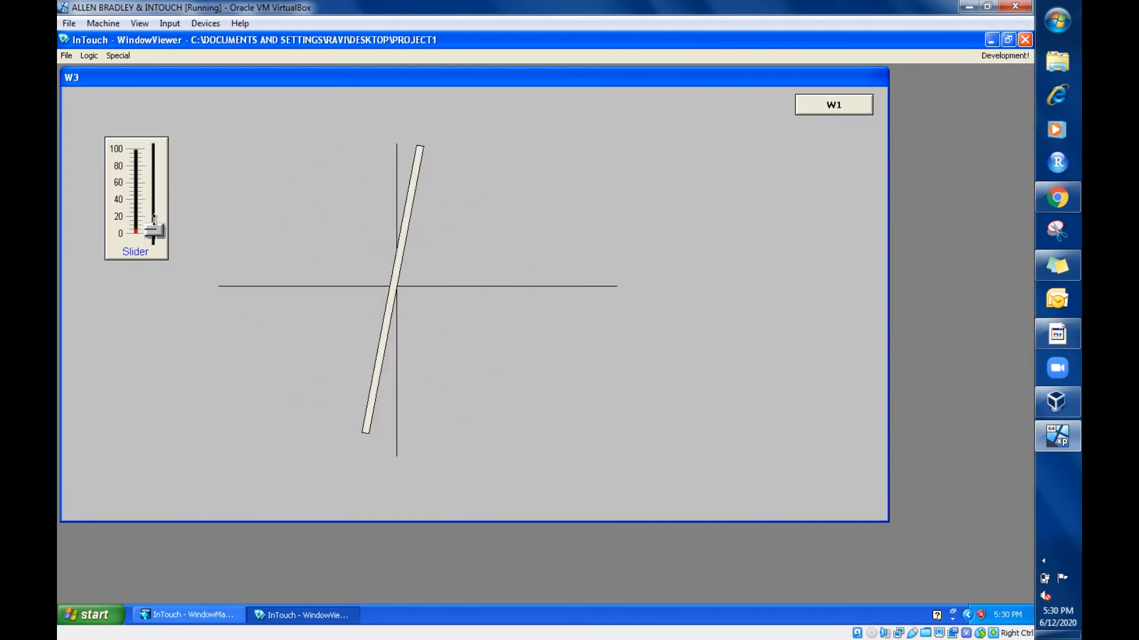
left_click_drag(155, 232, 153, 183)
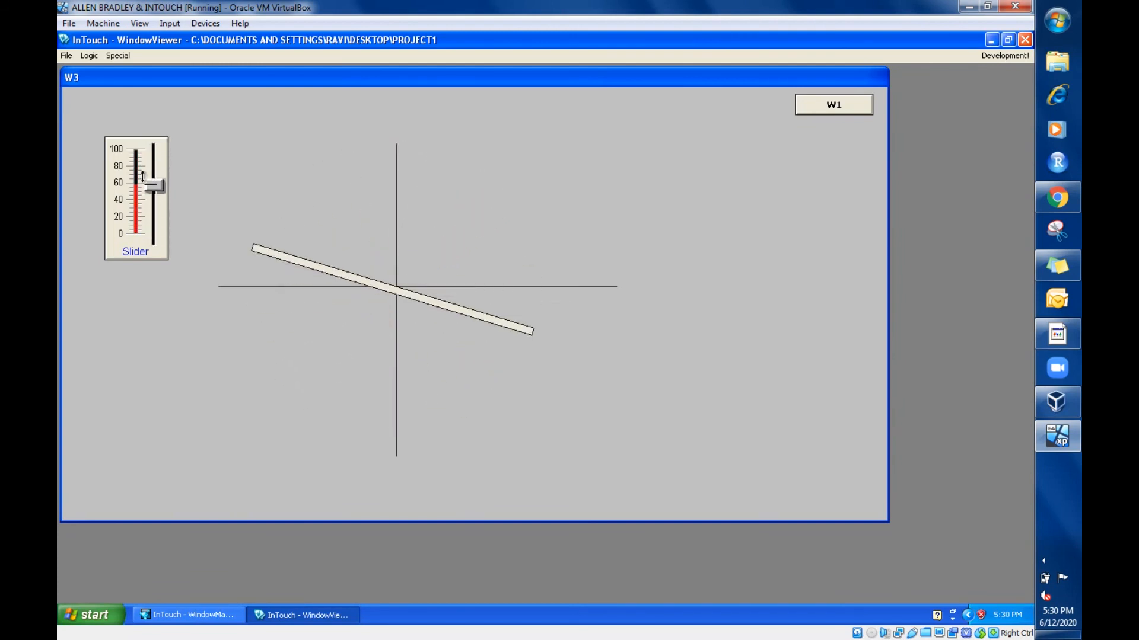
left_click_drag(153, 185, 152, 214)
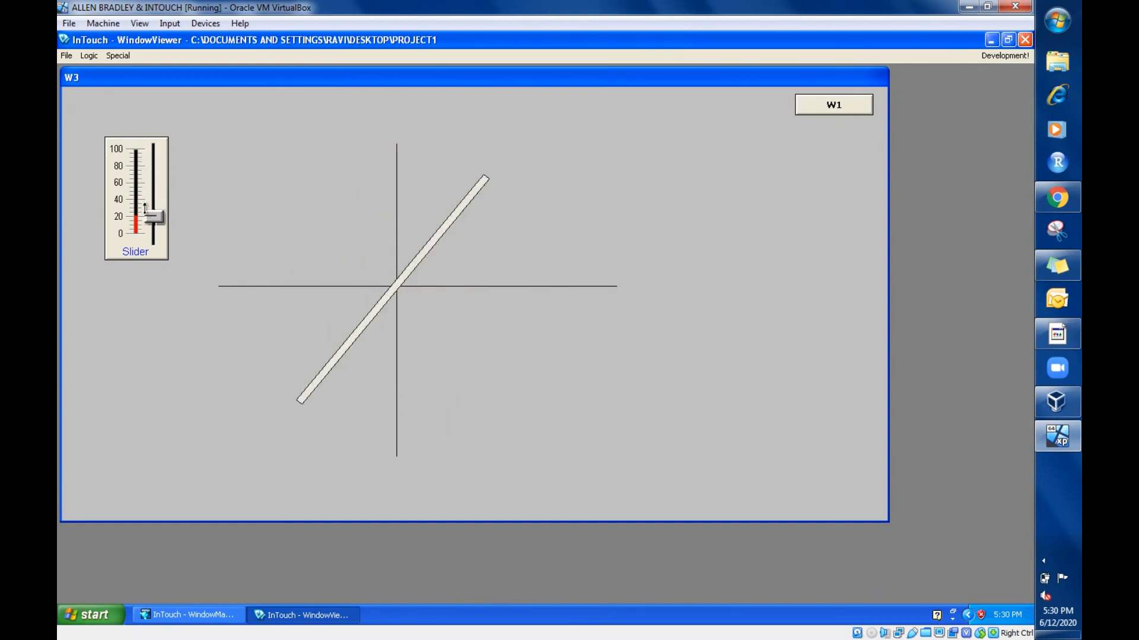
left_click_drag(149, 211, 154, 236)
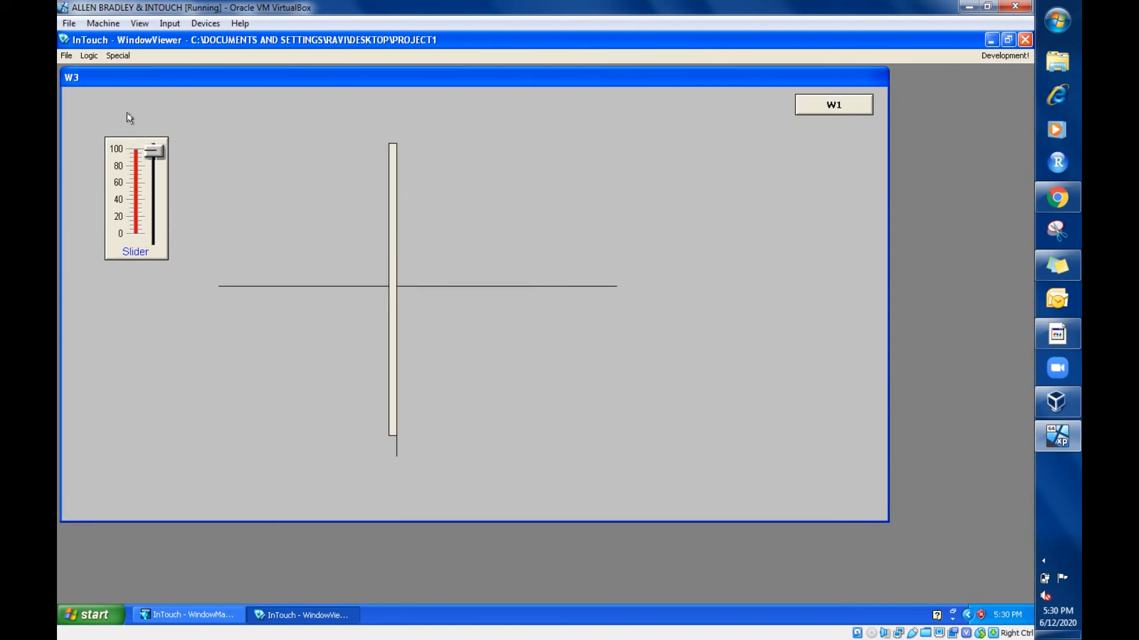
left_click_drag(155, 150, 155, 223)
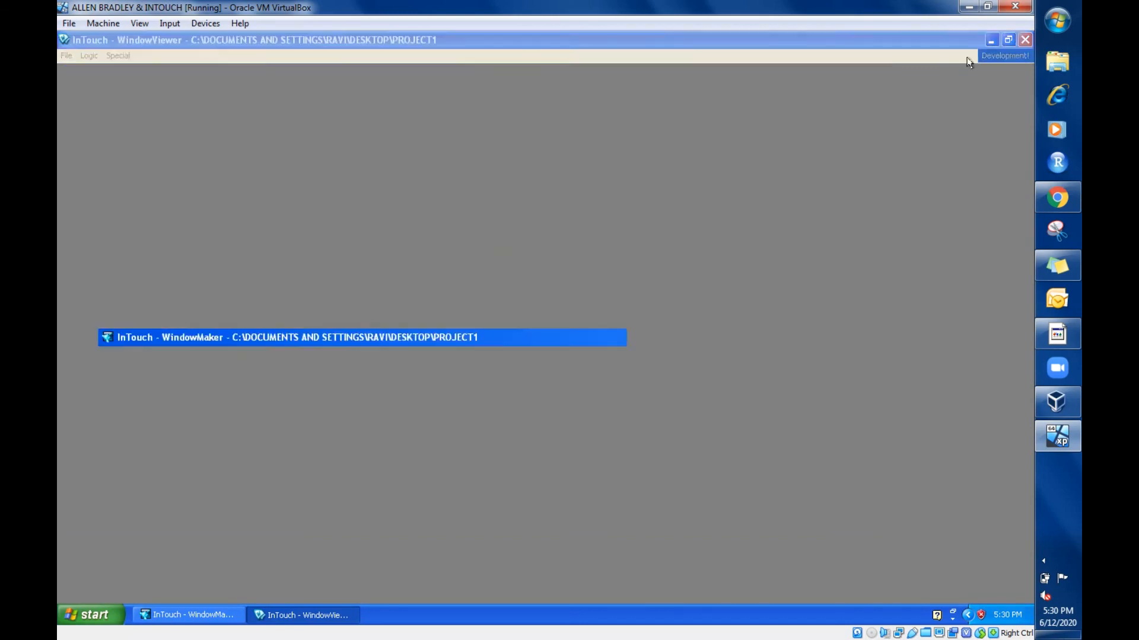
left_click(362, 337)
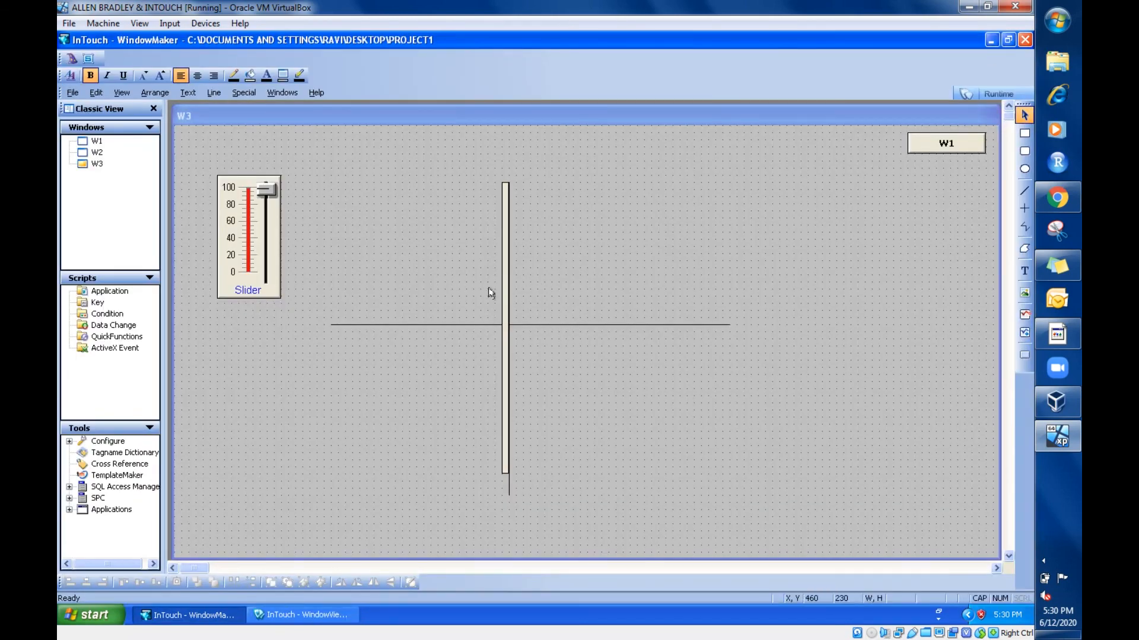
mouse_move(511, 301)
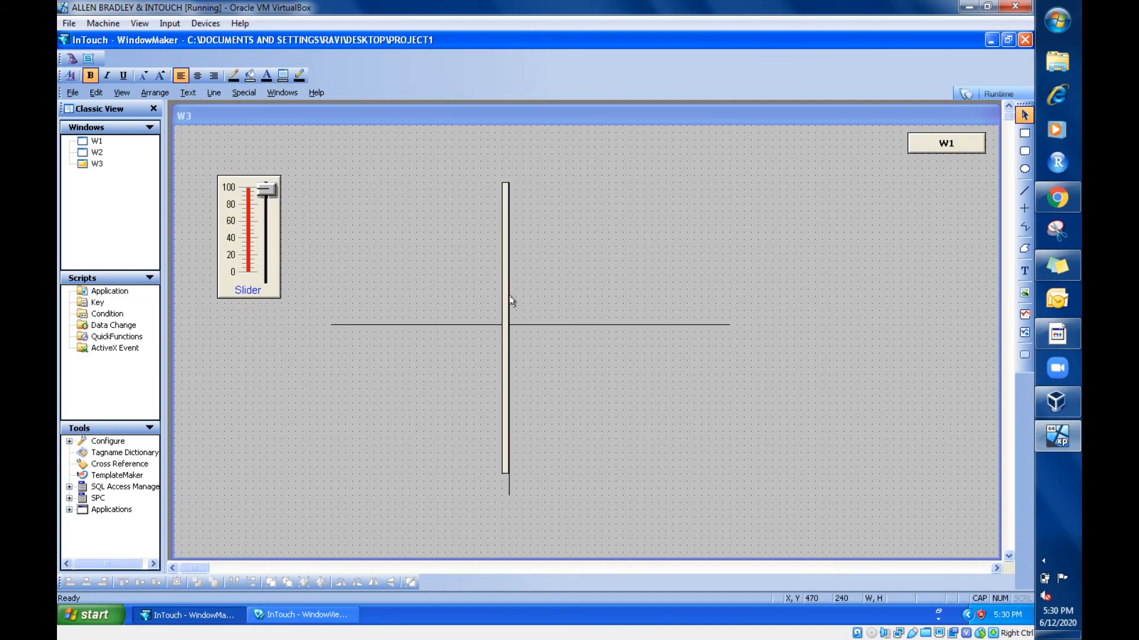
mouse_move(728, 456)
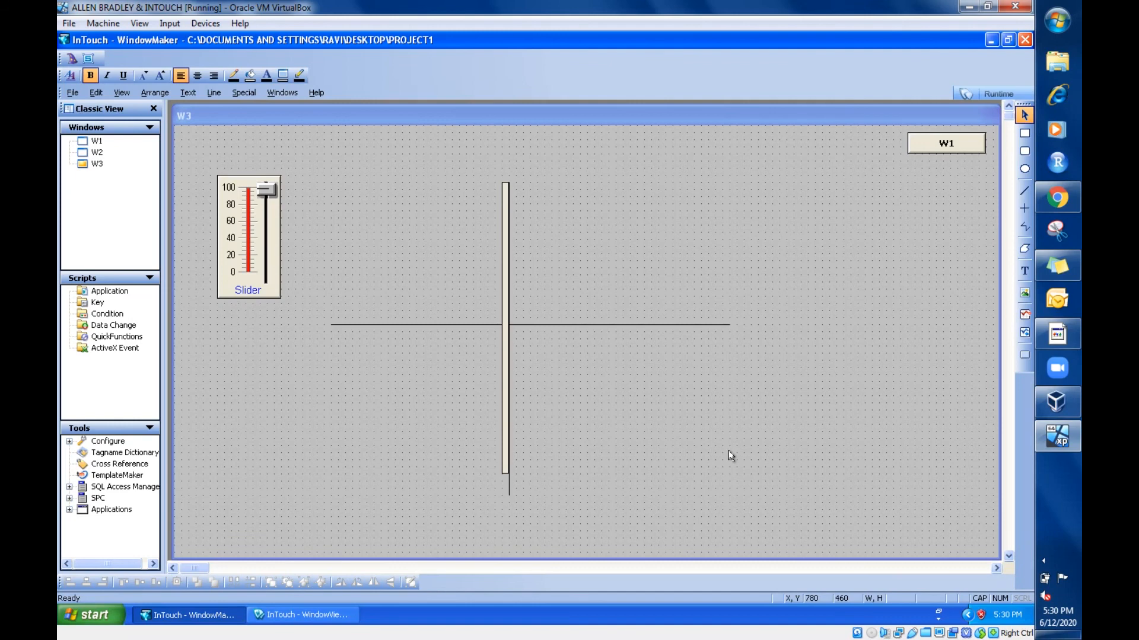
mouse_move(1061, 504)
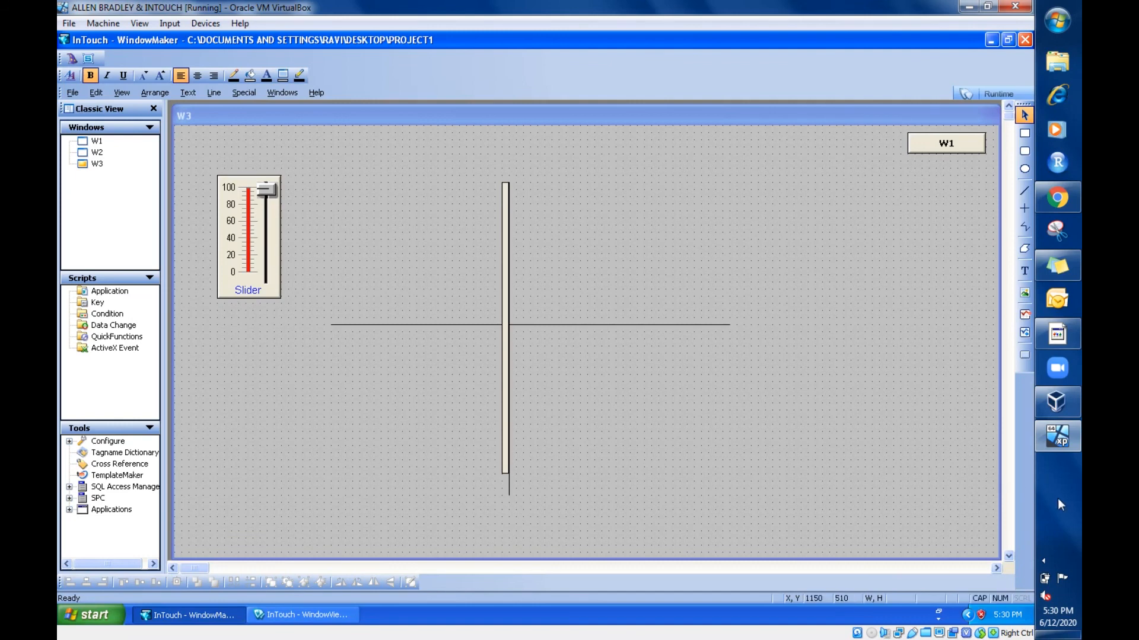